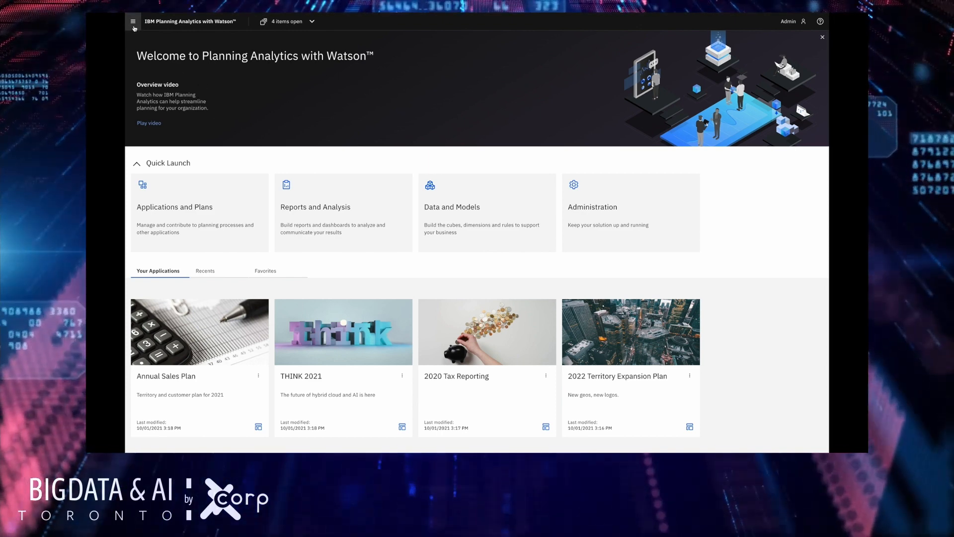
- Browse the workspace area list and read the help article on creating a map visualization
{"action": "left_click", "coordinate": [133, 21]}
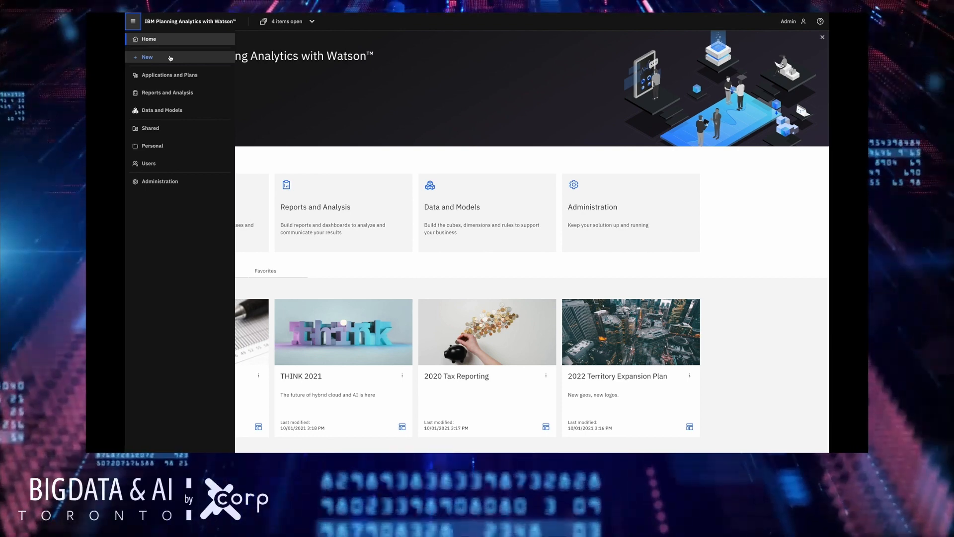
{"action": "left_click", "coordinate": [147, 57]}
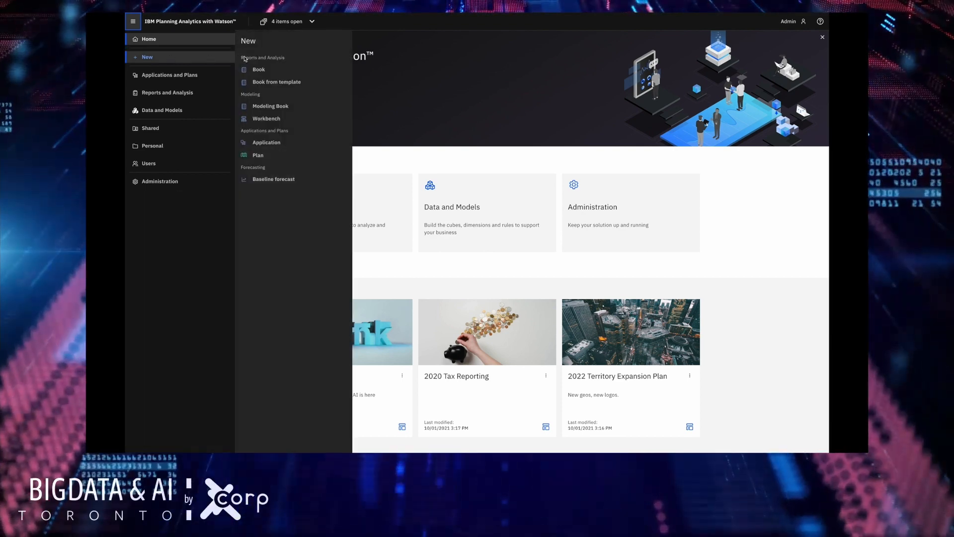
{"action": "mouse_move", "coordinate": [298, 118]}
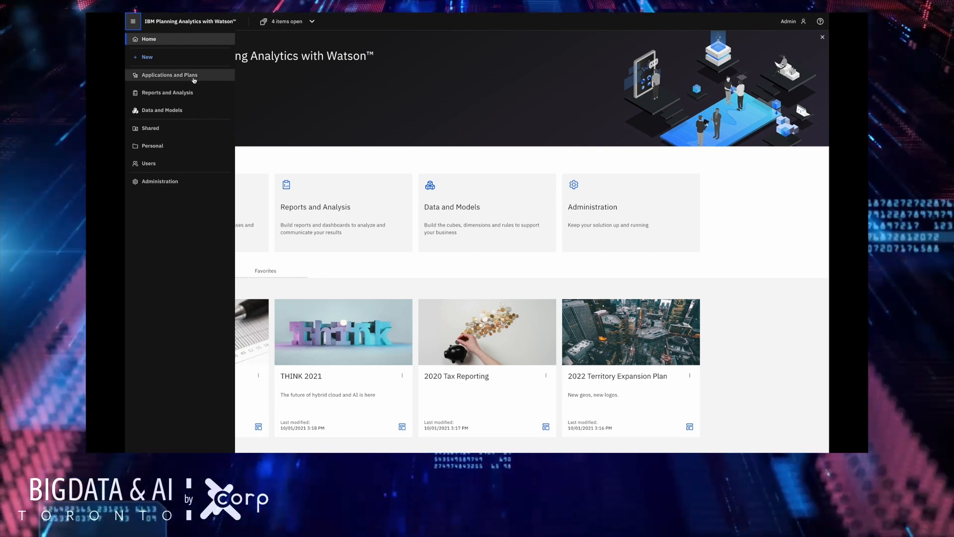
{"action": "mouse_move", "coordinate": [167, 93]}
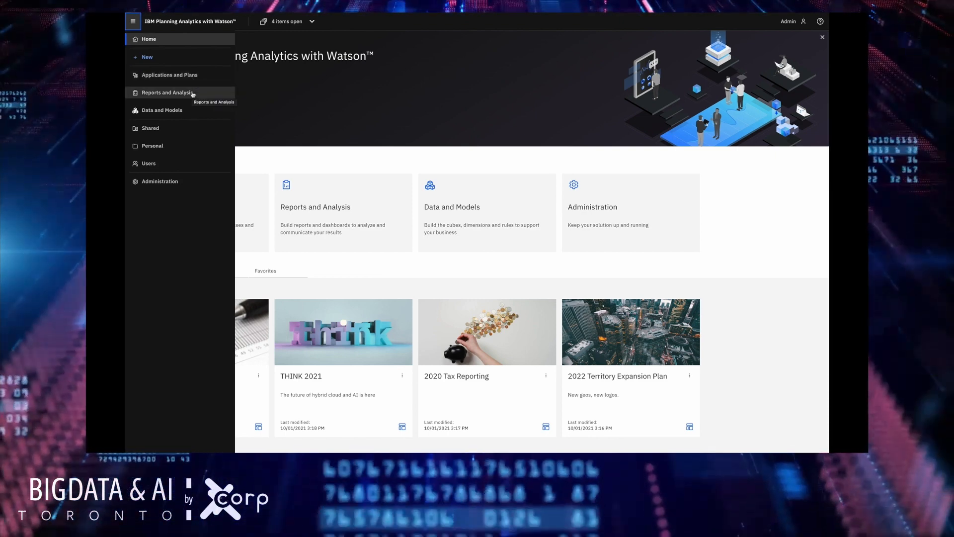
{"action": "mouse_move", "coordinate": [162, 110]}
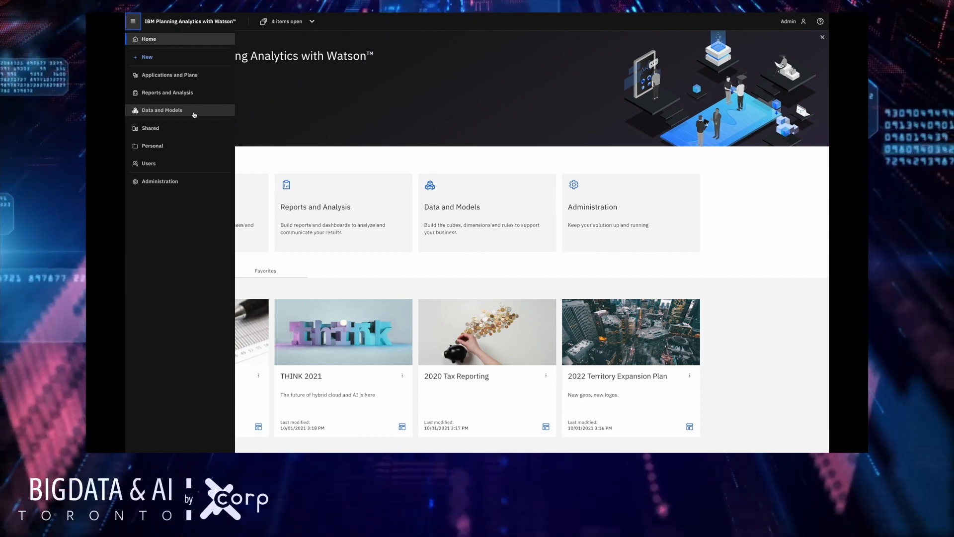
{"action": "mouse_move", "coordinate": [197, 120]}
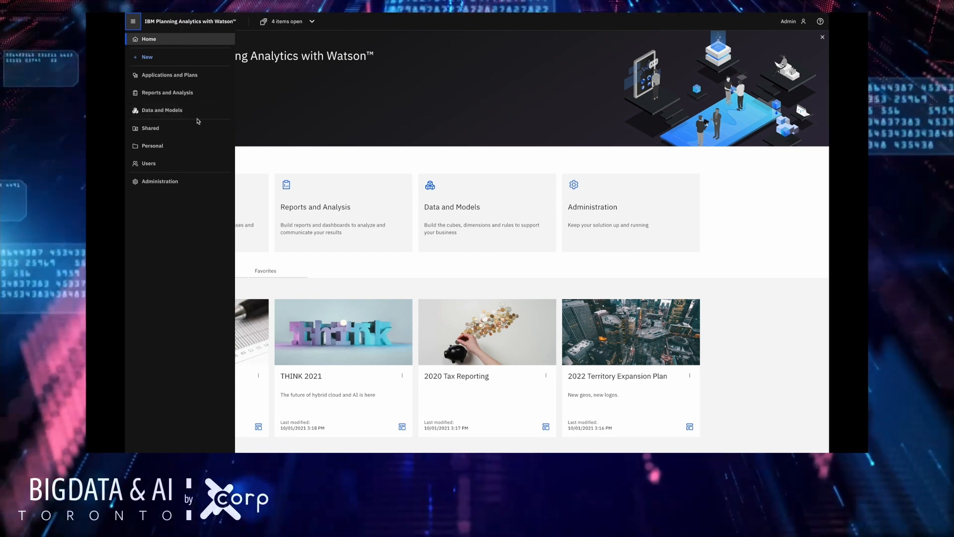
{"action": "mouse_move", "coordinate": [177, 224]}
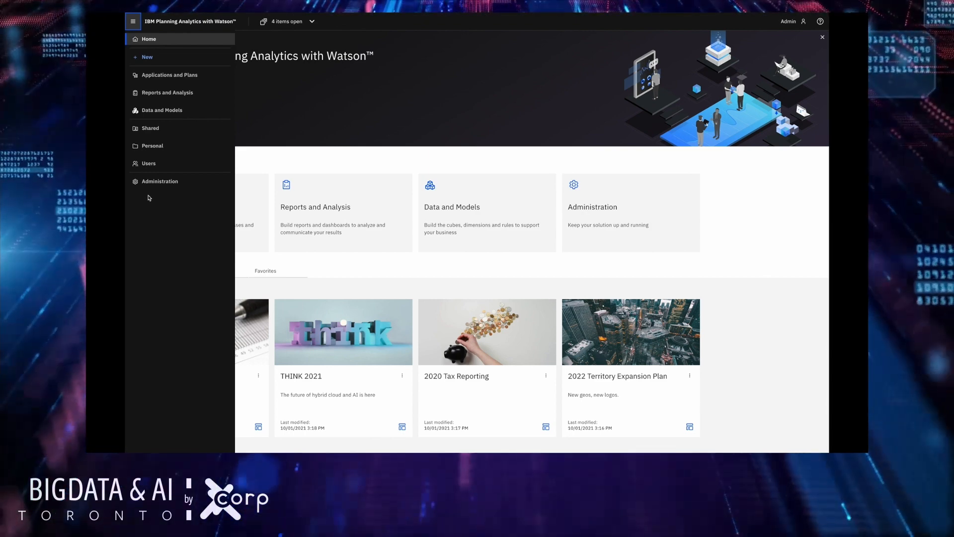
{"action": "mouse_move", "coordinate": [159, 181]}
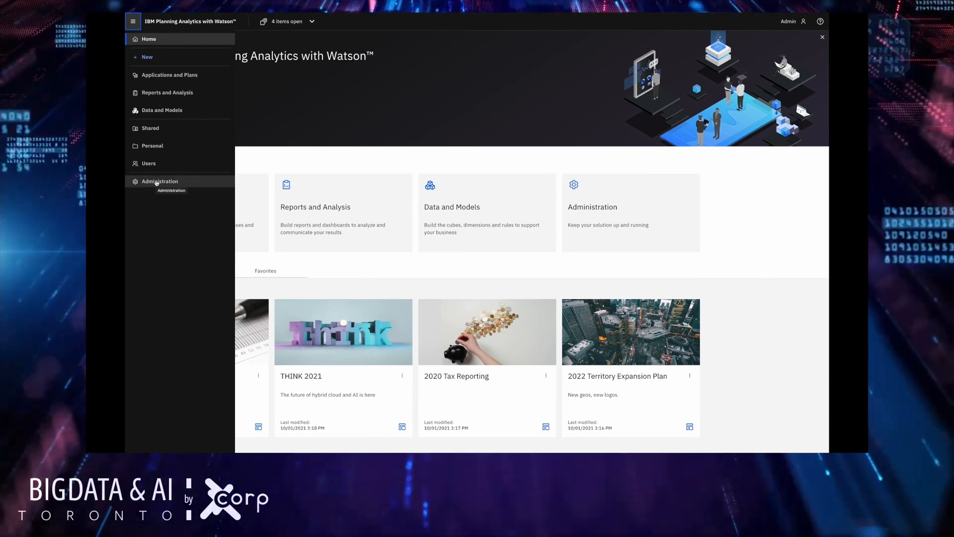
{"action": "mouse_move", "coordinate": [206, 190]}
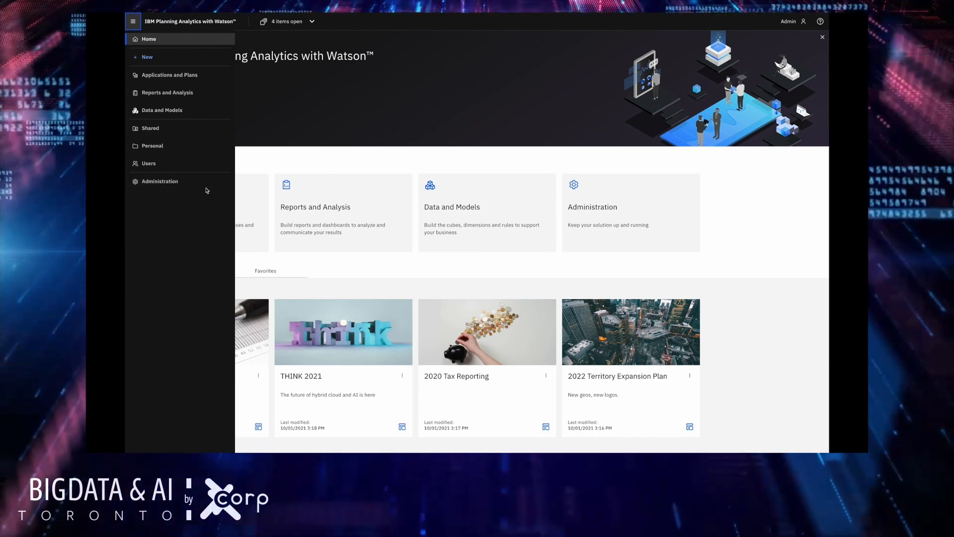
{"action": "left_click", "coordinate": [133, 21]}
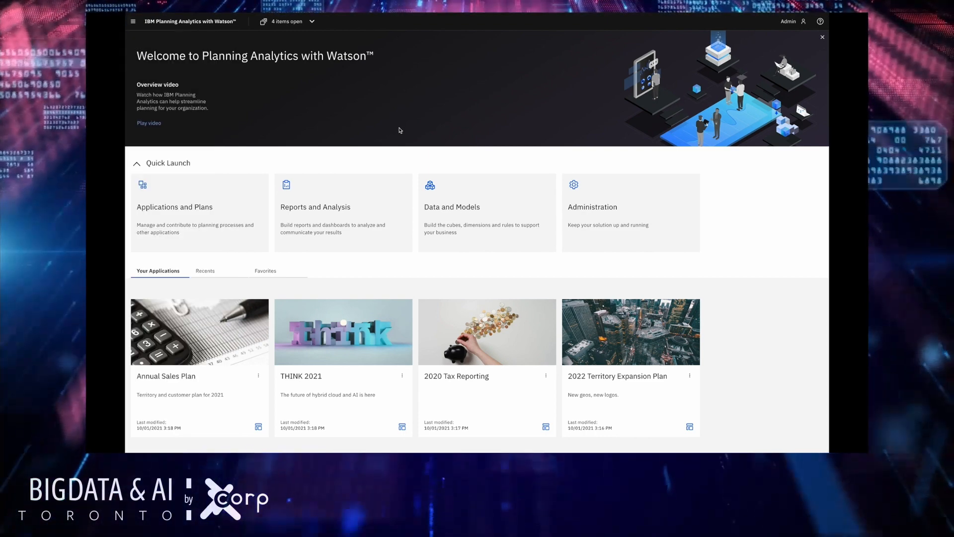
{"action": "mouse_move", "coordinate": [560, 71]}
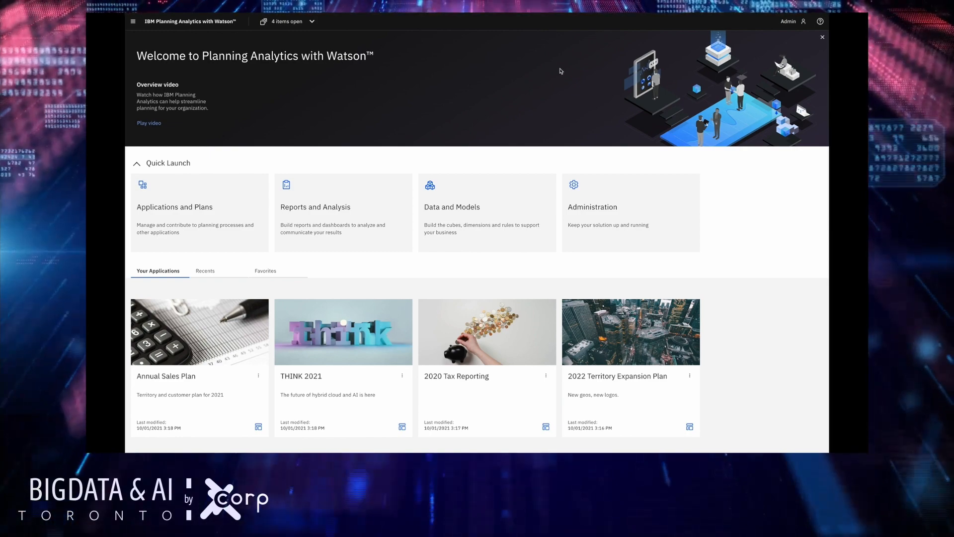
{"action": "left_click", "coordinate": [820, 21]}
{"action": "type", "text": "map viz"}
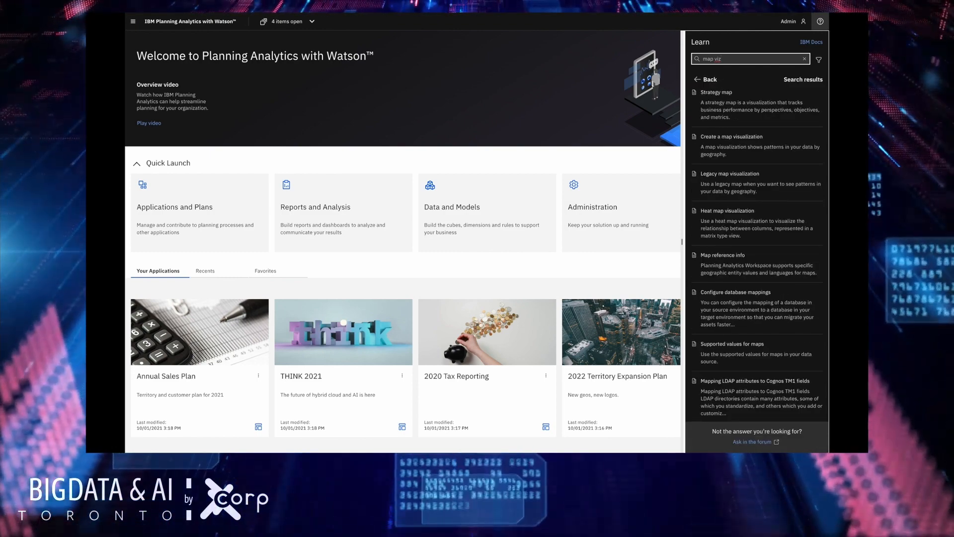
{"action": "mouse_move", "coordinate": [732, 136]}
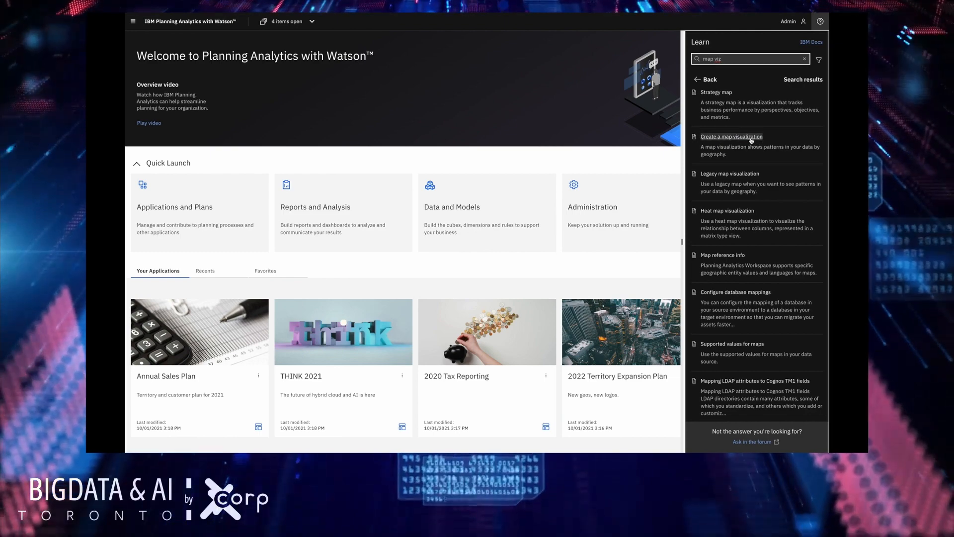
{"action": "left_click", "coordinate": [731, 136]}
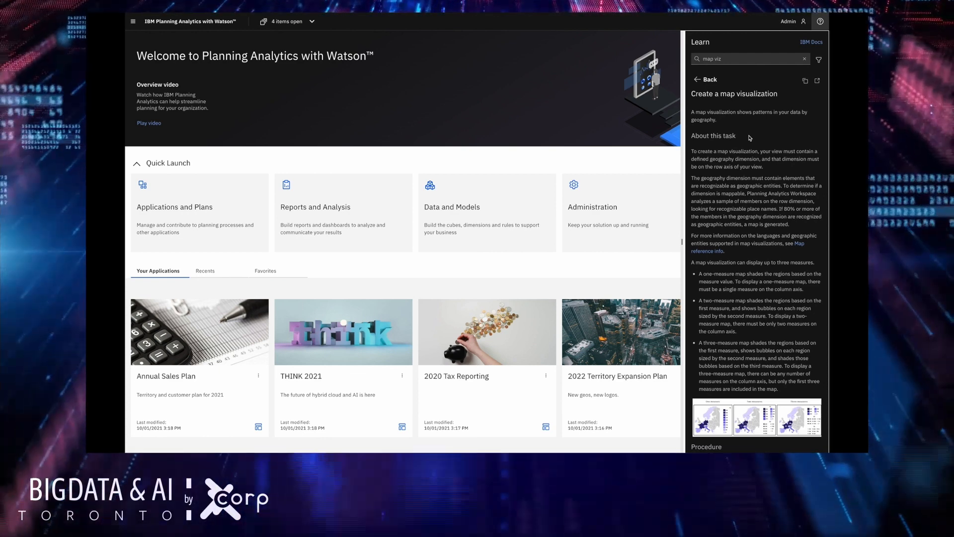
{"action": "left_click", "coordinate": [812, 42]}
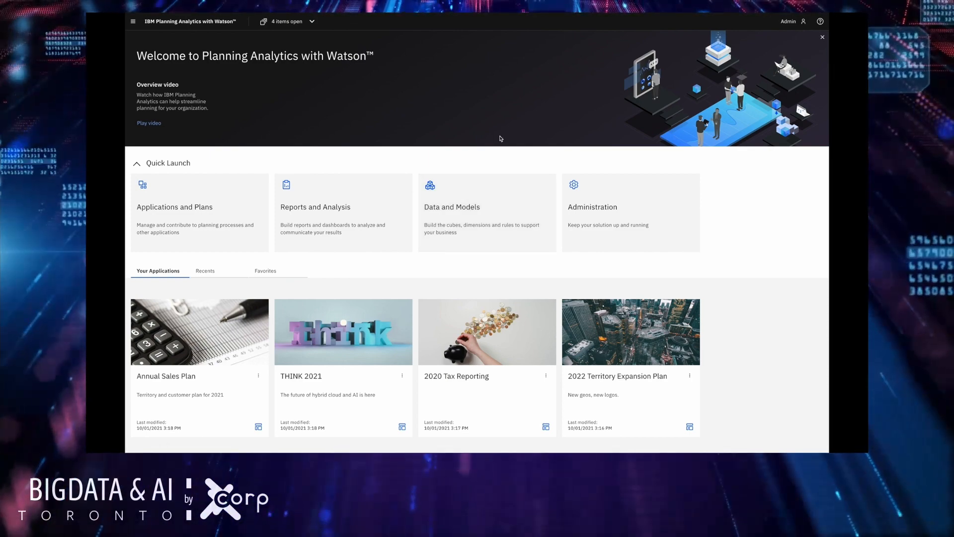
{"action": "mouse_move", "coordinate": [542, 161]}
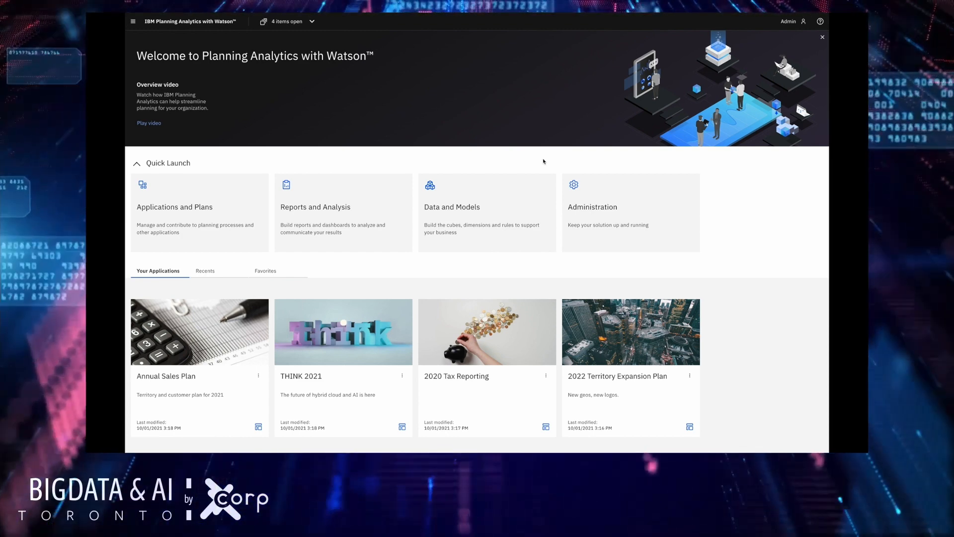
- Return to the applications list and reach the Sales plan dashboard from the open items
{"action": "scroll", "scroll_direction": "down", "scroll_amount": 3}
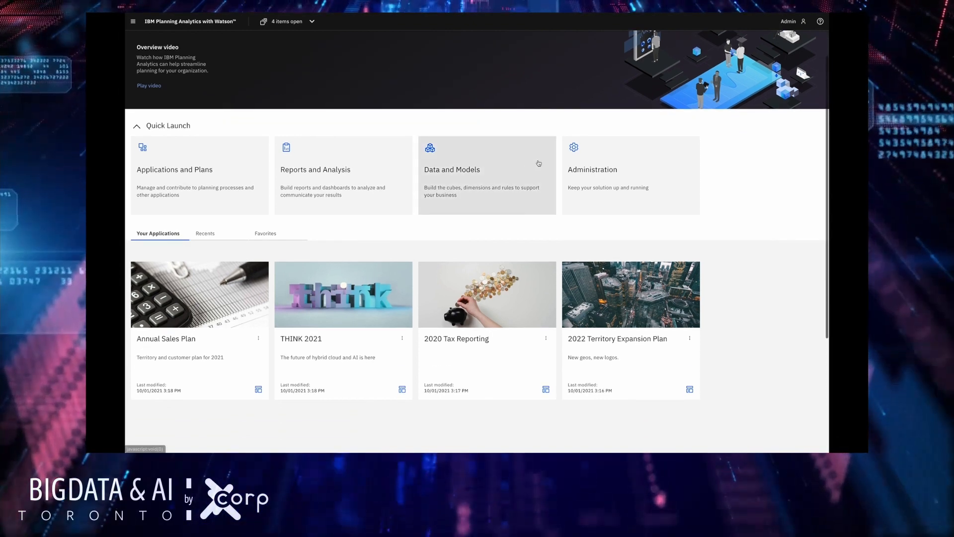
{"action": "mouse_move", "coordinate": [227, 254]}
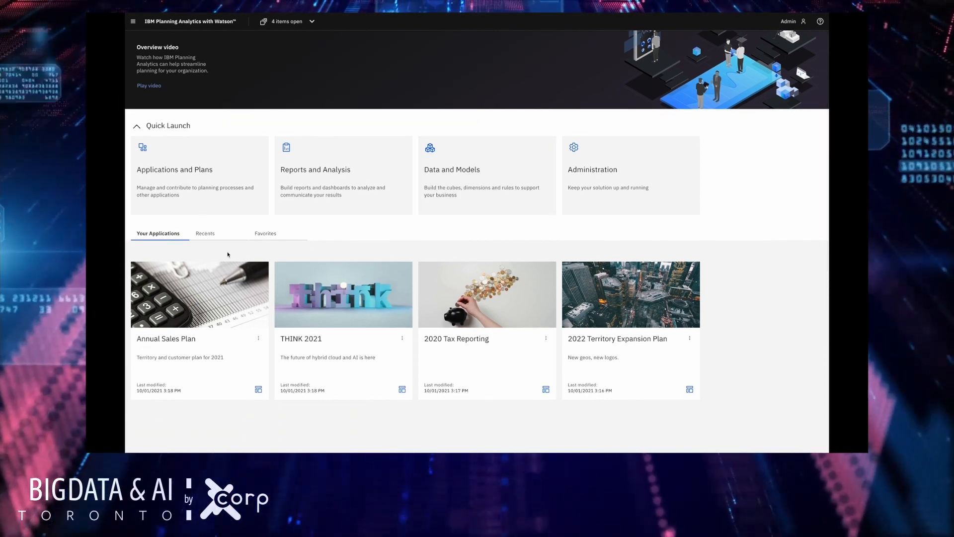
{"action": "left_click", "coordinate": [204, 233]}
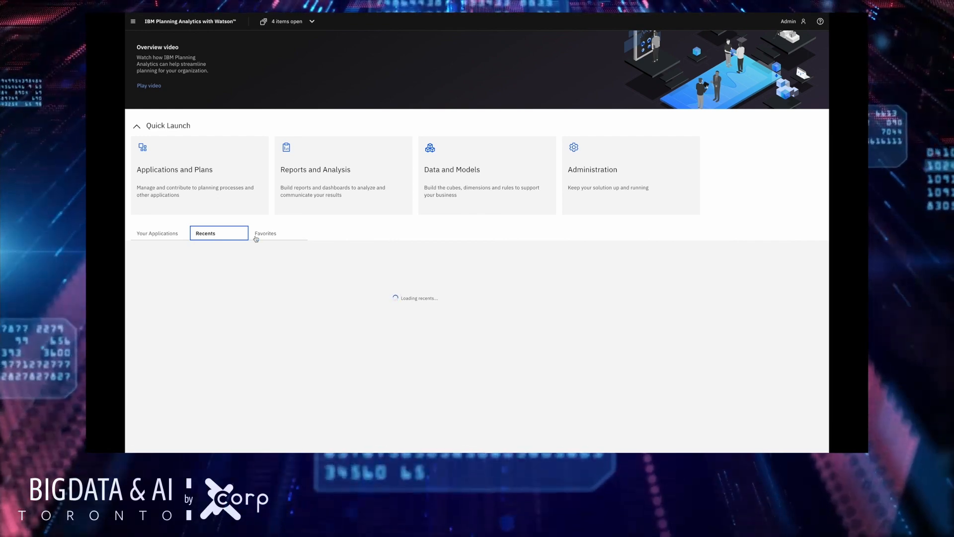
{"action": "left_click", "coordinate": [157, 233]}
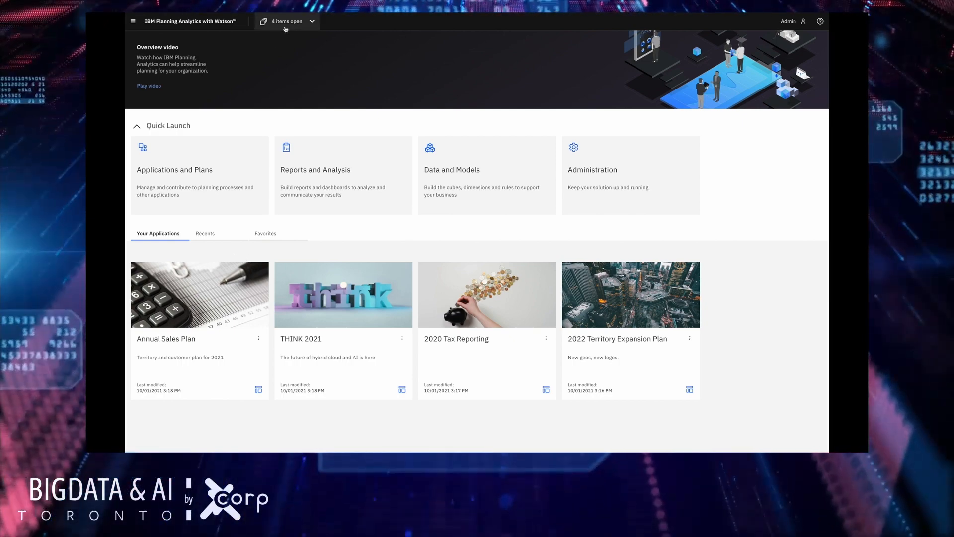
{"action": "left_click", "coordinate": [287, 21]}
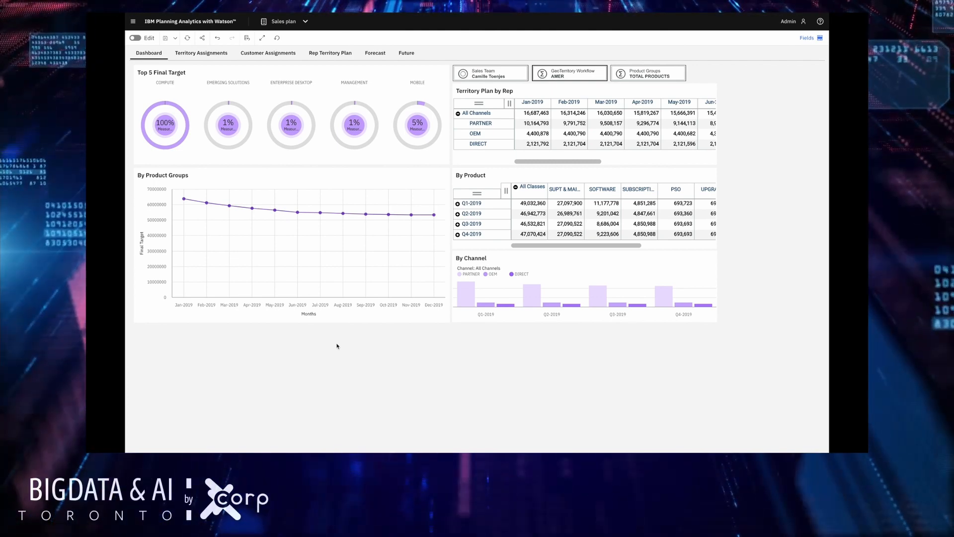
{"action": "mouse_move", "coordinate": [326, 359]}
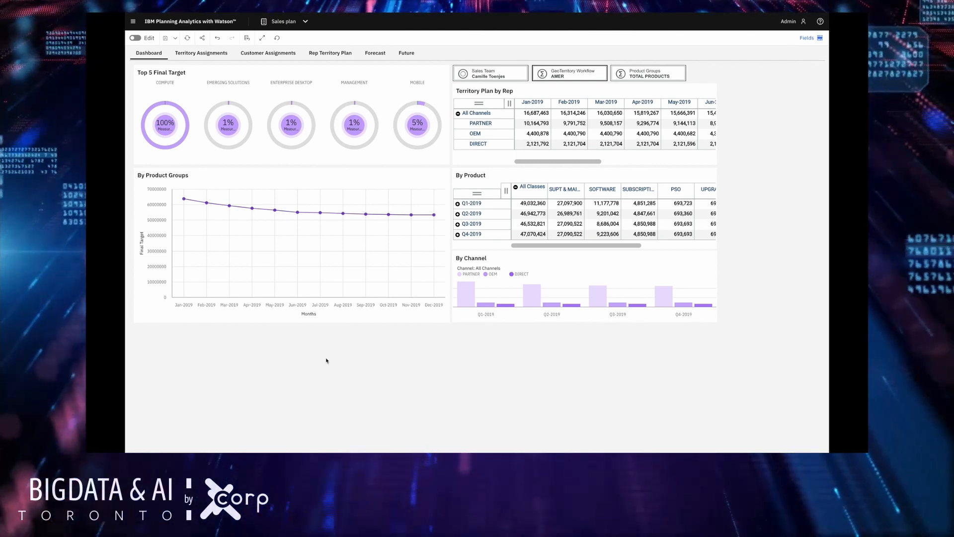
{"action": "mouse_move", "coordinate": [466, 358]}
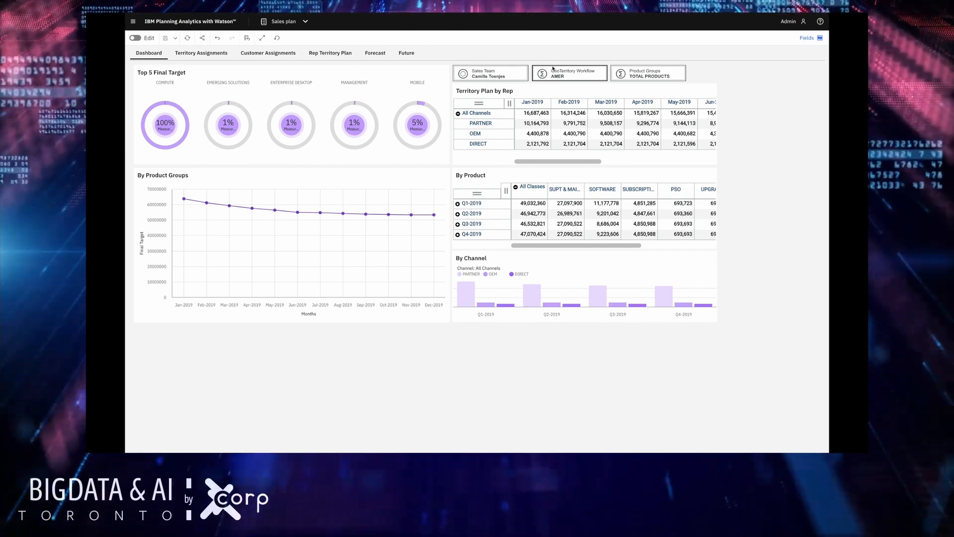
- Filter the Sales plan dashboard from AMER to the ENT-NEW ENGLAND territory
{"action": "left_click", "coordinate": [569, 72]}
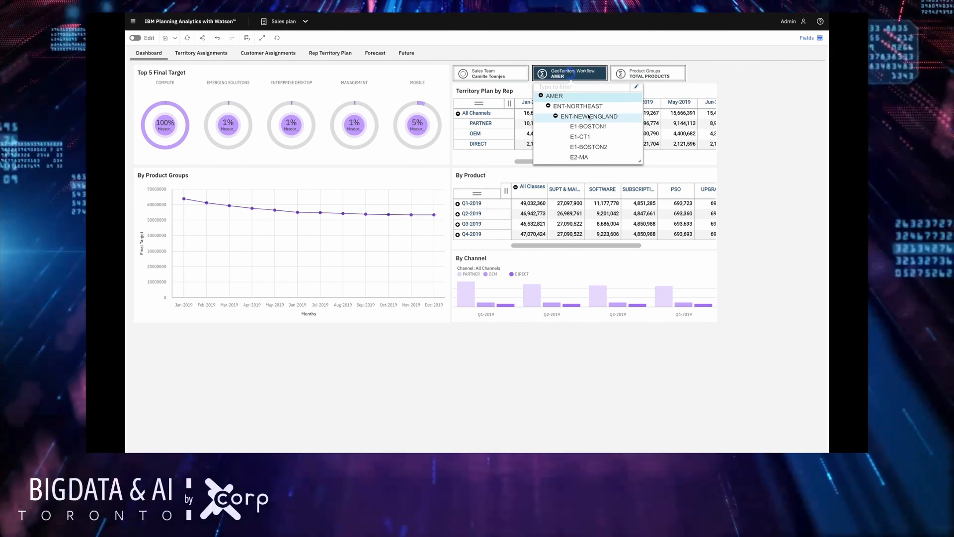
{"action": "left_click", "coordinate": [589, 116]}
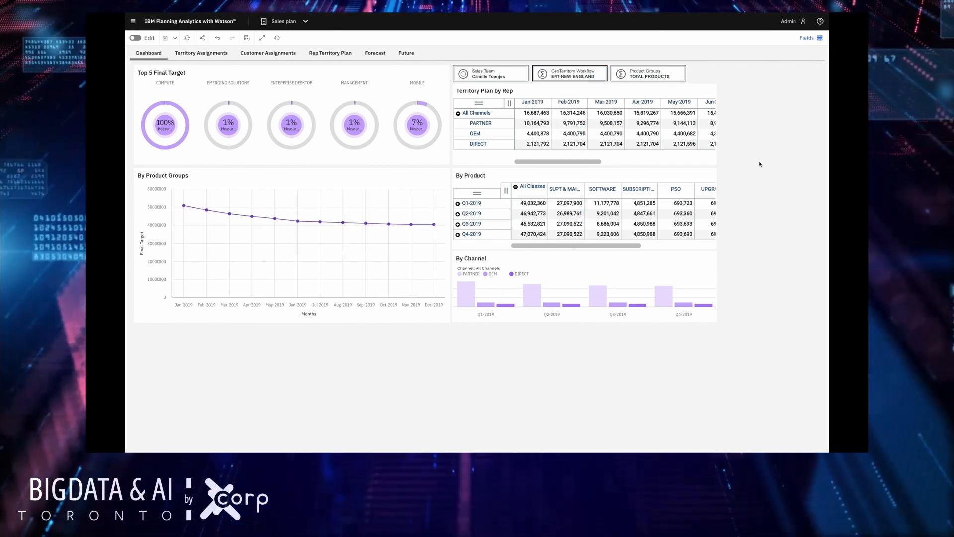
{"action": "mouse_move", "coordinate": [550, 92]}
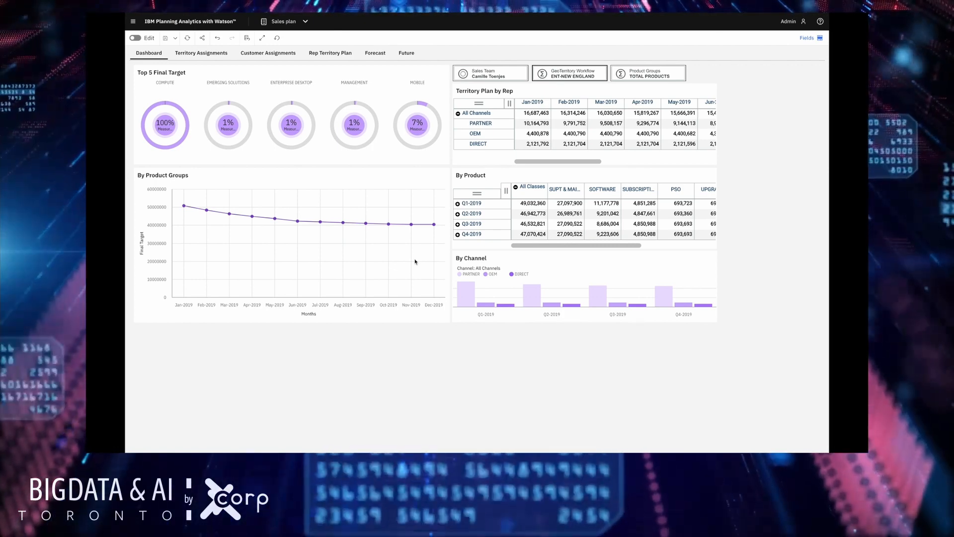
{"action": "mouse_move", "coordinate": [697, 218]}
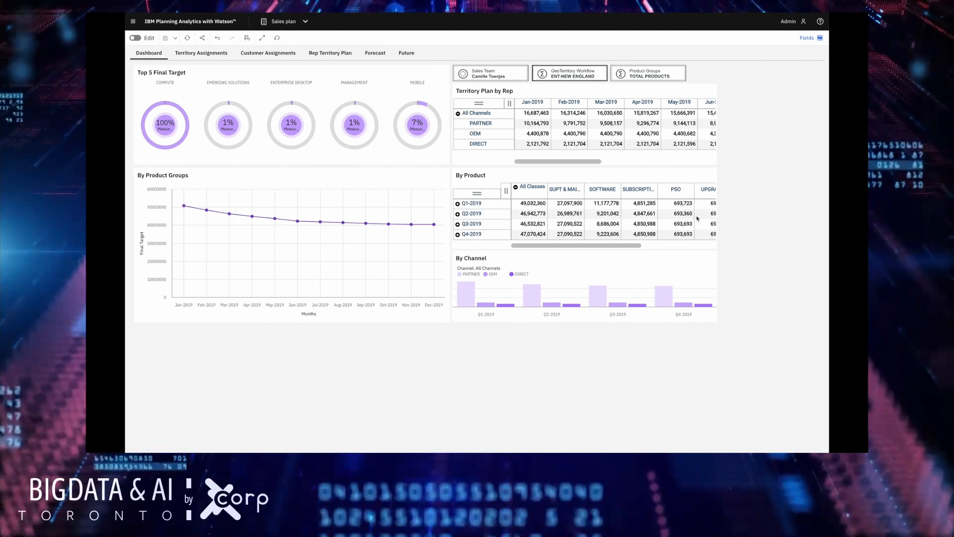
{"action": "mouse_move", "coordinate": [397, 282]}
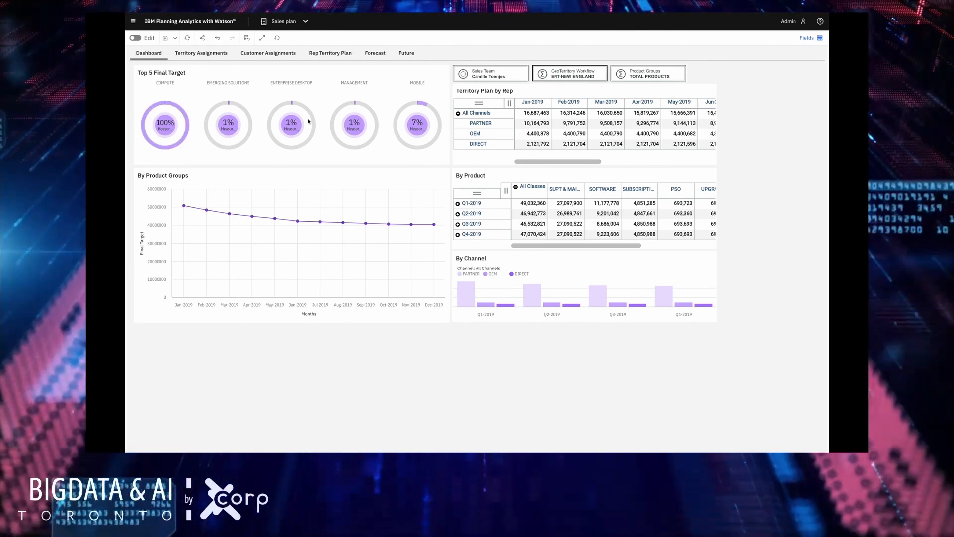
- Show the Territory Assignments sheet with ENT-NEW ENGLAND territories and rep targets
{"action": "left_click", "coordinate": [201, 52]}
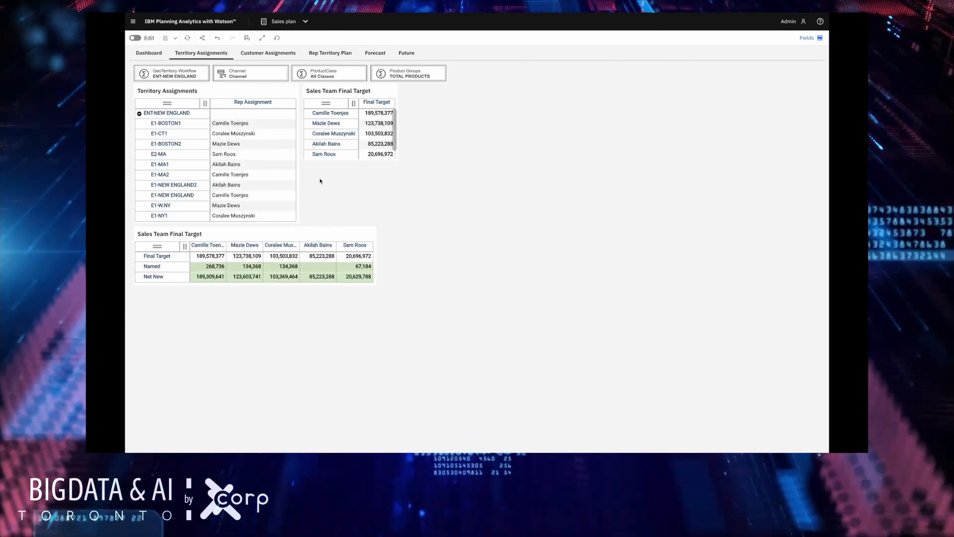
{"action": "mouse_move", "coordinate": [529, 261]}
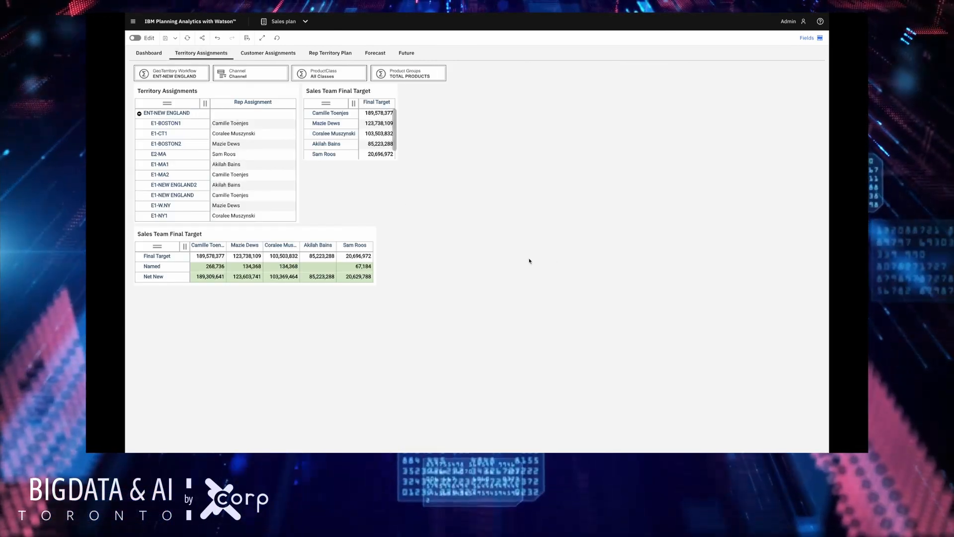
{"action": "mouse_move", "coordinate": [519, 262]}
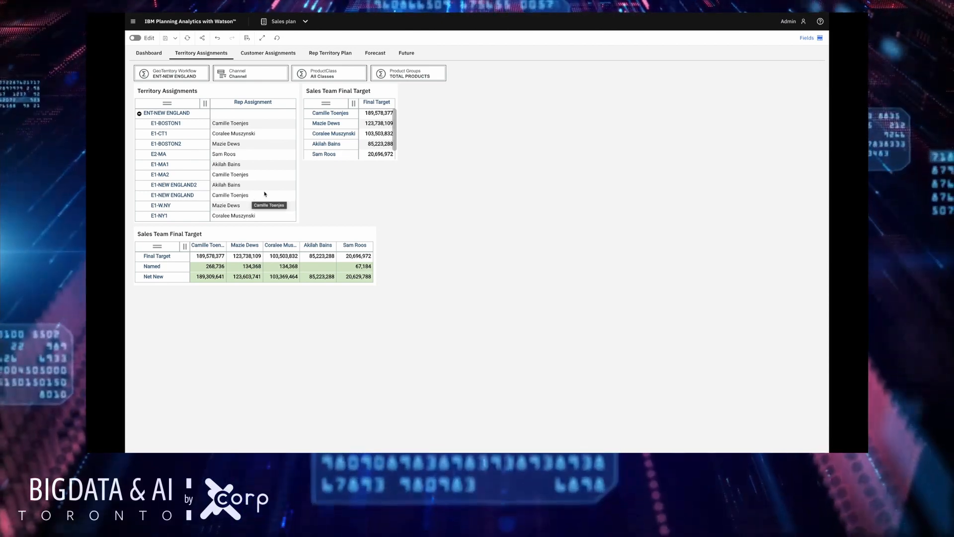
{"action": "mouse_move", "coordinate": [263, 157]}
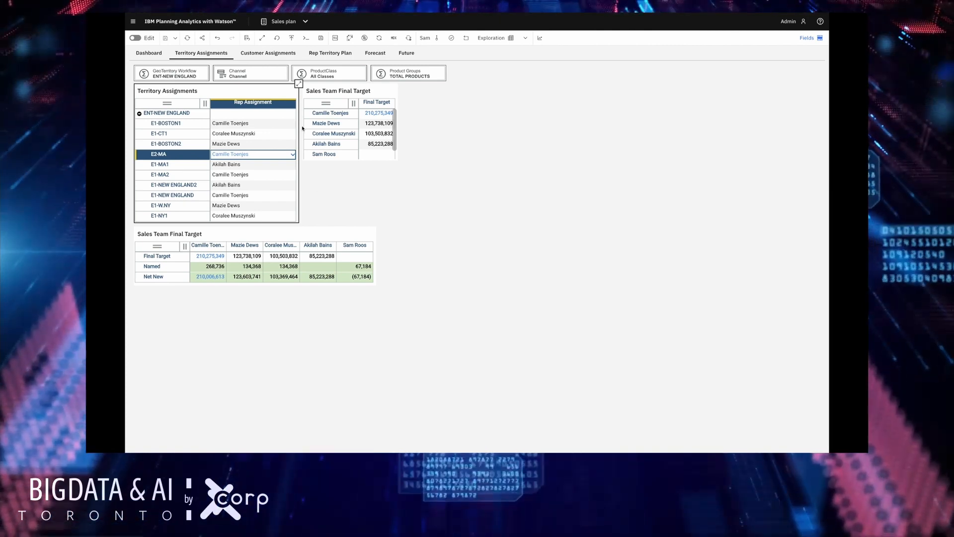
- Show the Customer Assignments sheet of the sales plan
{"action": "left_click", "coordinate": [267, 53]}
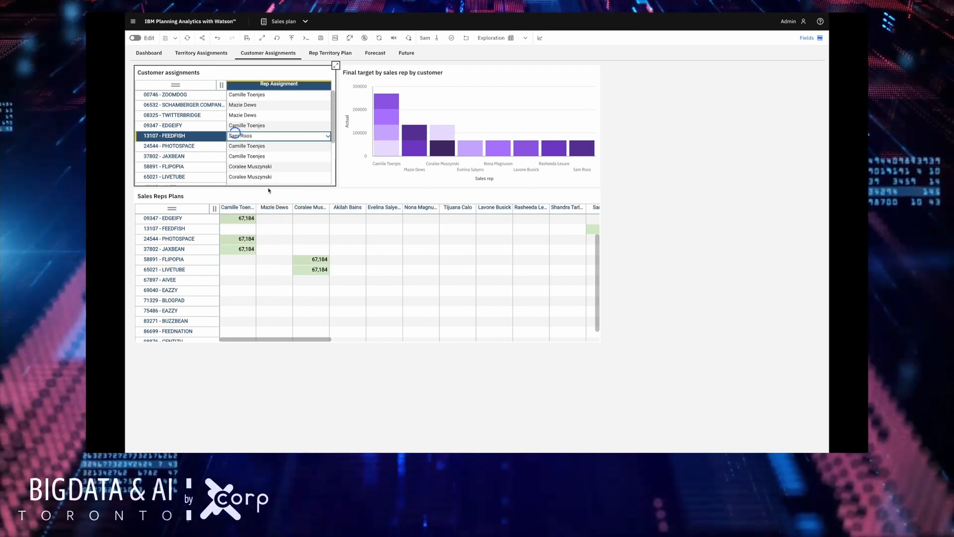
{"action": "left_click", "coordinate": [278, 135]}
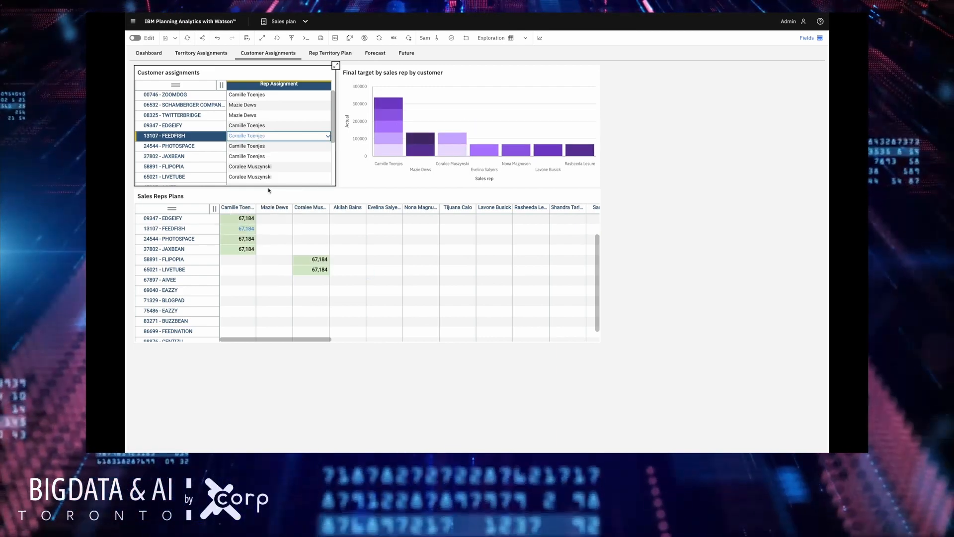
{"action": "mouse_move", "coordinate": [244, 196]}
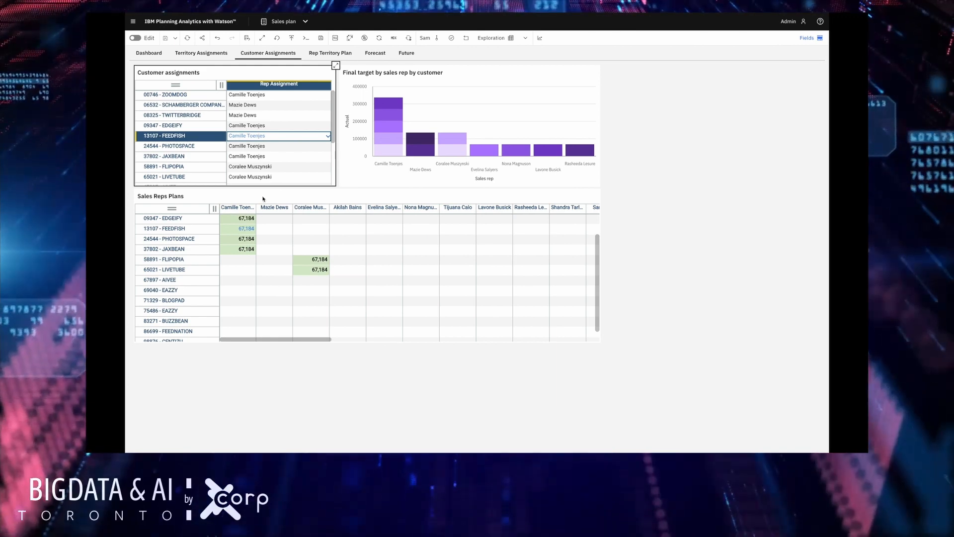
{"action": "mouse_move", "coordinate": [280, 207]}
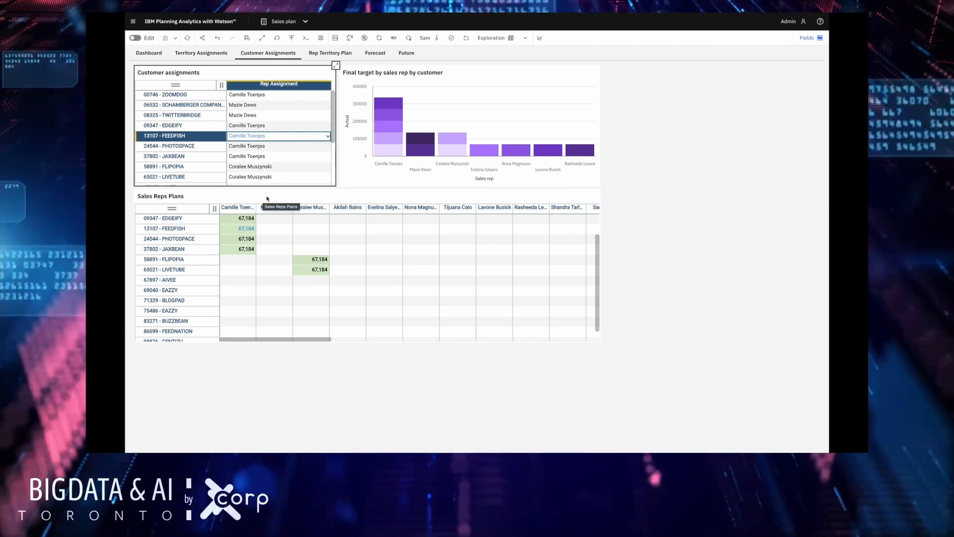
{"action": "left_click", "coordinate": [330, 53]}
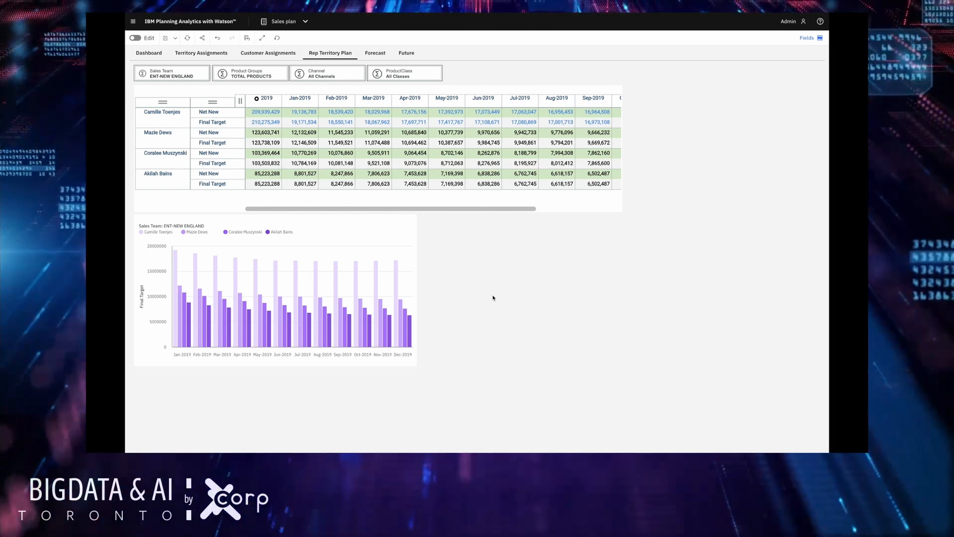
{"action": "mouse_move", "coordinate": [527, 315]}
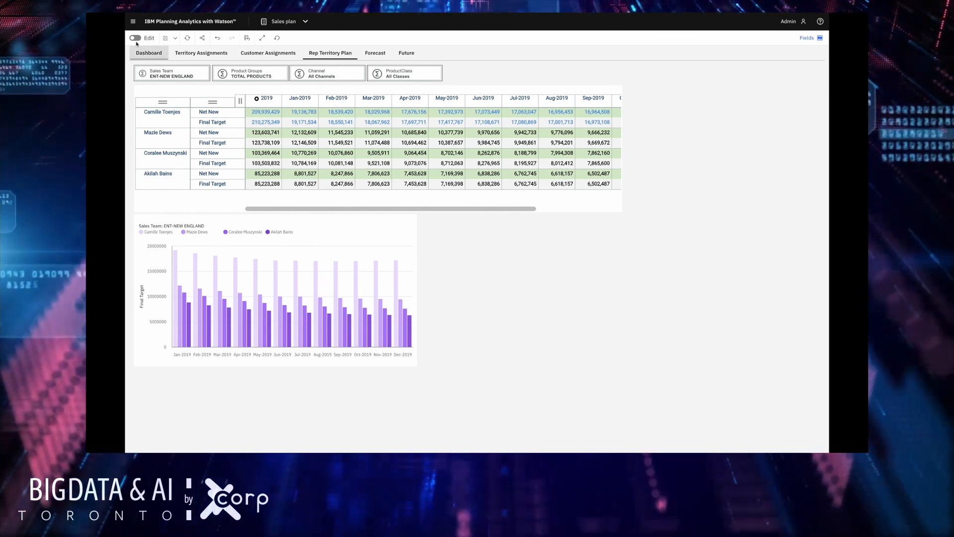
- Make the Rep Territory Plan dashboard editable and add an empty pie chart
{"action": "left_click", "coordinate": [134, 38]}
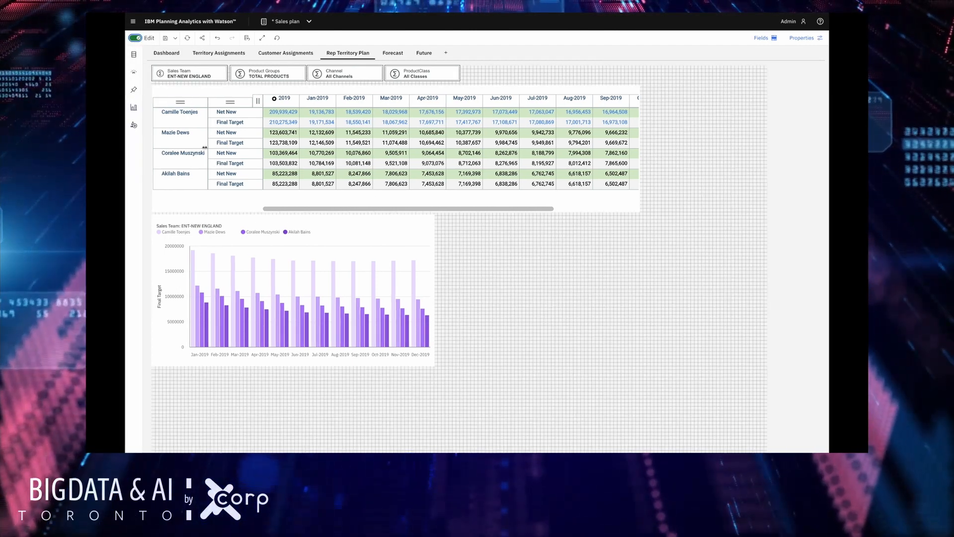
{"action": "left_click", "coordinate": [133, 108]}
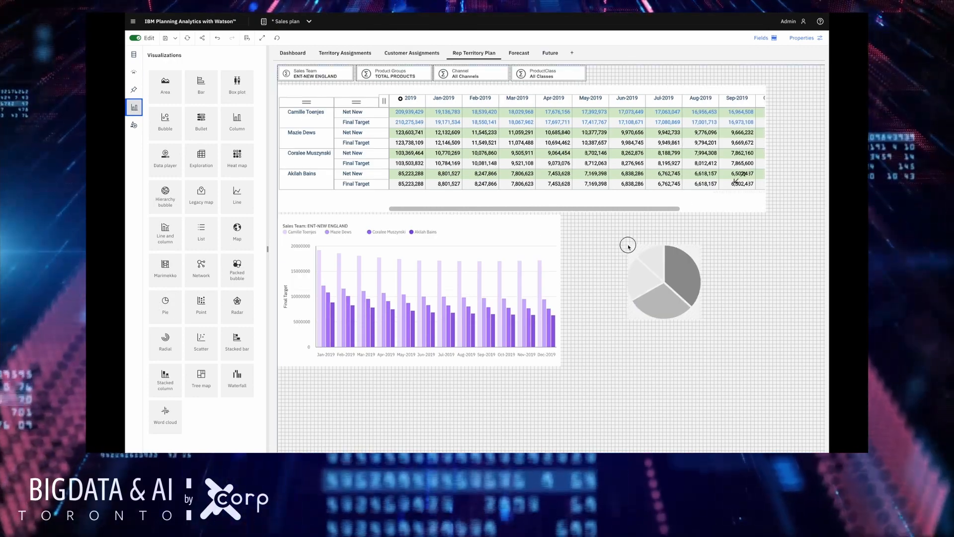
{"action": "left_click", "coordinate": [663, 282]}
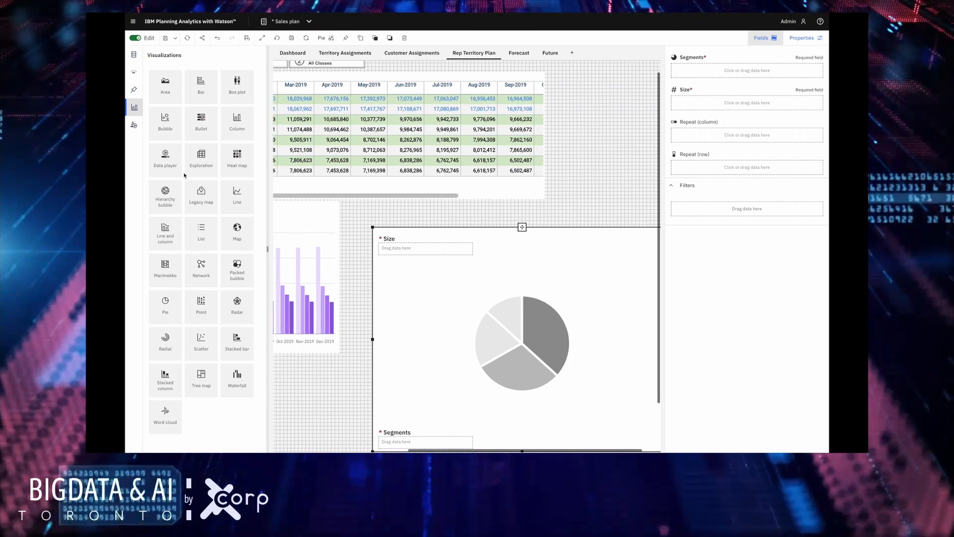
- Set Sales Team as the pie segments and Measures Final Target as the slice size
{"action": "left_click", "coordinate": [133, 54]}
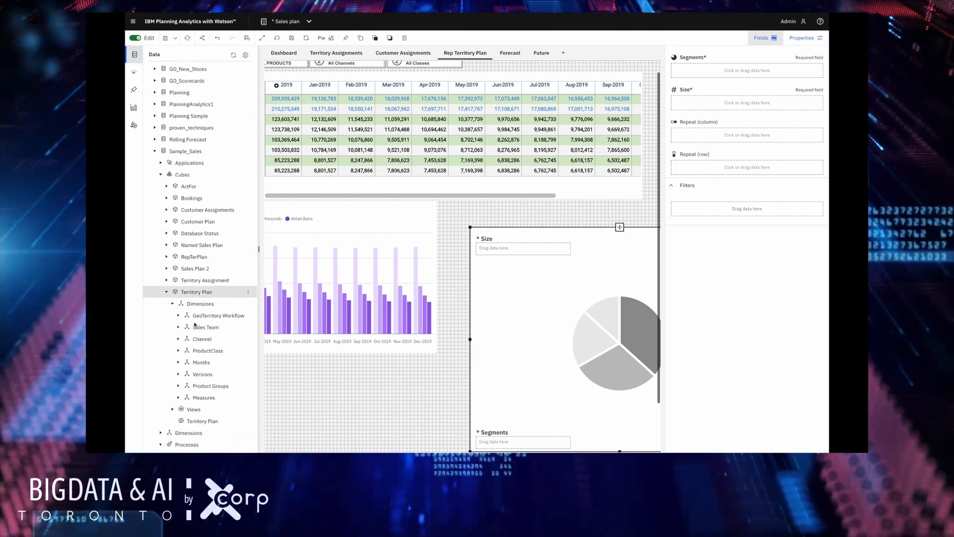
{"action": "scroll", "scroll_direction": "down", "scroll_amount": 3}
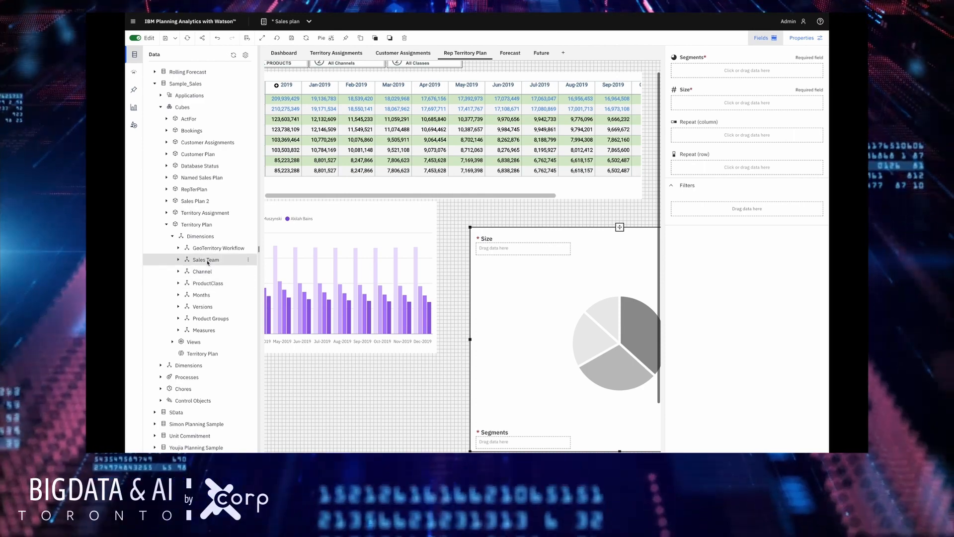
{"action": "left_click", "coordinate": [205, 260]}
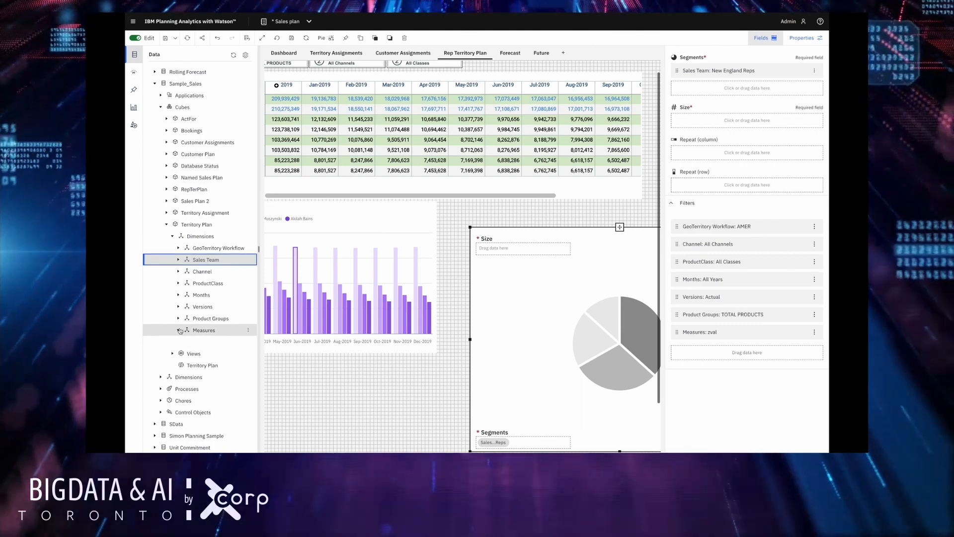
{"action": "left_click", "coordinate": [203, 330]}
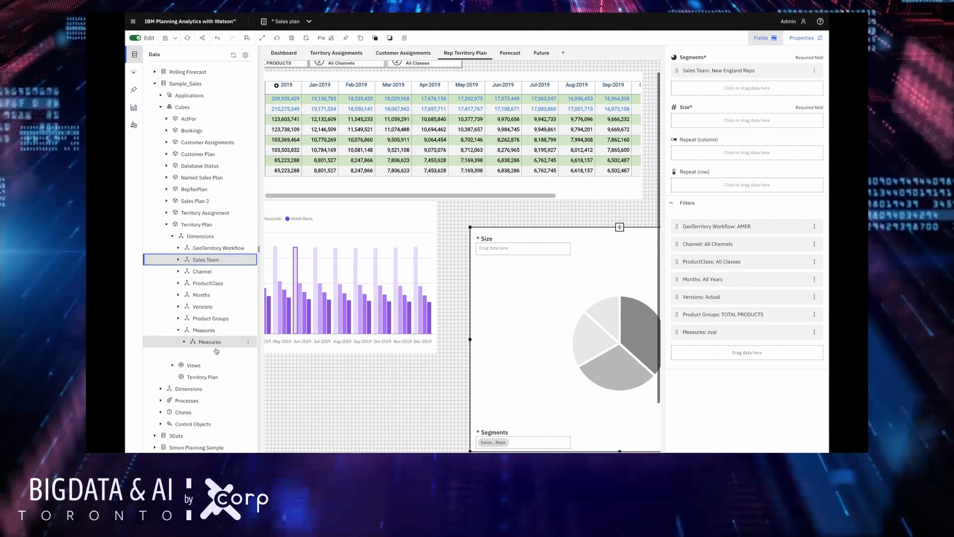
{"action": "left_click", "coordinate": [183, 341]}
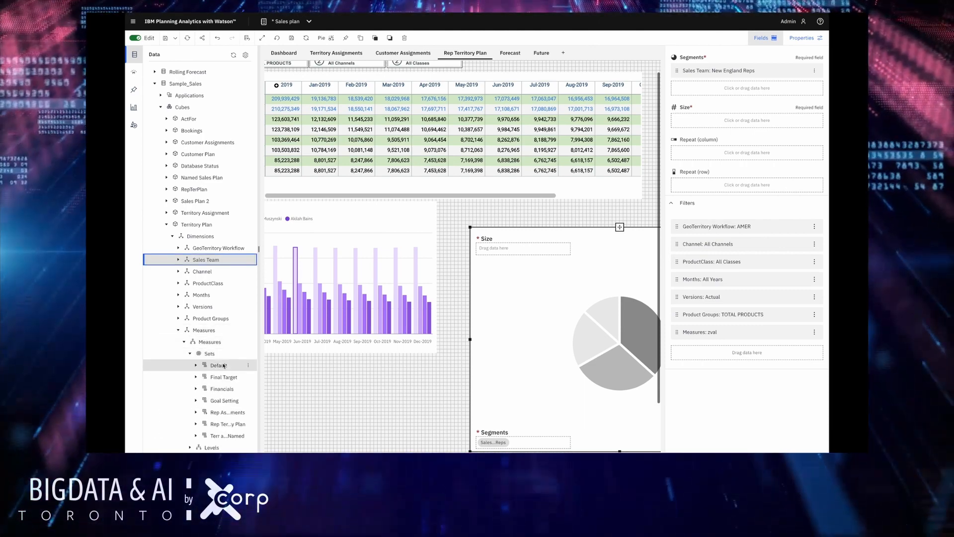
{"action": "left_click", "coordinate": [223, 377]}
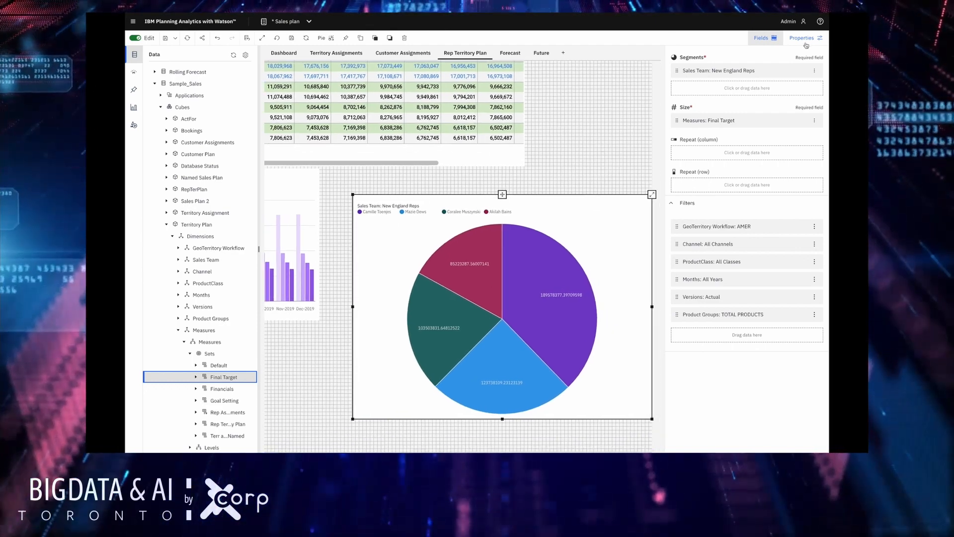
- Apply the Purple colour palette to the pie chart
{"action": "left_click", "coordinate": [802, 38]}
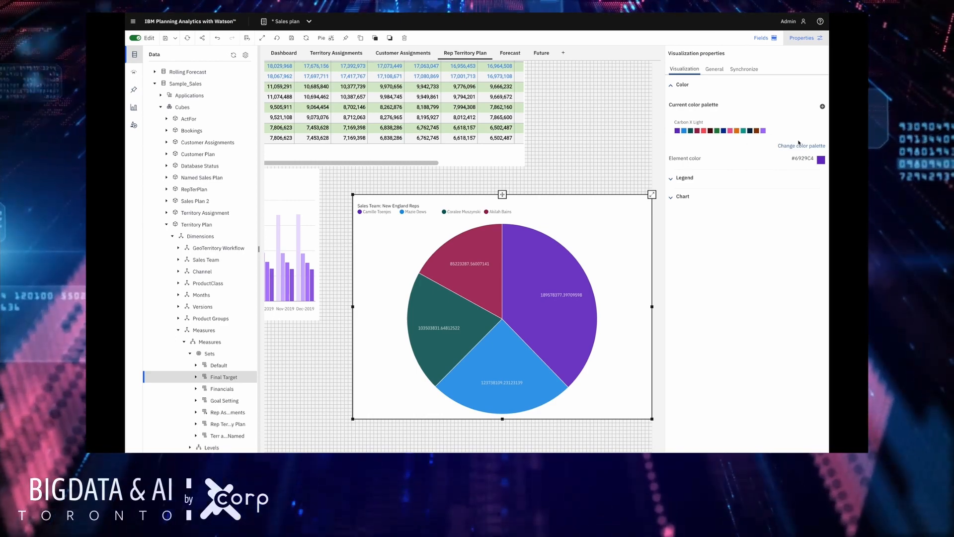
{"action": "left_click", "coordinate": [801, 145]}
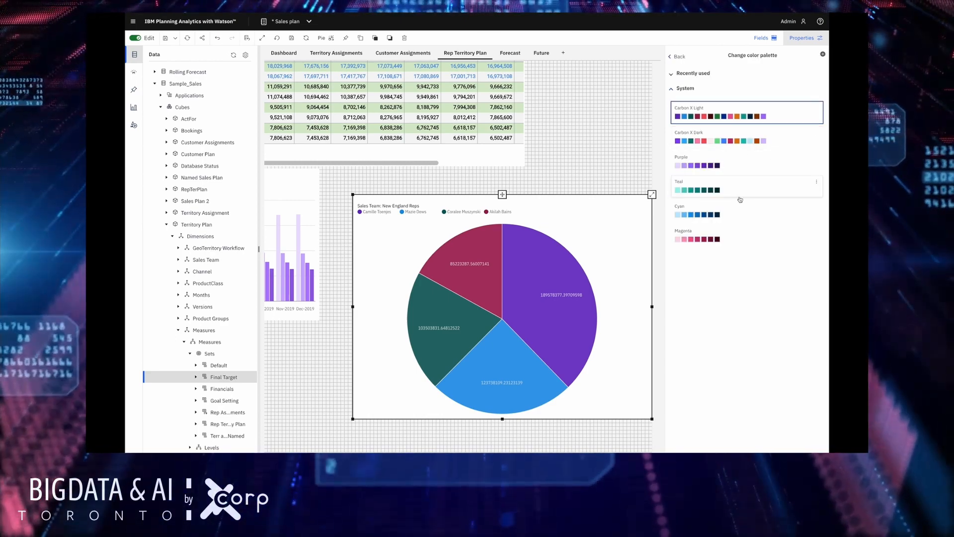
{"action": "left_click", "coordinate": [698, 165]}
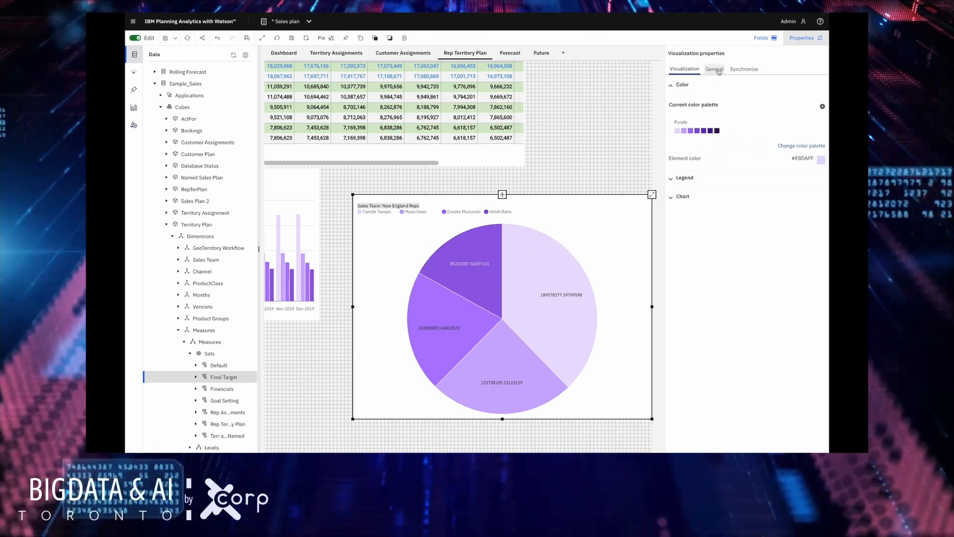
- Title the chart 'Sales targets by rep' and shrink it to a smaller size
{"action": "left_click", "coordinate": [715, 69]}
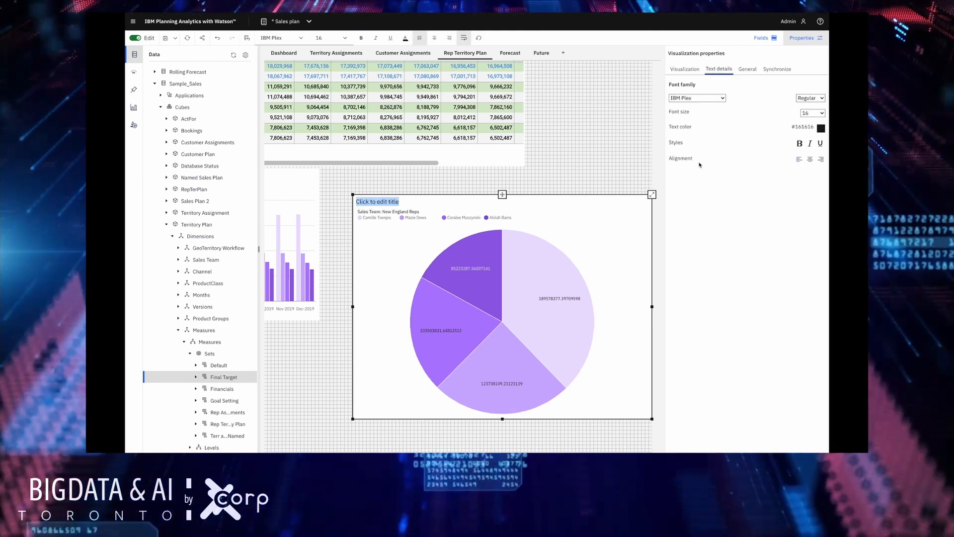
{"action": "type", "text": "S"}
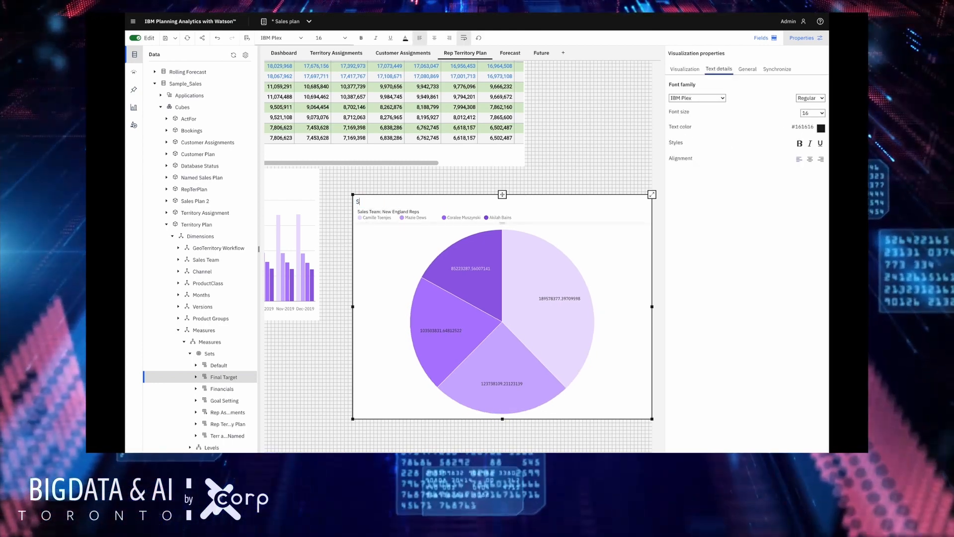
{"action": "type", "text": "ales targets by rep"}
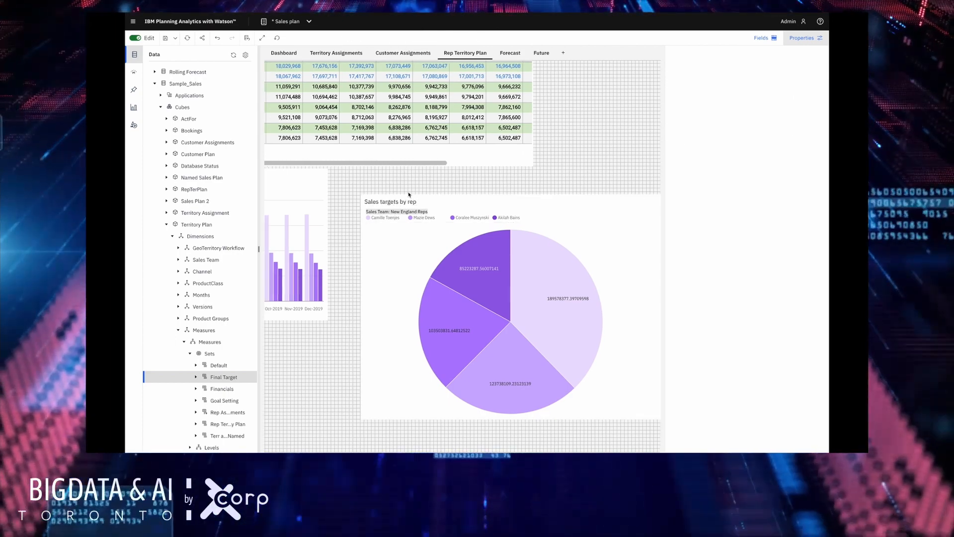
{"action": "left_click", "coordinate": [511, 304]}
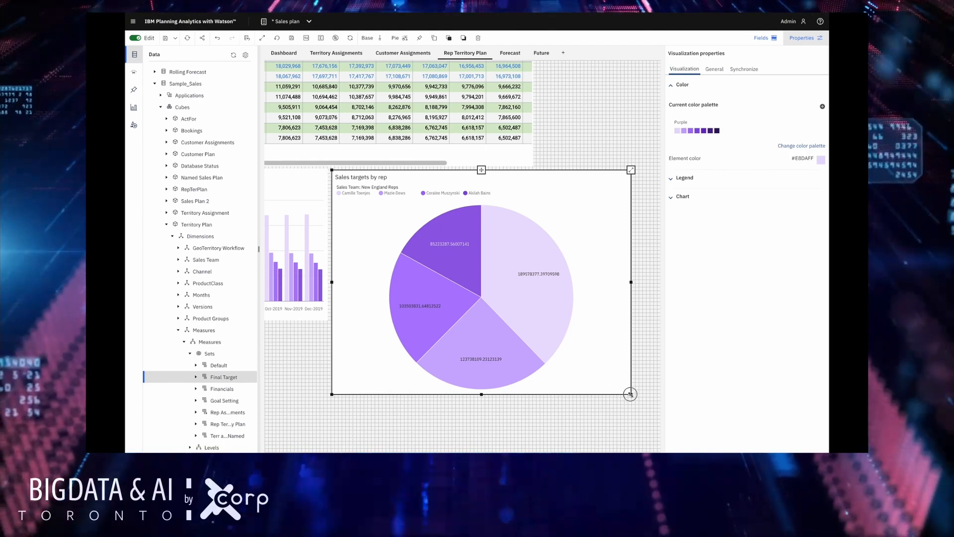
{"action": "left_click_drag", "start_coordinate": [630, 394], "coordinate": [533, 326]}
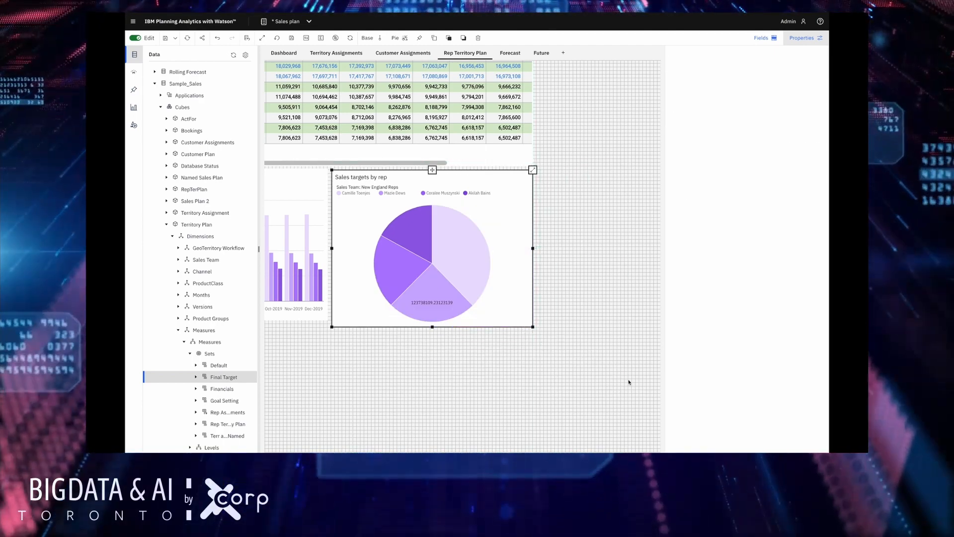
{"action": "left_click", "coordinate": [803, 38]}
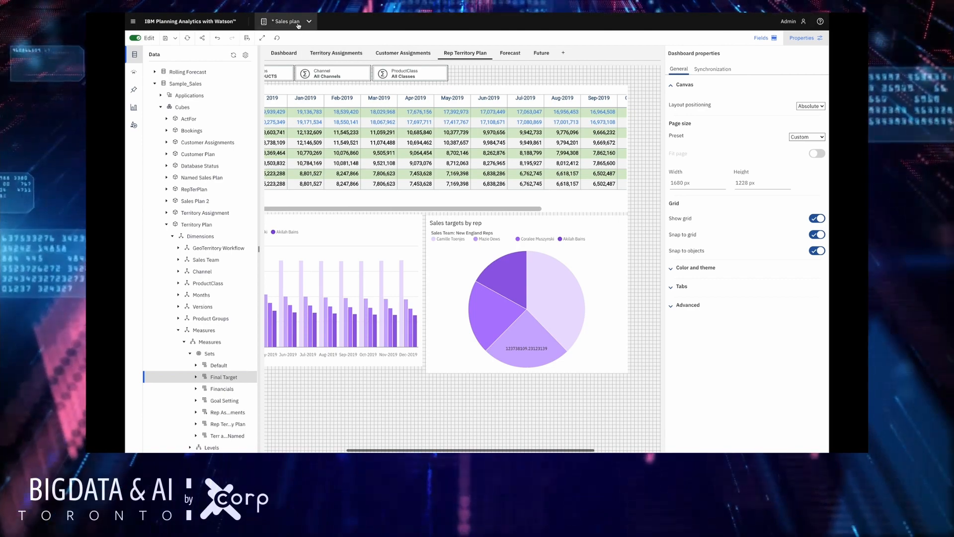
- Return home and load the Annual Sales Plan application with its four plan steps
{"action": "left_click", "coordinate": [286, 21]}
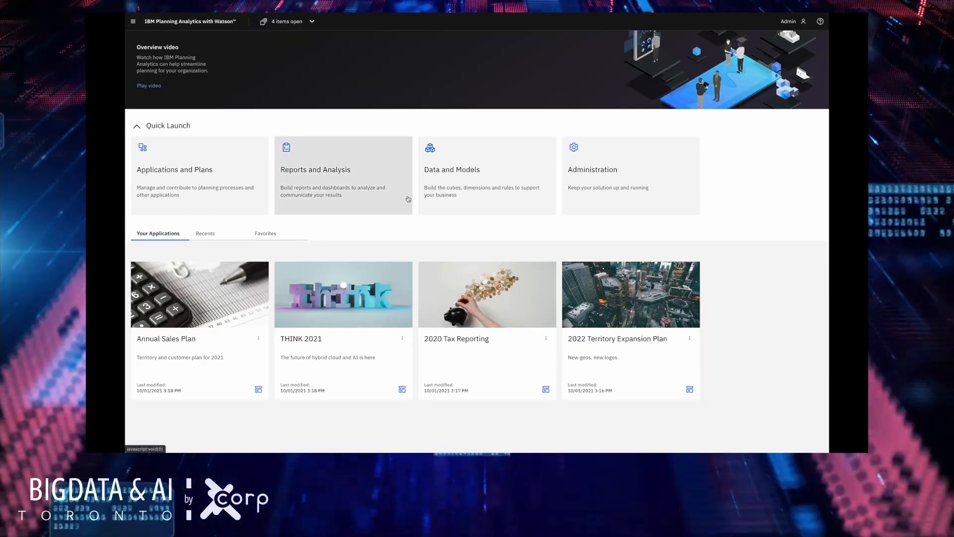
{"action": "mouse_move", "coordinate": [419, 216]}
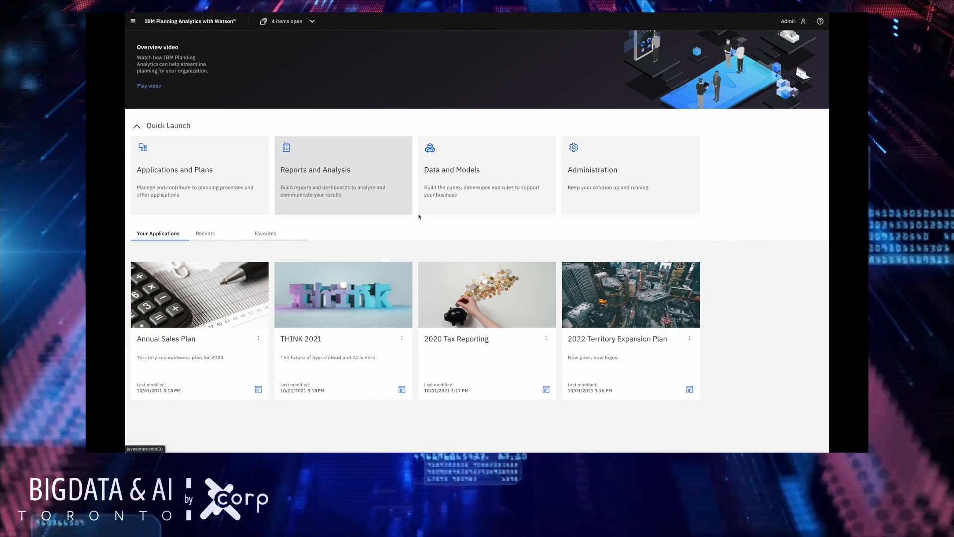
{"action": "scroll", "scroll_direction": "down", "scroll_amount": 3}
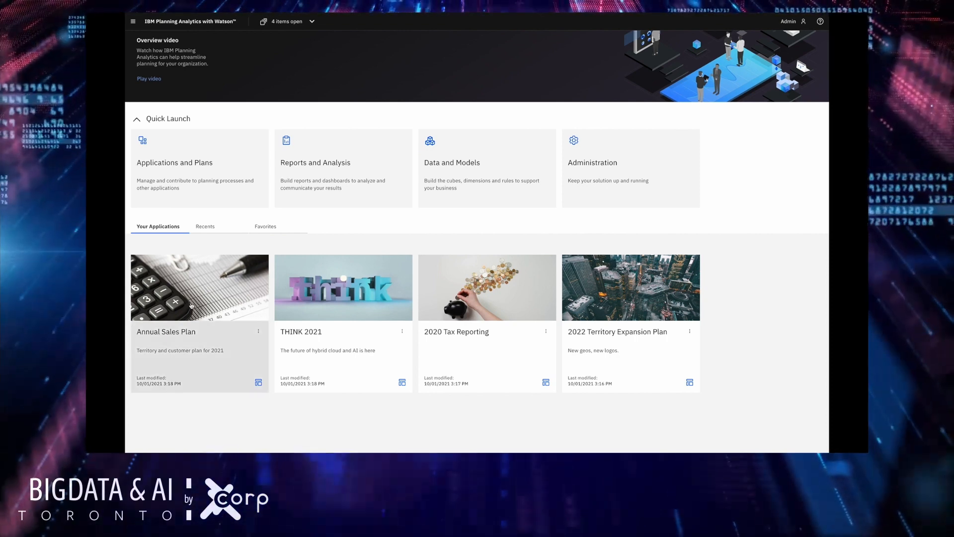
{"action": "left_click", "coordinate": [165, 332]}
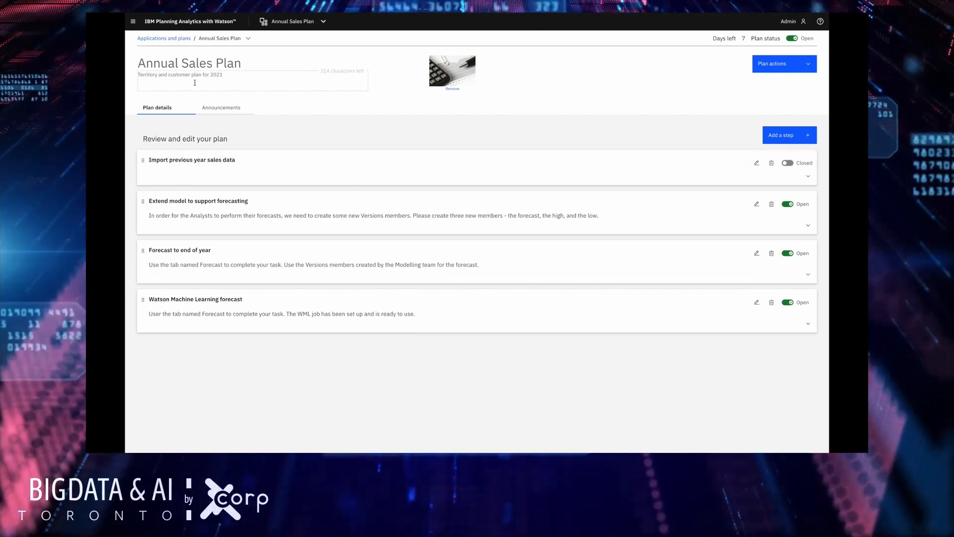
- Review the Extend model step's Sales model asset, Modelers group and 0% submissions, then cancel
{"action": "left_click", "coordinate": [452, 89]}
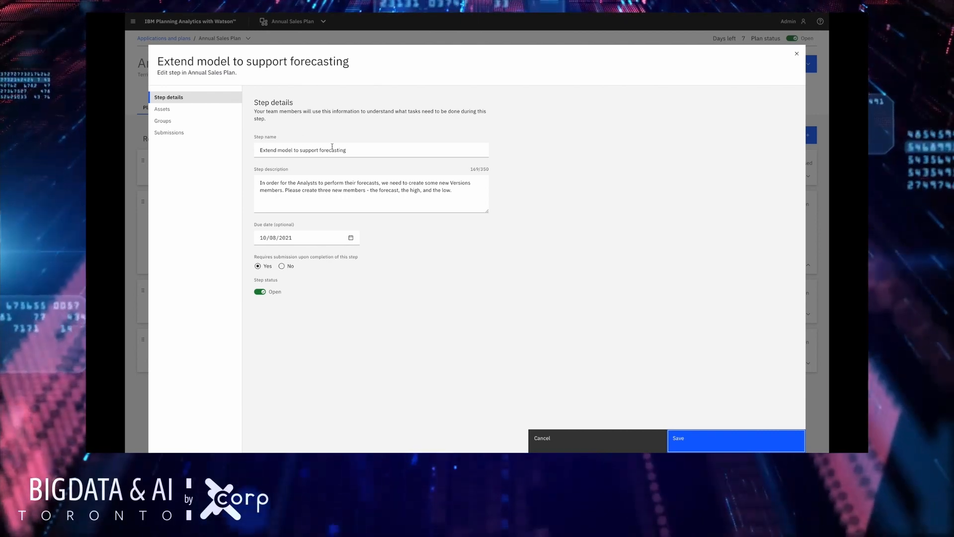
{"action": "mouse_move", "coordinate": [293, 227]}
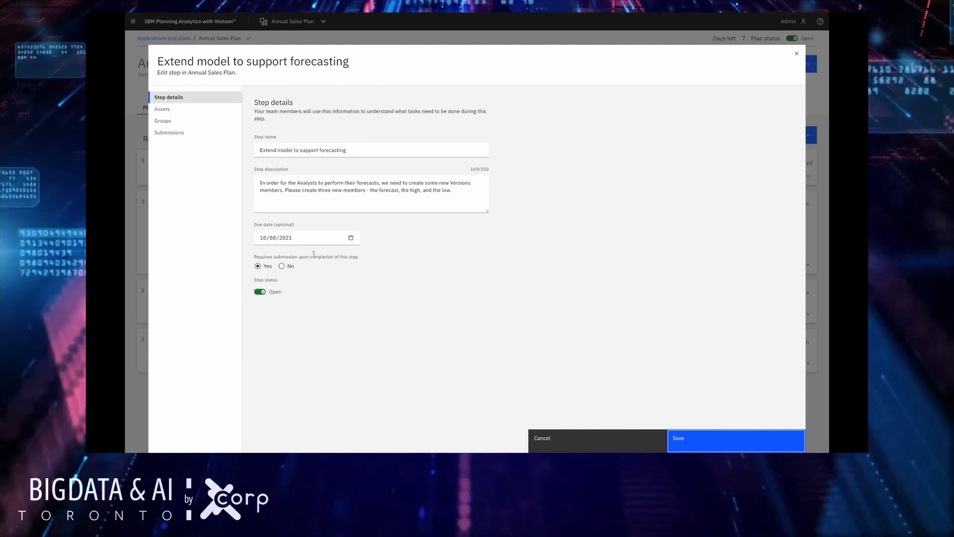
{"action": "mouse_move", "coordinate": [308, 275]}
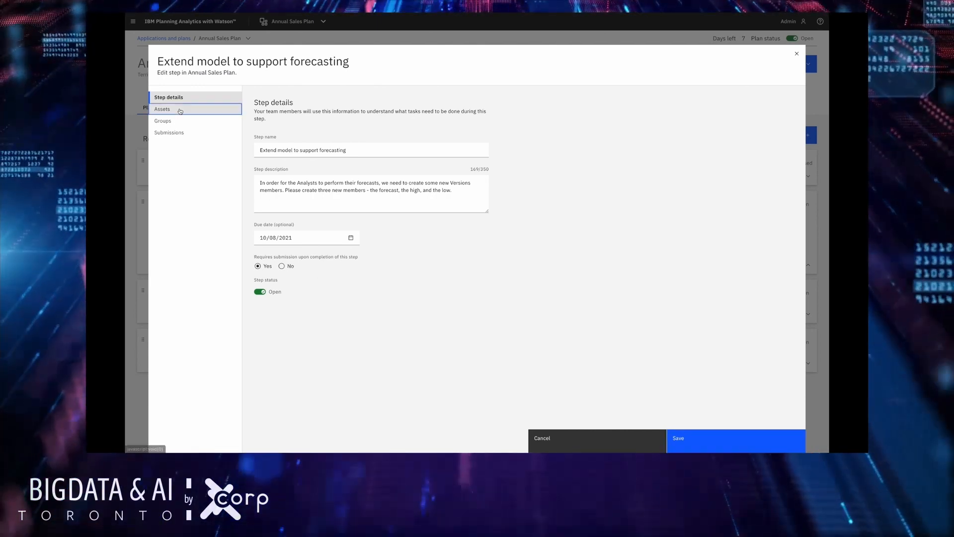
{"action": "left_click", "coordinate": [162, 109]}
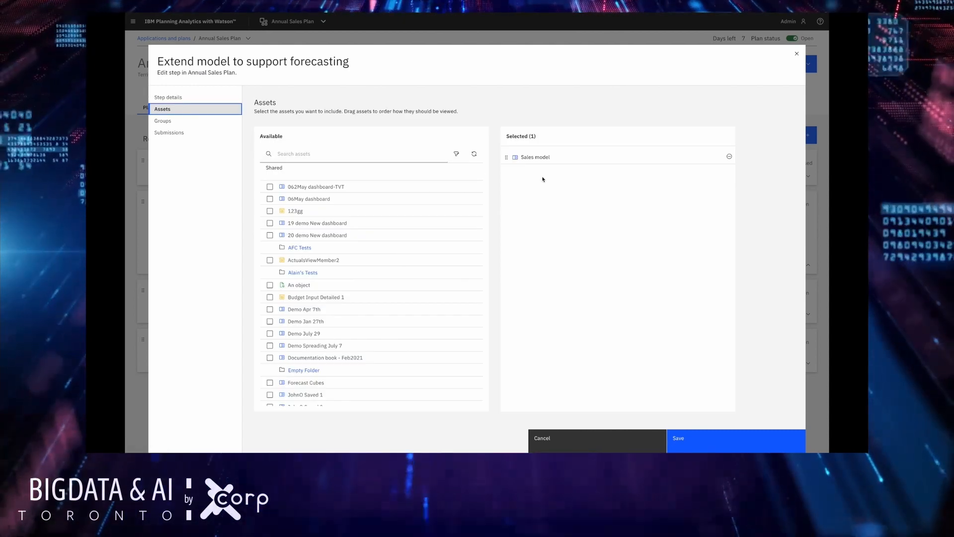
{"action": "left_click", "coordinate": [162, 120]}
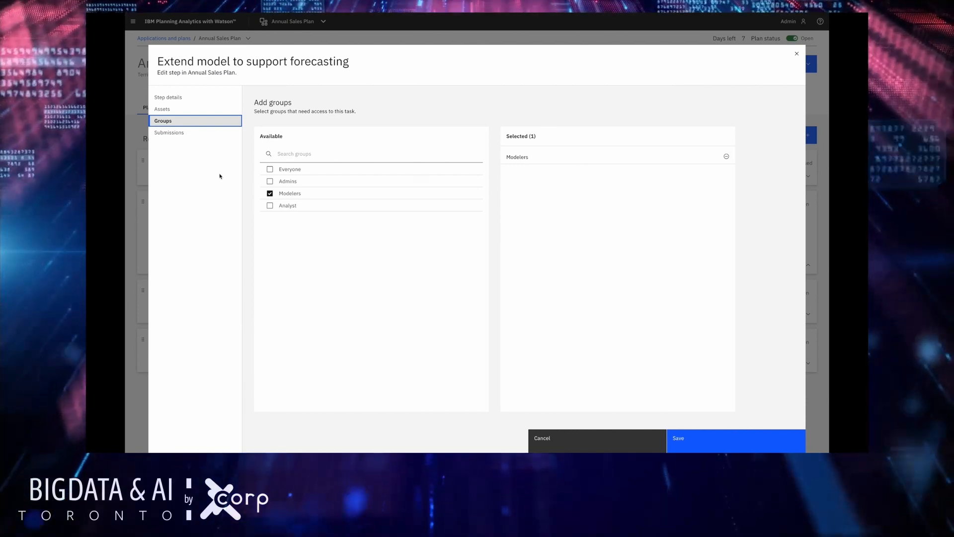
{"action": "left_click", "coordinate": [169, 132]}
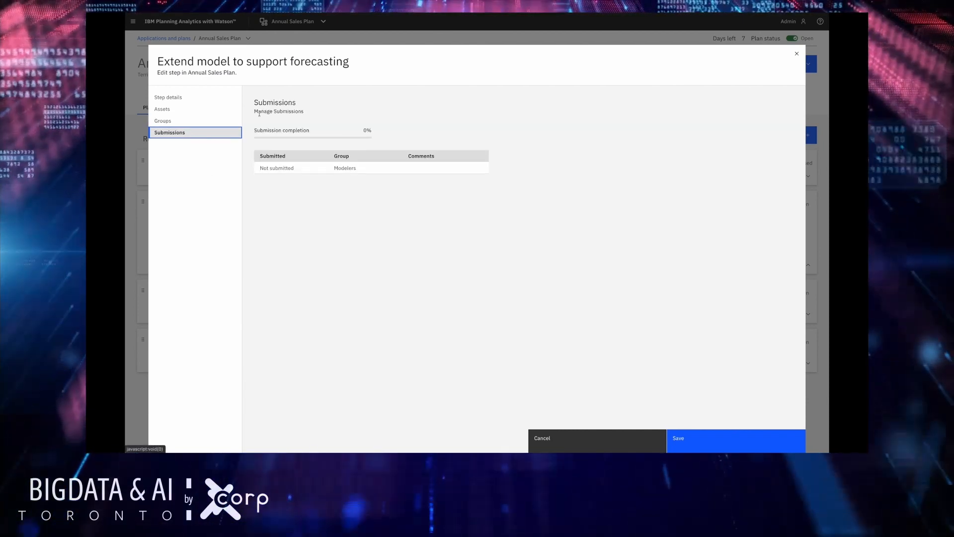
{"action": "mouse_move", "coordinate": [288, 97]}
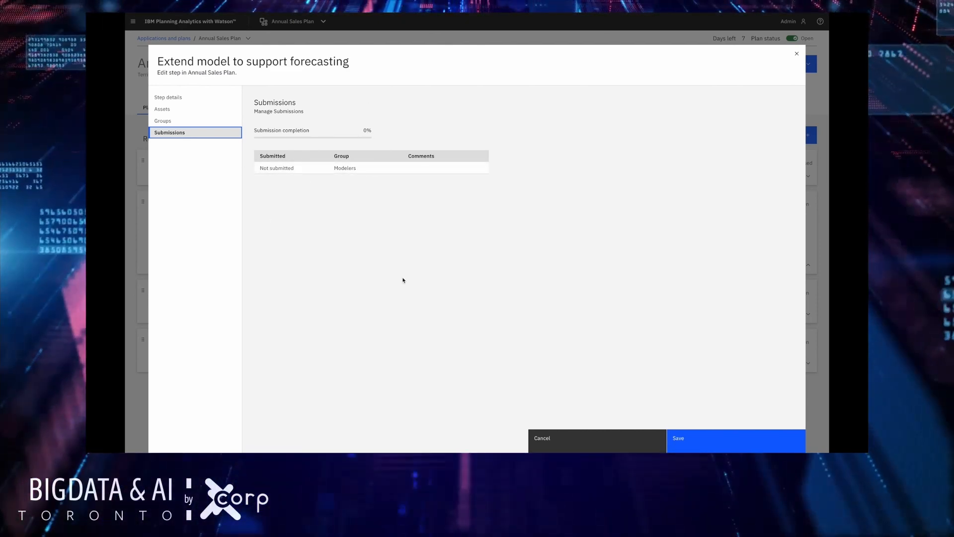
{"action": "mouse_move", "coordinate": [562, 434]}
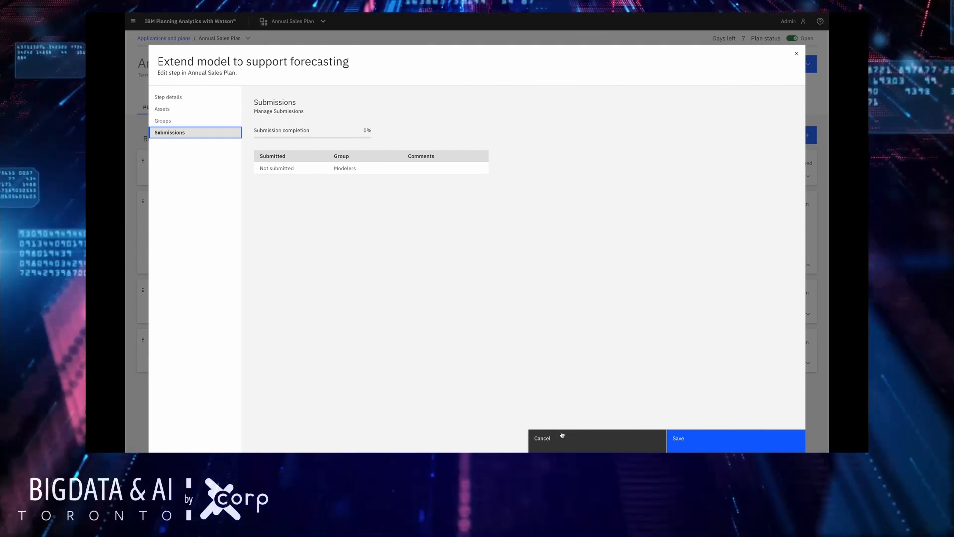
{"action": "left_click", "coordinate": [541, 438]}
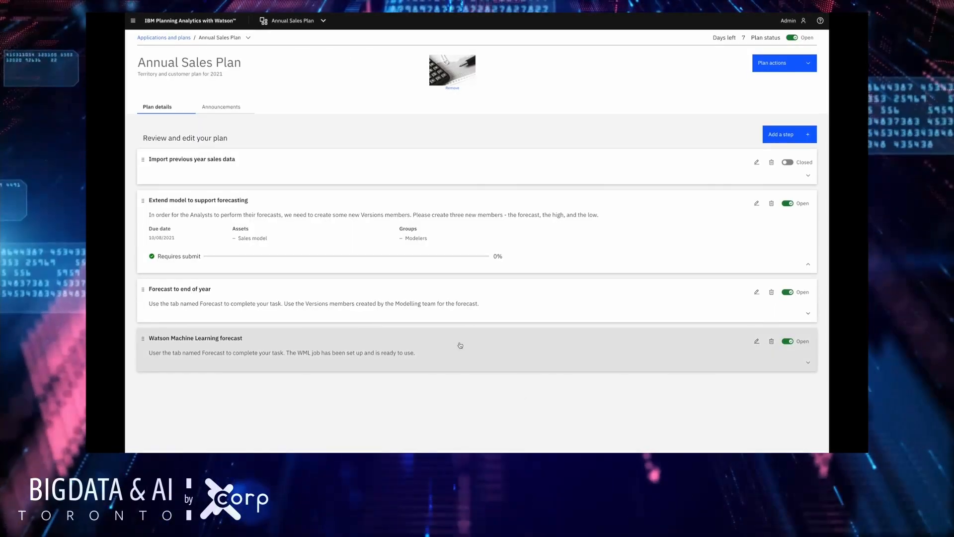
{"action": "mouse_move", "coordinate": [573, 122]}
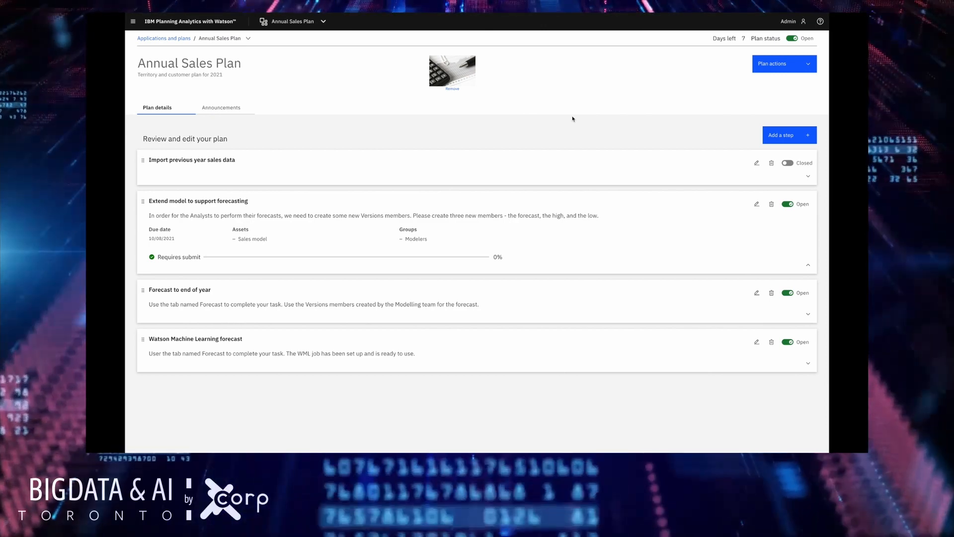
{"action": "mouse_move", "coordinate": [562, 148]}
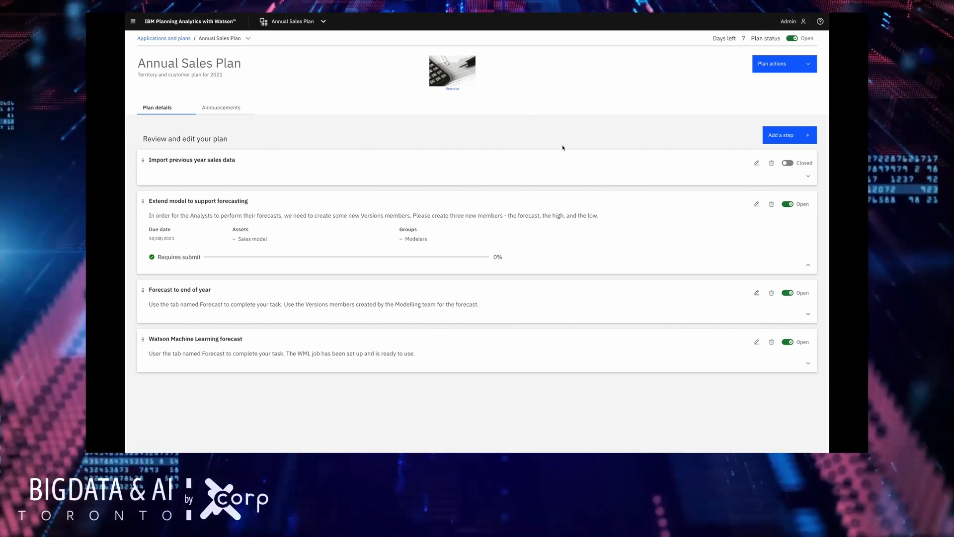
{"action": "mouse_move", "coordinate": [560, 151]}
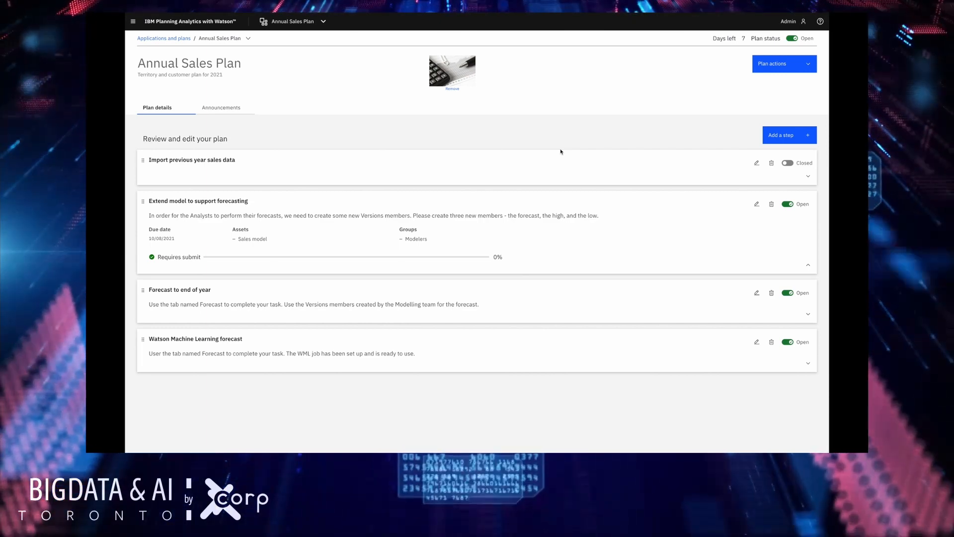
{"action": "mouse_move", "coordinate": [513, 143]}
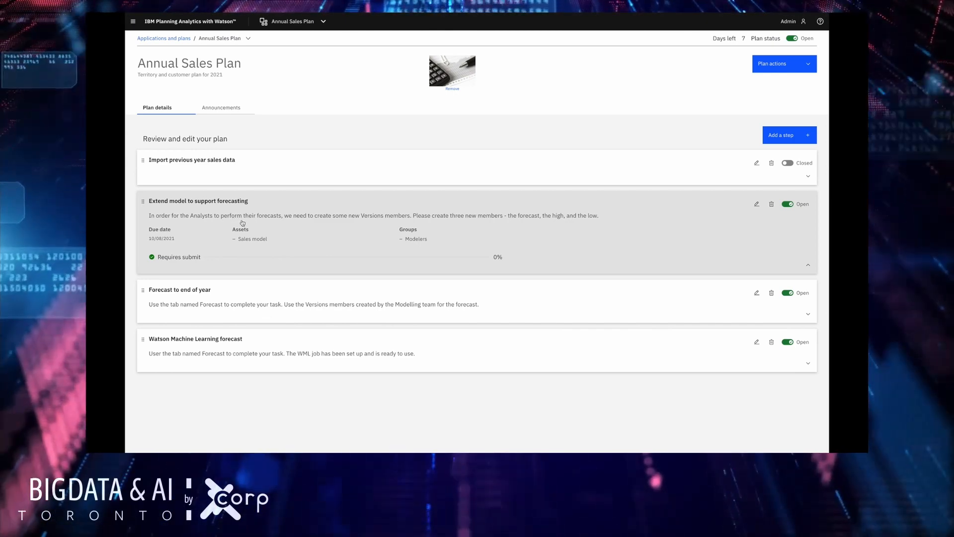
{"action": "mouse_move", "coordinate": [345, 275]}
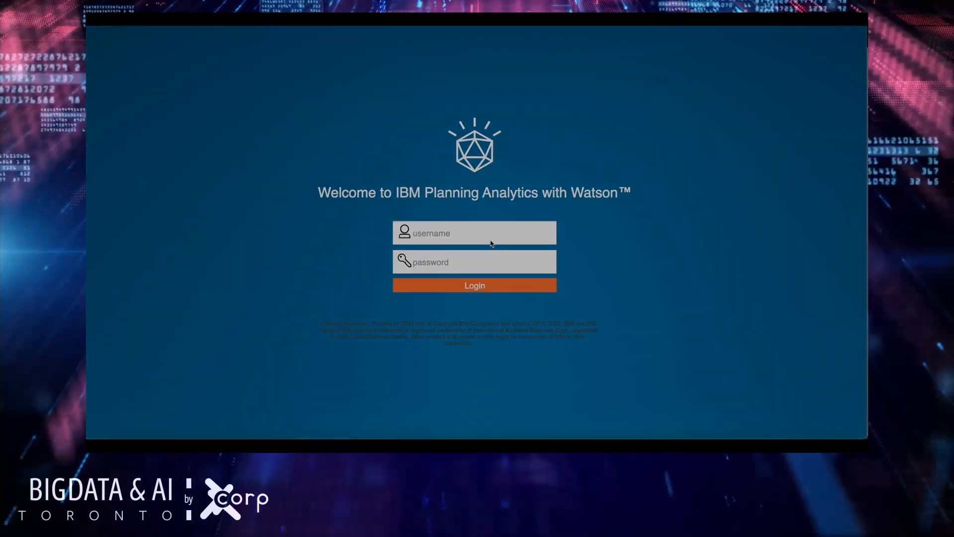
- Log in as the modeler user and reach the Sales model task workspace
{"action": "left_click", "coordinate": [475, 233]}
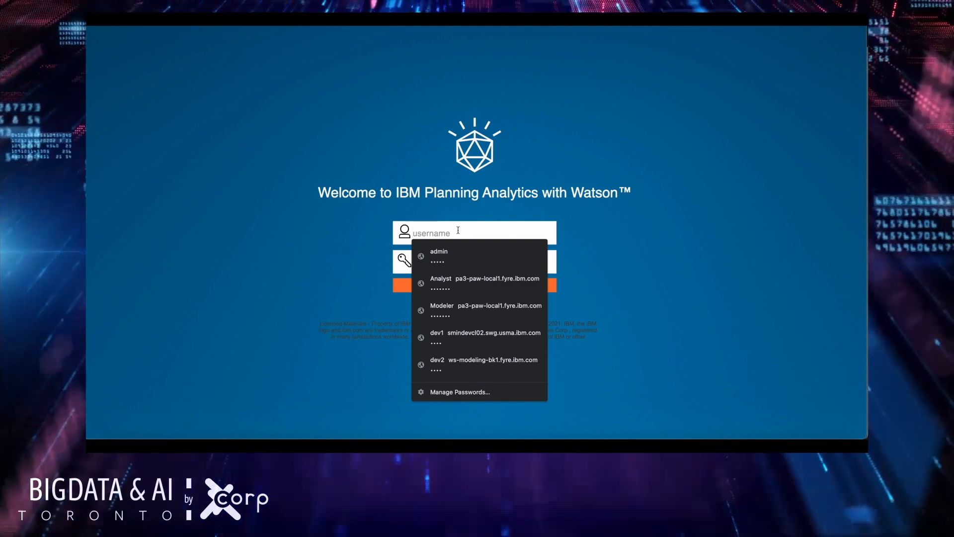
{"action": "type", "text": "modeler"}
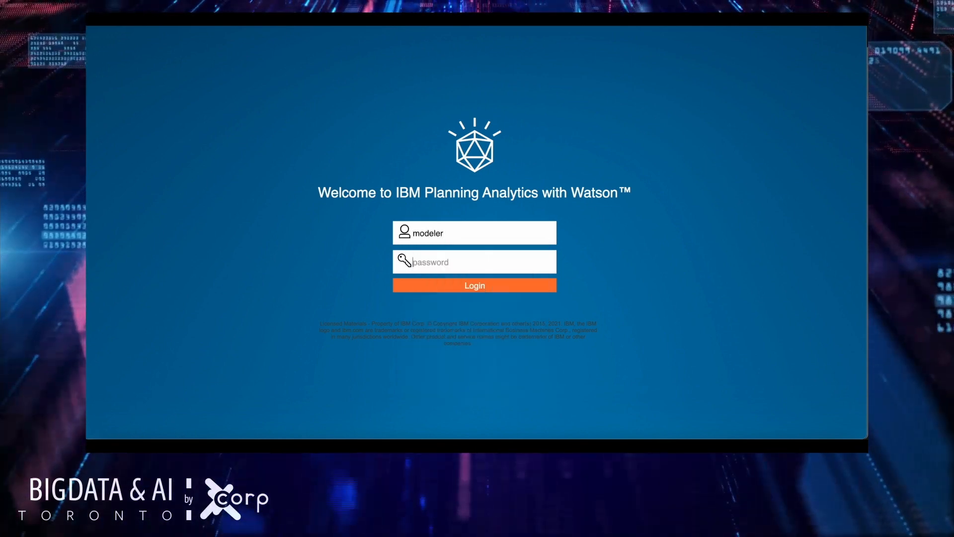
{"action": "left_click", "coordinate": [474, 285]}
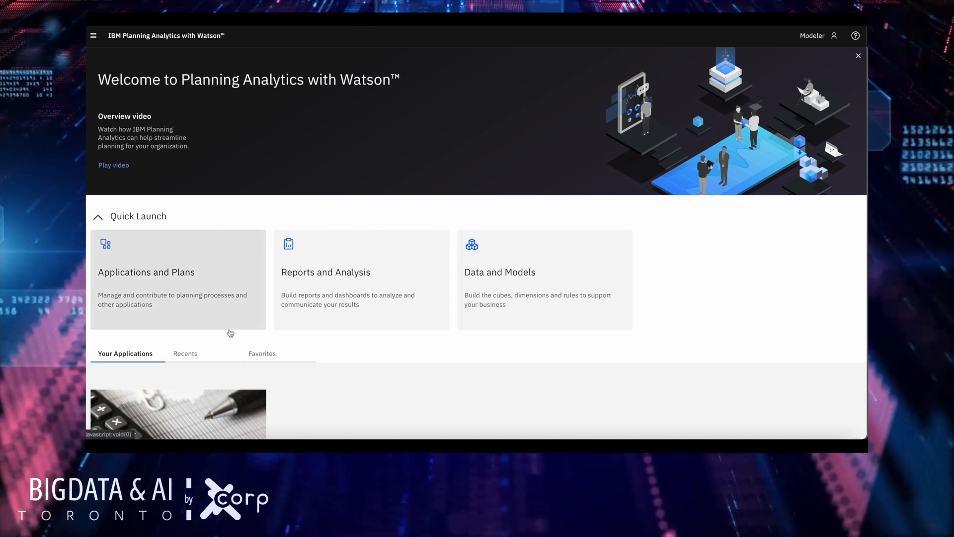
{"action": "scroll", "scroll_direction": "down", "scroll_amount": 3}
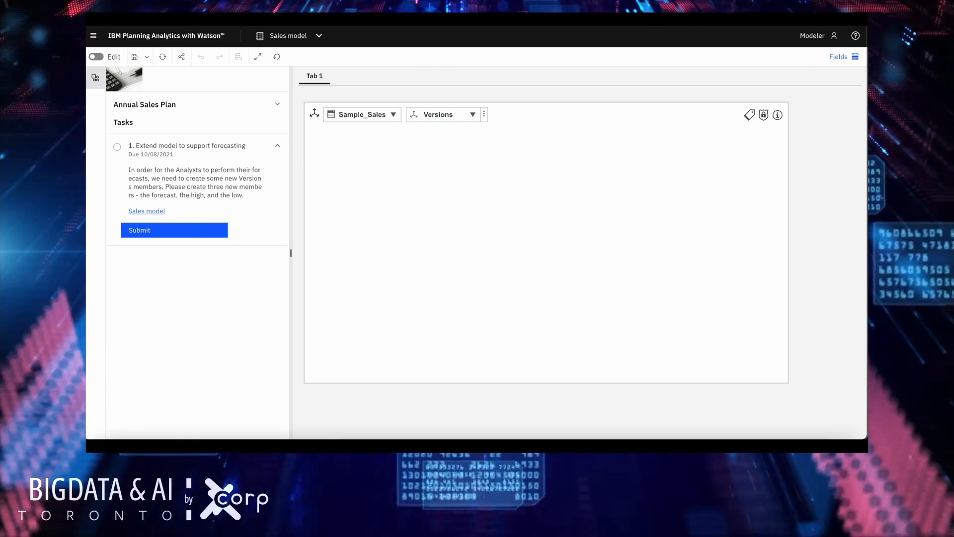
- List the Versions dimension members, Actual and Plan, in the Sample_Sales view
{"action": "left_click", "coordinate": [443, 113]}
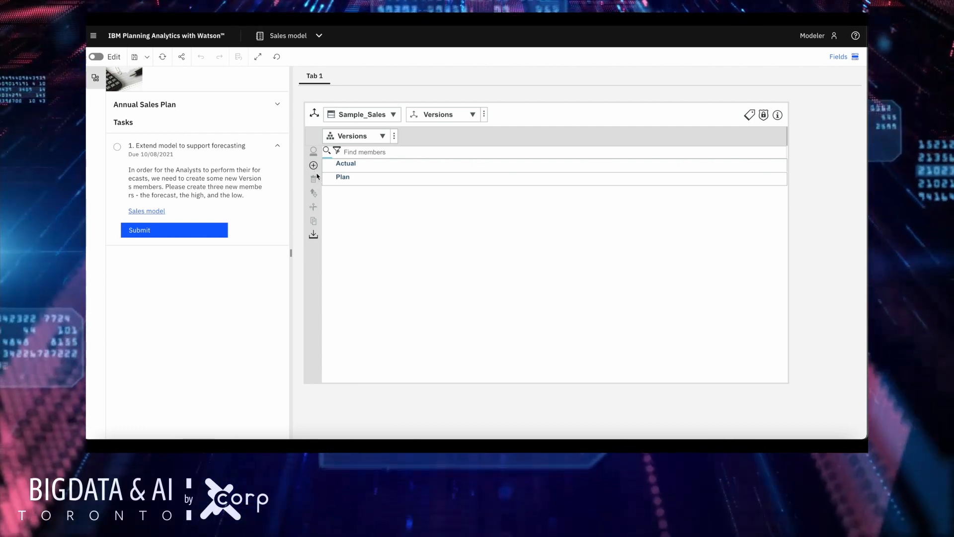
{"action": "mouse_move", "coordinate": [313, 165]}
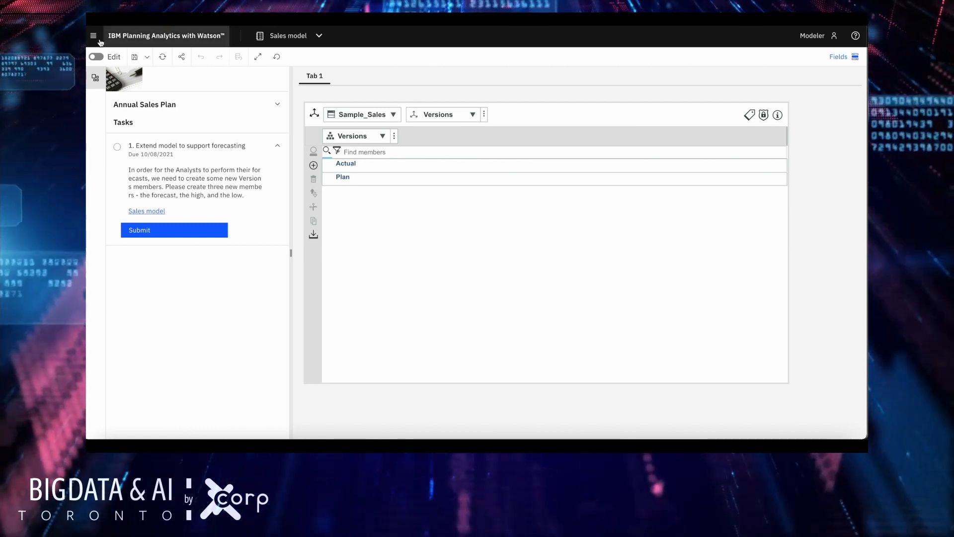
- Create a new modeling workbench from the main menu
{"action": "left_click", "coordinate": [93, 36]}
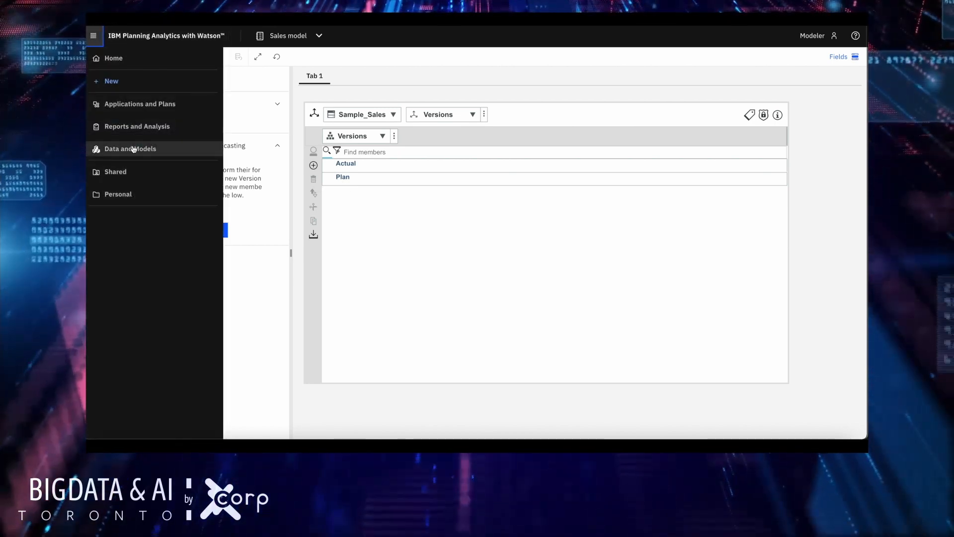
{"action": "left_click", "coordinate": [112, 80]}
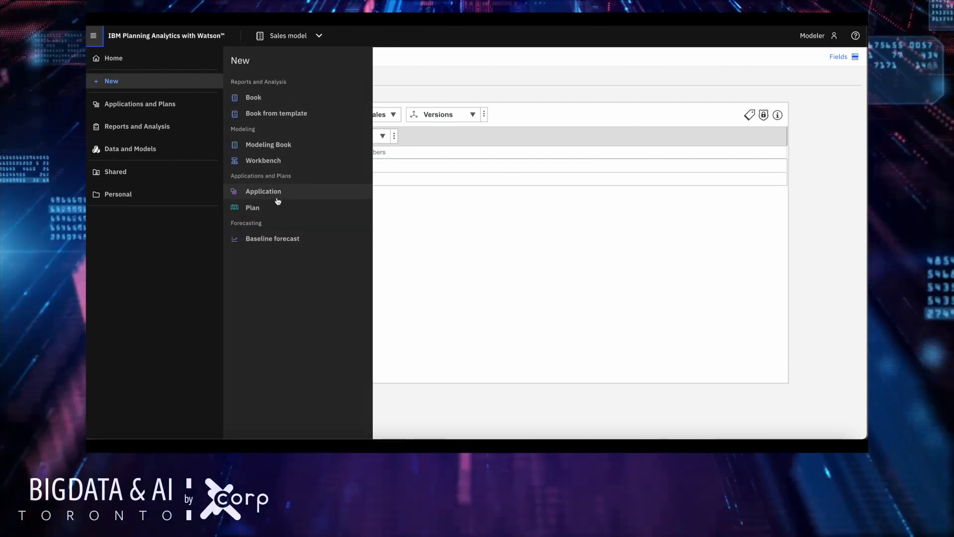
{"action": "left_click", "coordinate": [262, 191]}
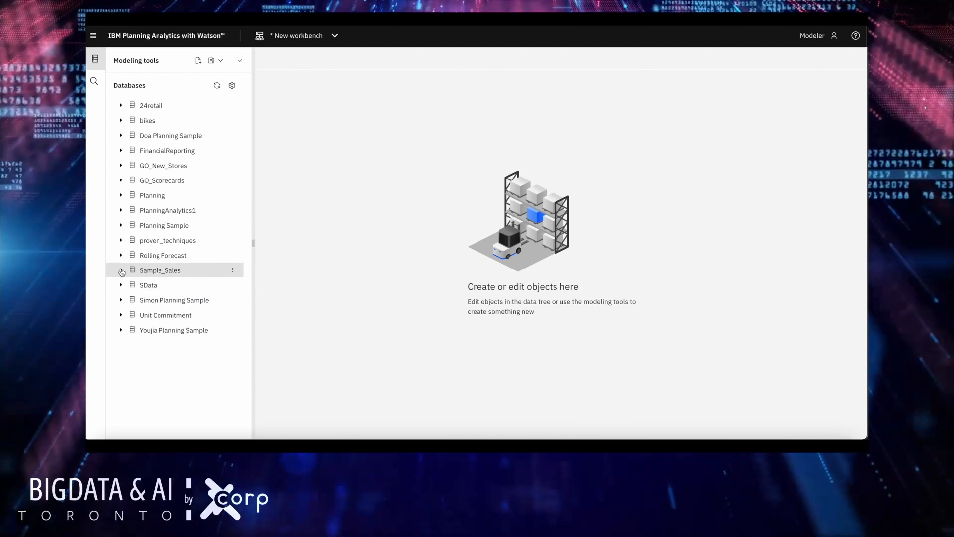
- Open Sample_Sales' Versions dimension (searching 'version') and start inserting a new member
{"action": "left_click", "coordinate": [120, 269]}
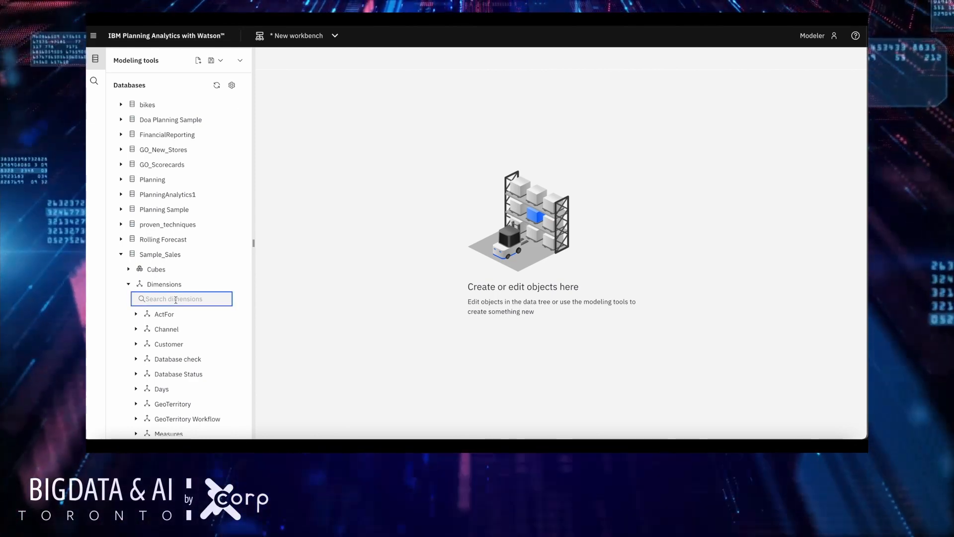
{"action": "type", "text": "version"}
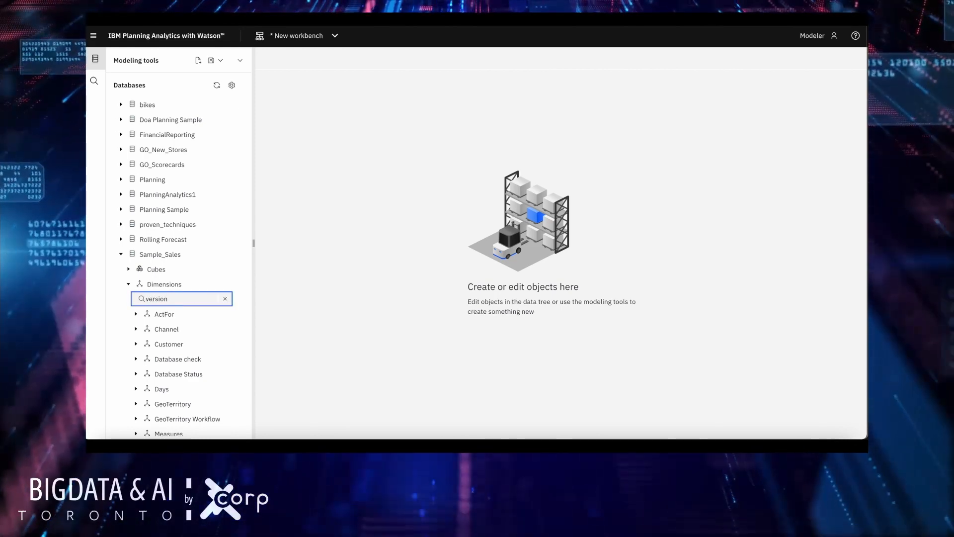
{"action": "double_click", "coordinate": [166, 323]}
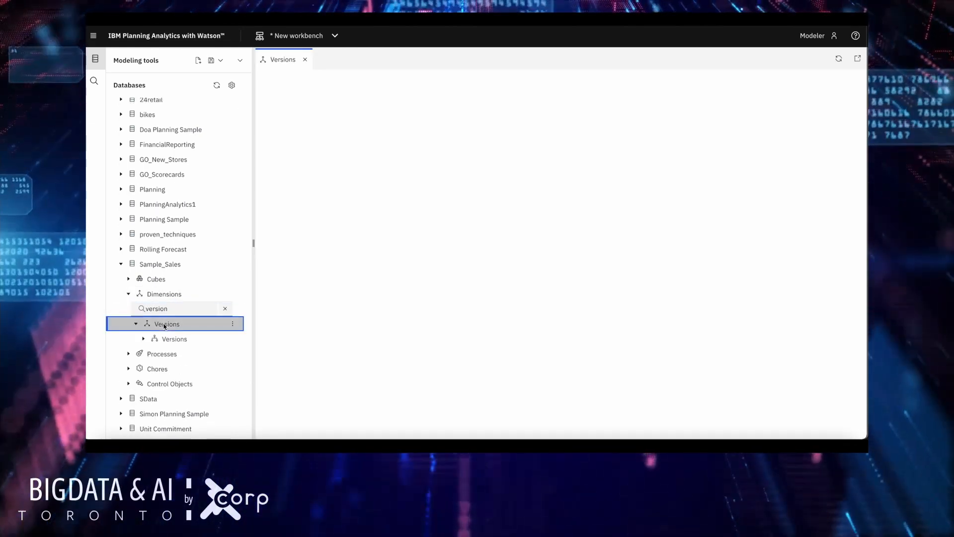
{"action": "double_click", "coordinate": [167, 323]}
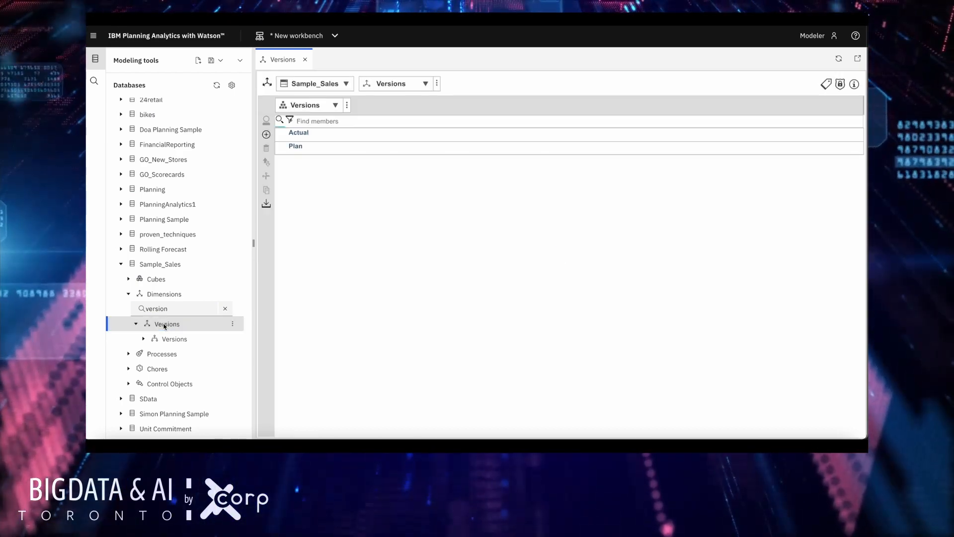
{"action": "mouse_move", "coordinate": [164, 219]}
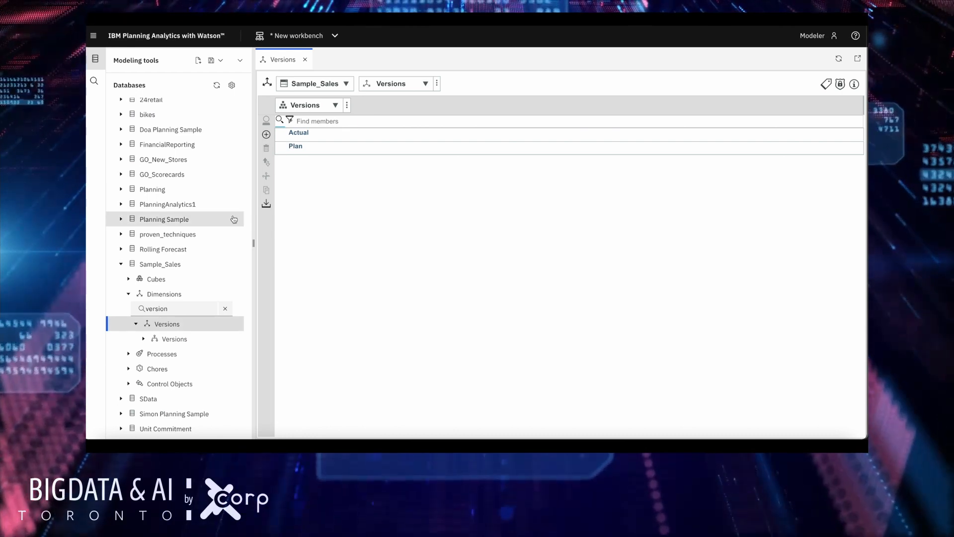
{"action": "left_click", "coordinate": [266, 134]}
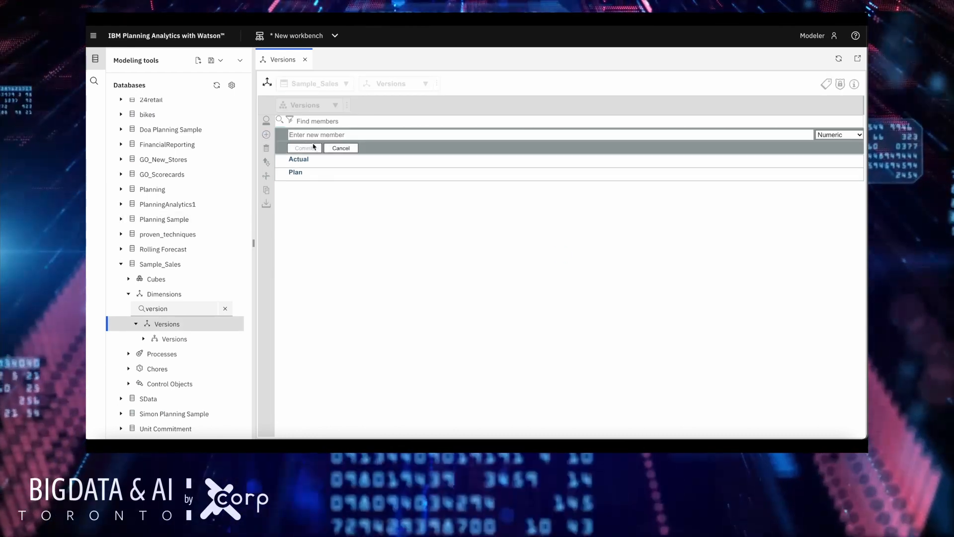
- Add numeric Versions members Forecast, Forecast_H and Forecast_L, committing each
{"action": "type", "text": "Forecast"}
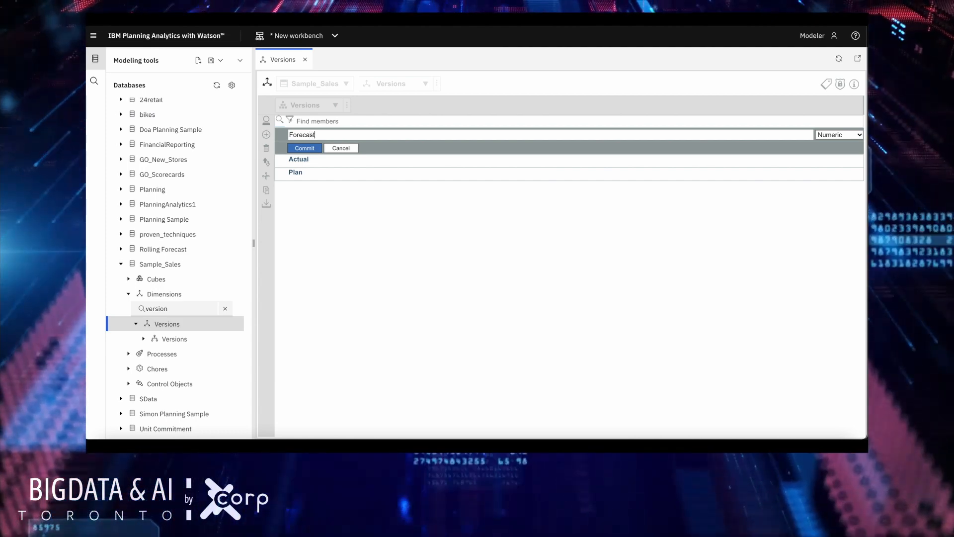
{"action": "left_click", "coordinate": [304, 148]}
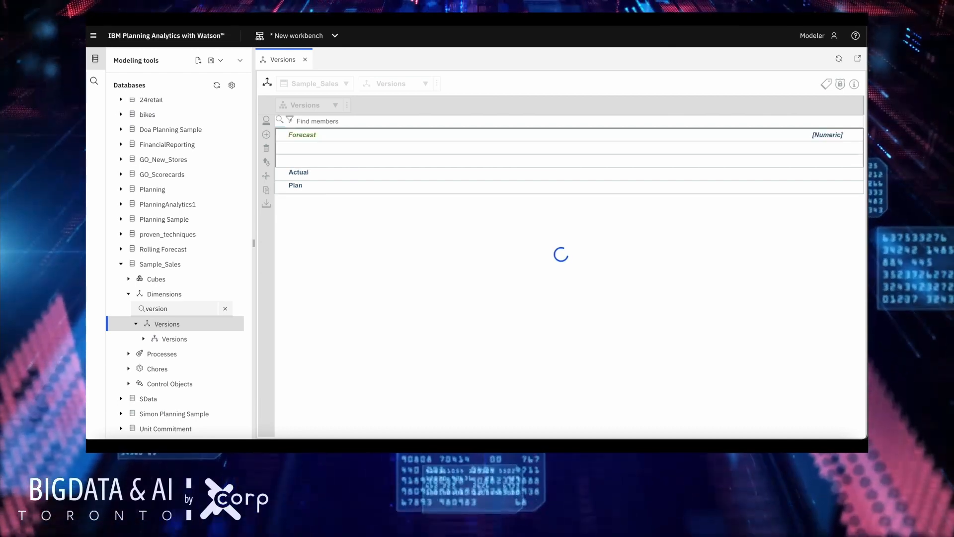
{"action": "type", "text": "Force"}
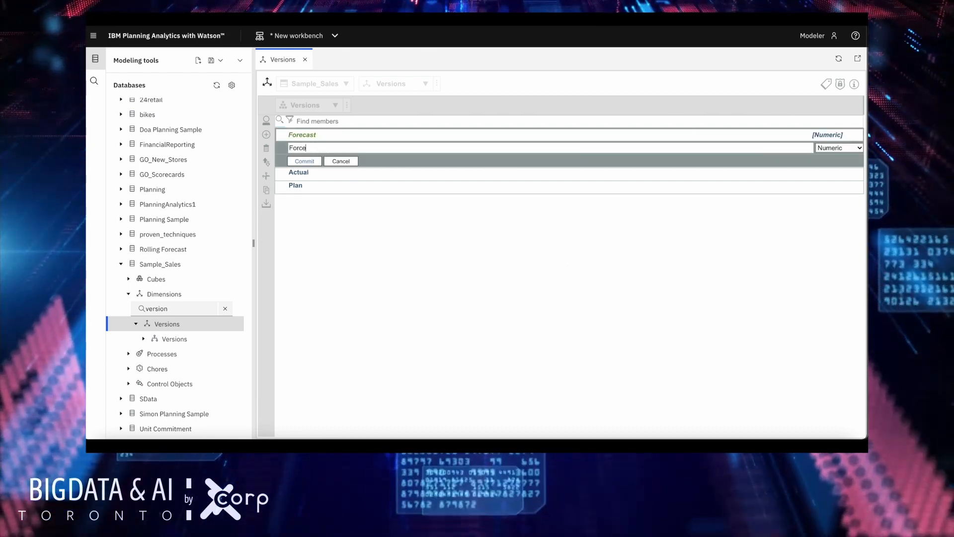
{"action": "type", "text": "Forecast"}
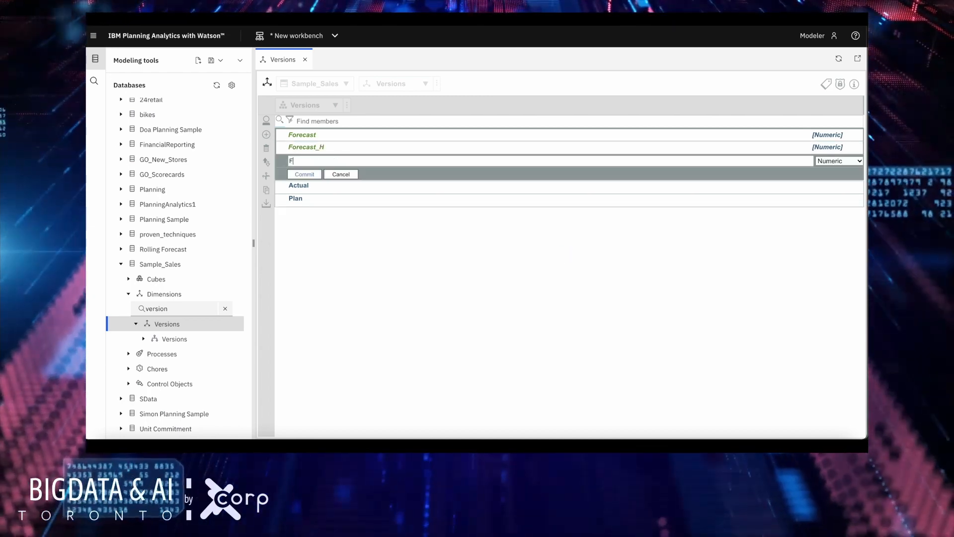
{"action": "type", "text": "ar"}
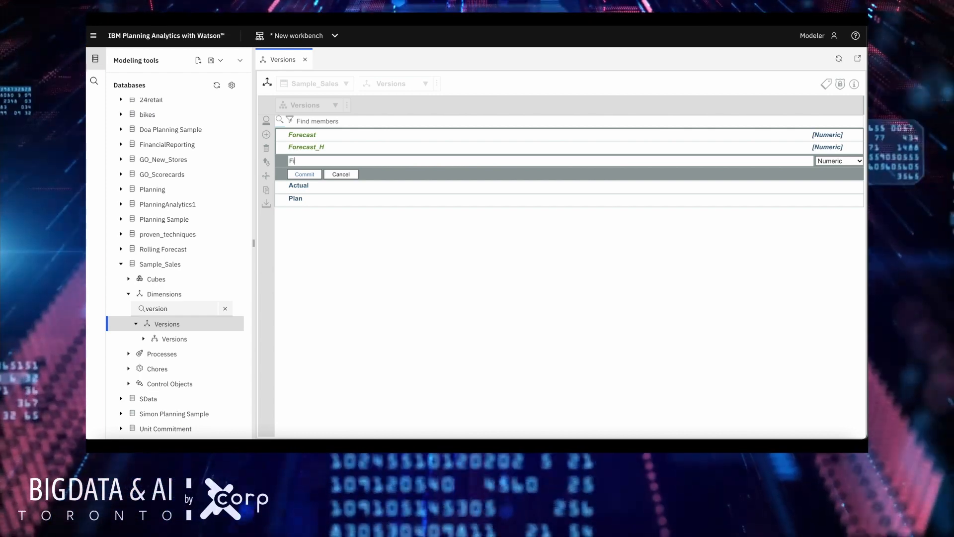
{"action": "type", "text": "orecast_L"}
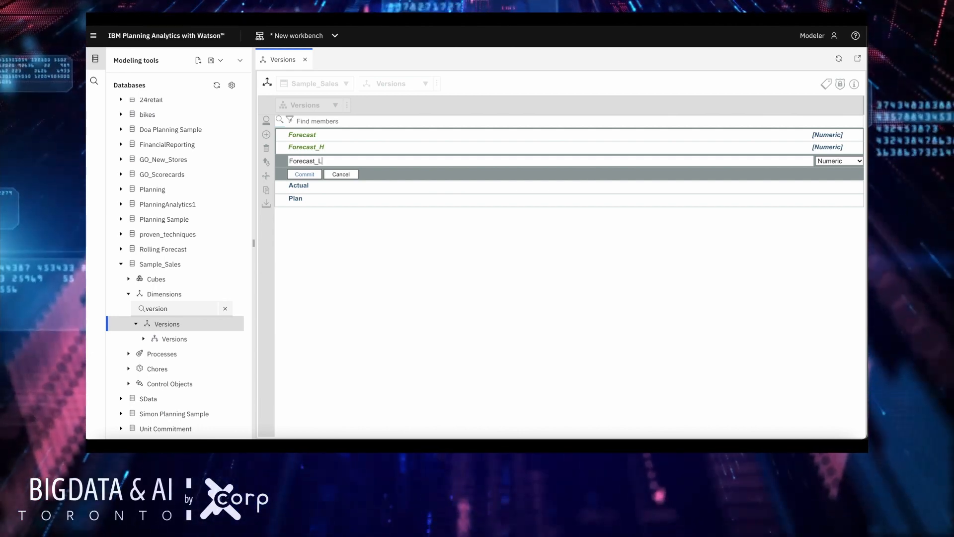
{"action": "left_click", "coordinate": [304, 174]}
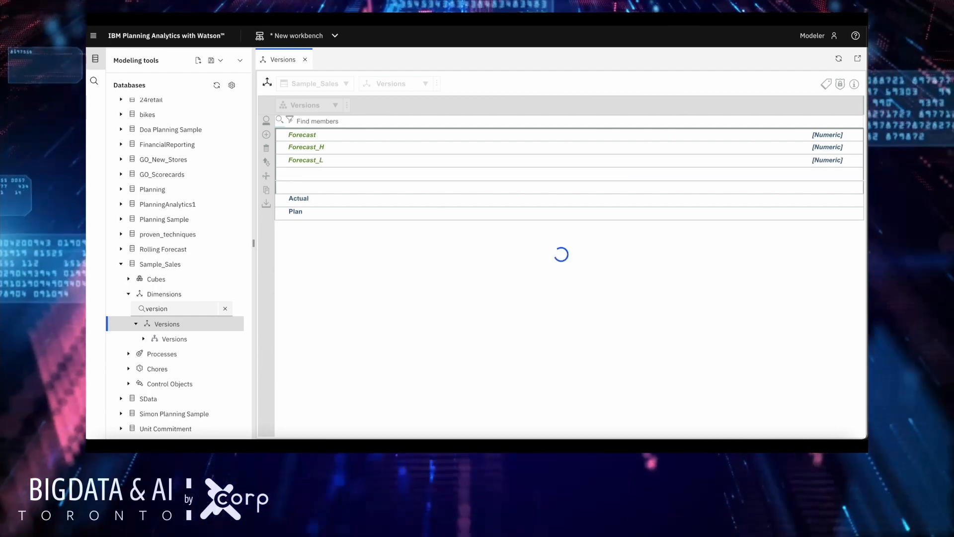
- Add the Forecast_WML member, finish inserting, and show the open workbenches list
{"action": "left_click", "coordinate": [267, 135]}
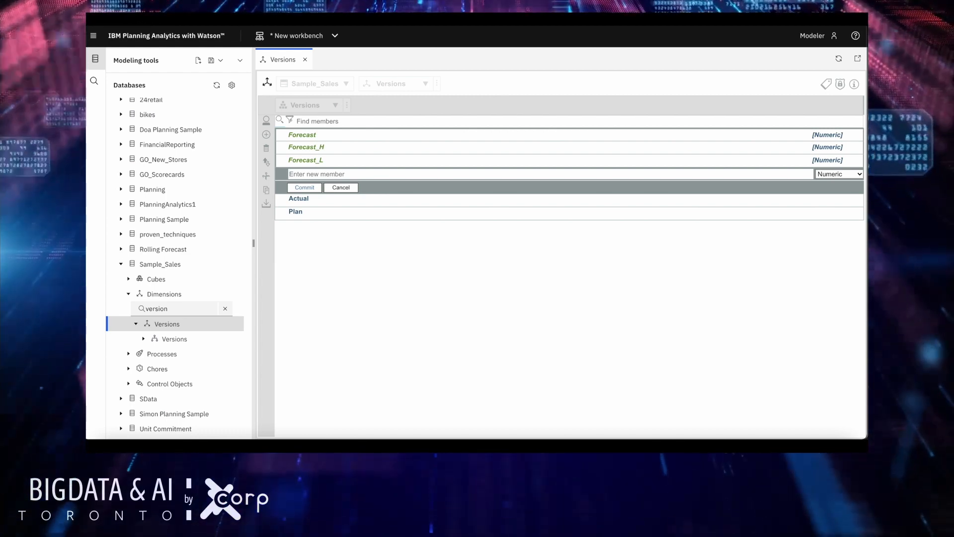
{"action": "type", "text": "F"}
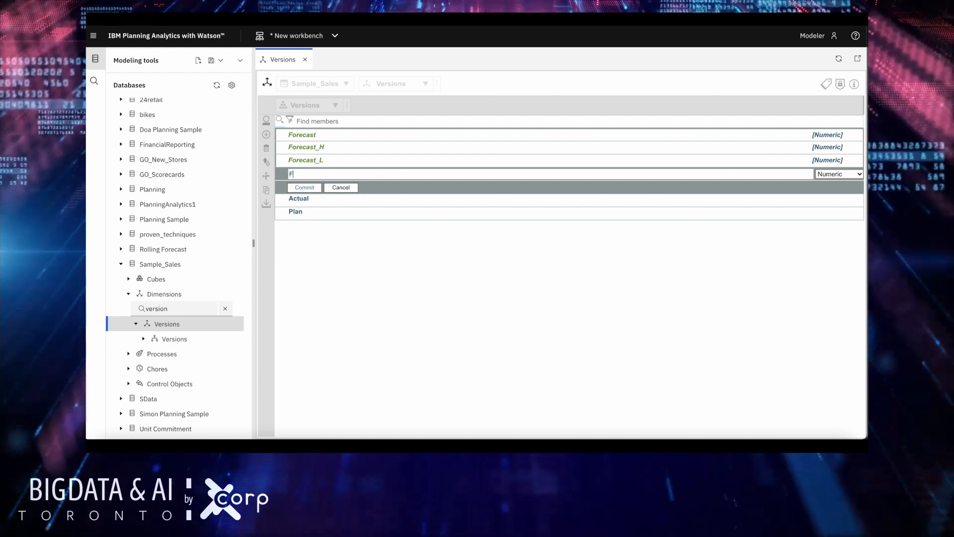
{"action": "type", "text": "orecast"}
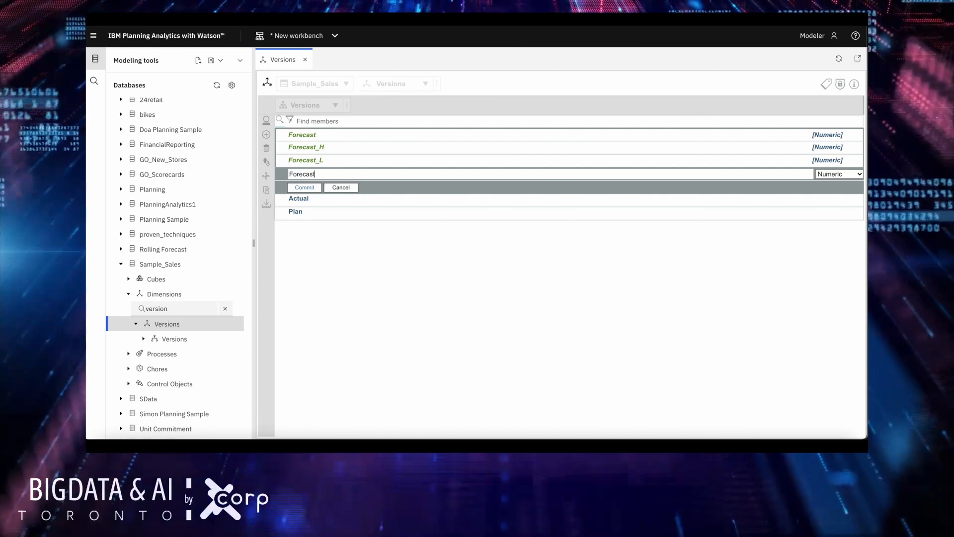
{"action": "left_click", "coordinate": [304, 188]}
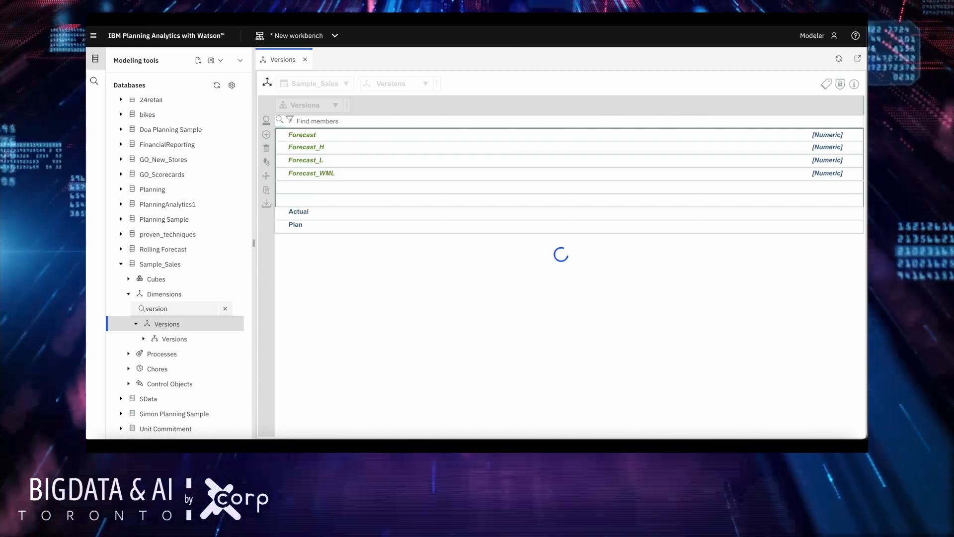
{"action": "left_click", "coordinate": [267, 134]}
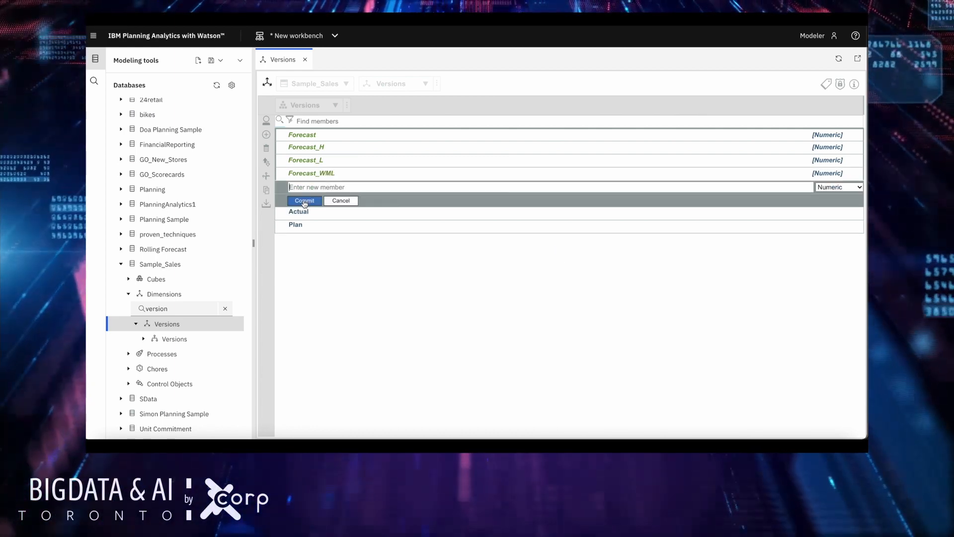
{"action": "left_click", "coordinate": [304, 200]}
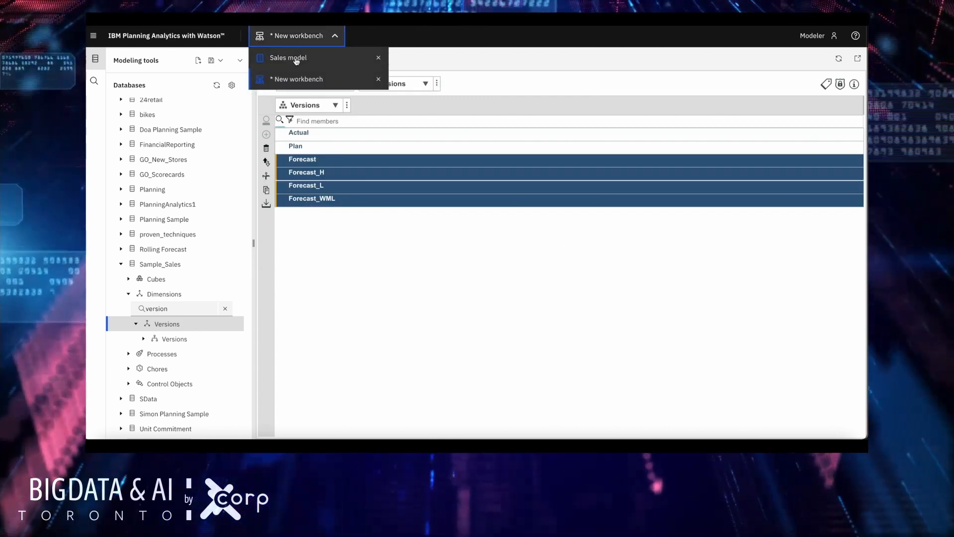
- Refresh the Sales model workbench and submit the forecasting task with message 'Do'
{"action": "left_click", "coordinate": [288, 58]}
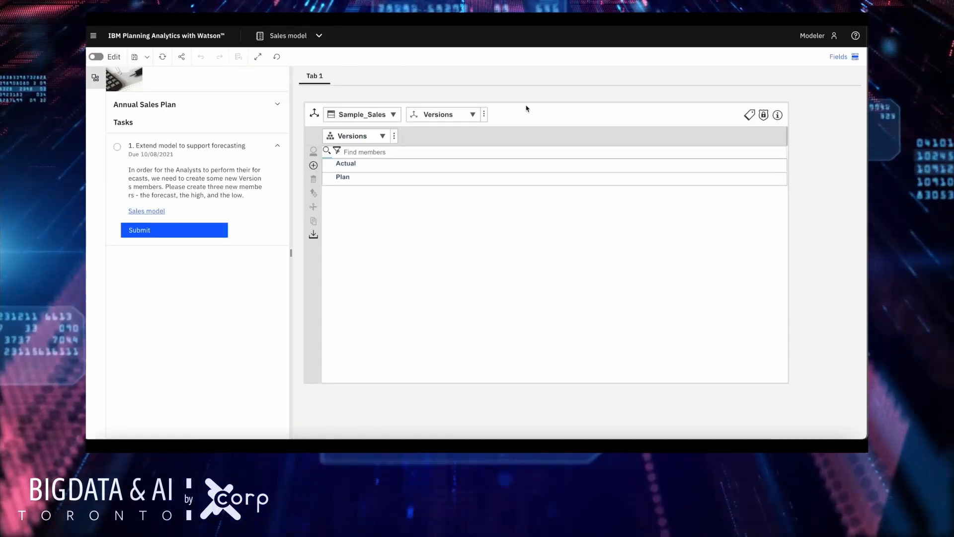
{"action": "mouse_move", "coordinate": [295, 57]}
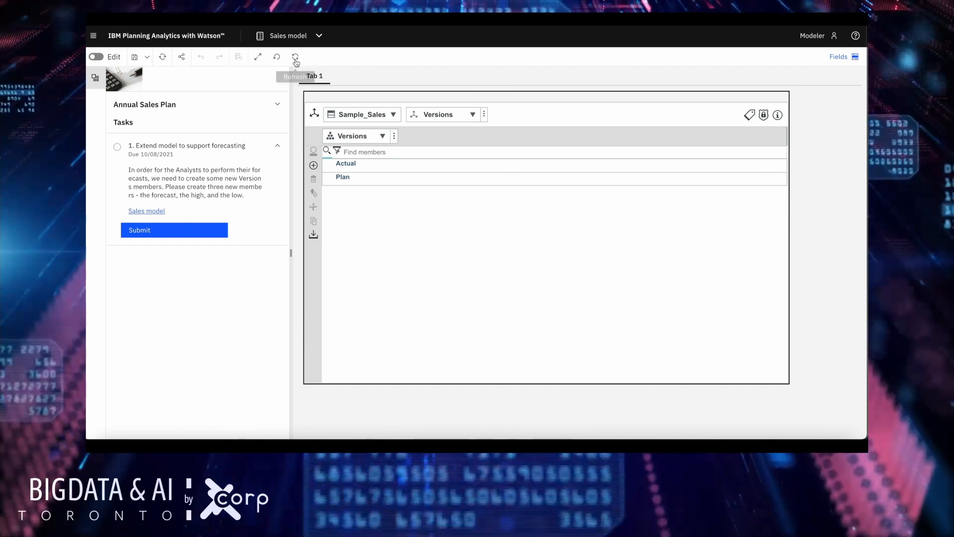
{"action": "left_click", "coordinate": [295, 57]}
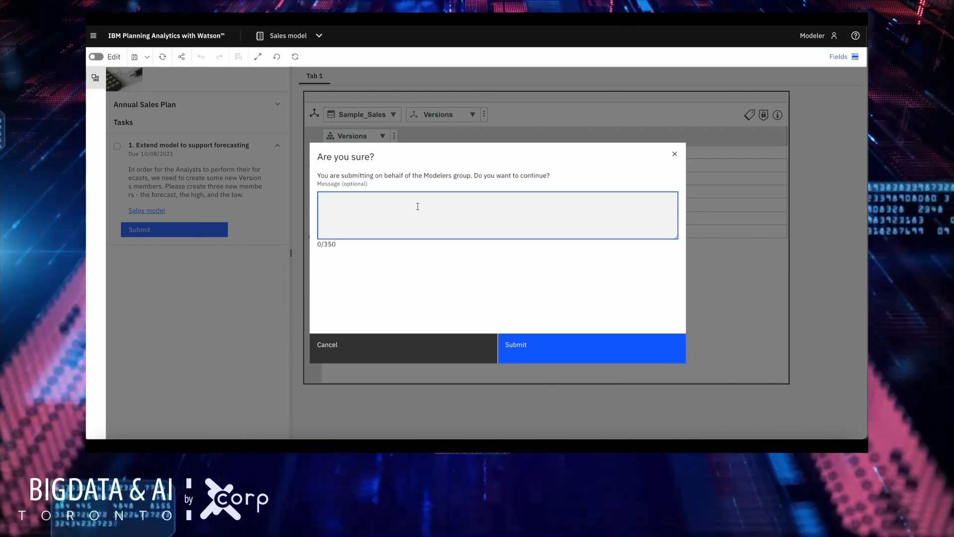
{"action": "type", "text": "Do"}
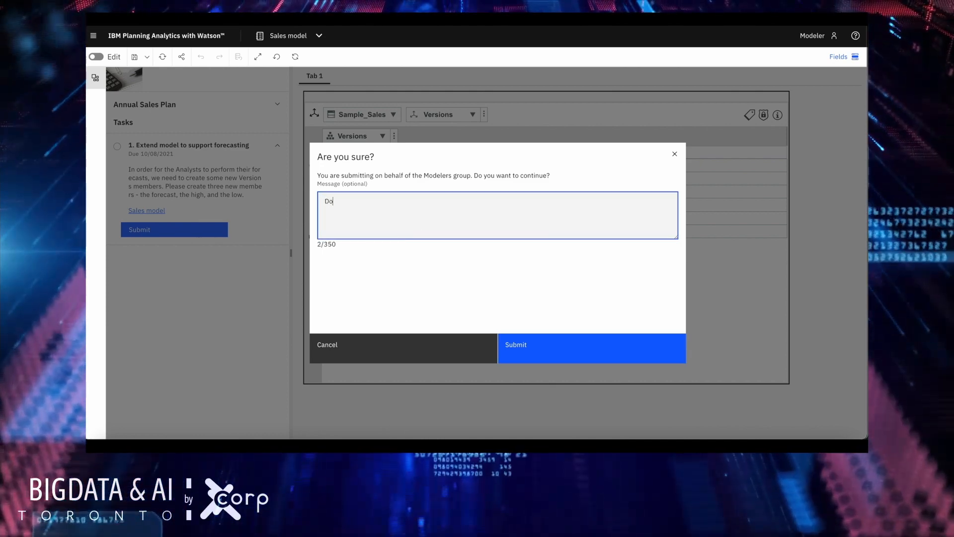
{"action": "left_click", "coordinate": [590, 348]}
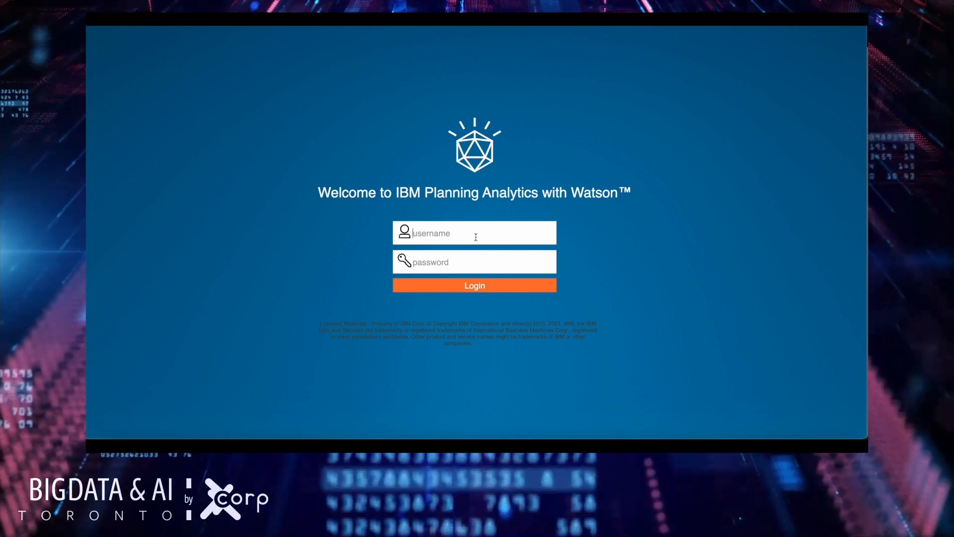
- Sign in as 'analyst' and scroll to the Sales plan in Your Applications
{"action": "type", "text": "analyst"}
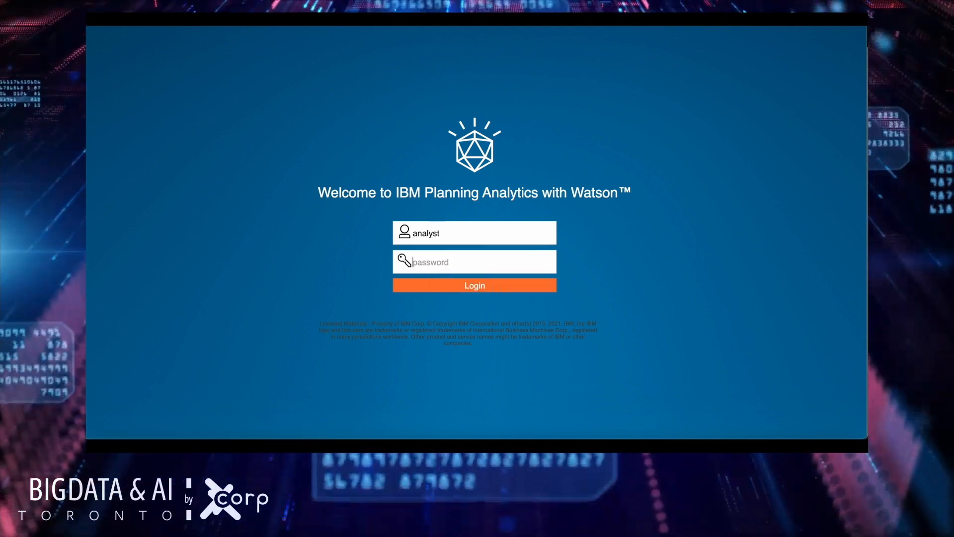
{"action": "left_click", "coordinate": [474, 286]}
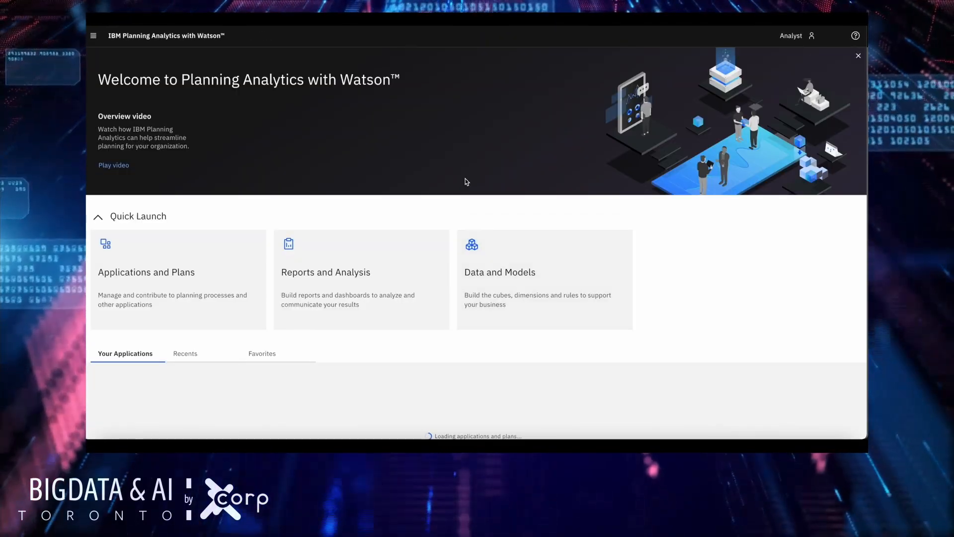
{"action": "scroll", "scroll_direction": "down", "scroll_amount": 3}
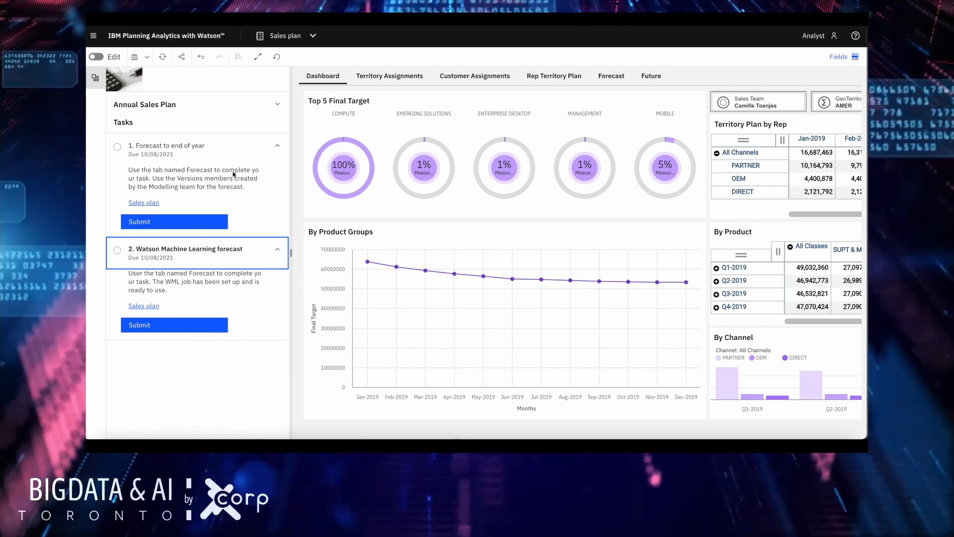
- On the Forecast sheet at Jan-20, select both measure rows and start a forecast for them
{"action": "left_click", "coordinate": [610, 75]}
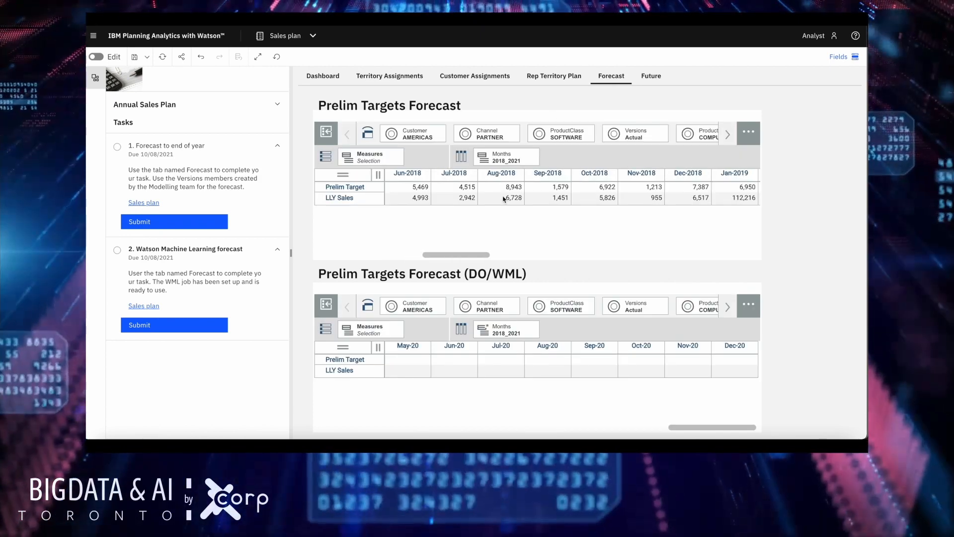
{"action": "scroll", "scroll_direction": "right", "scroll_amount": 3}
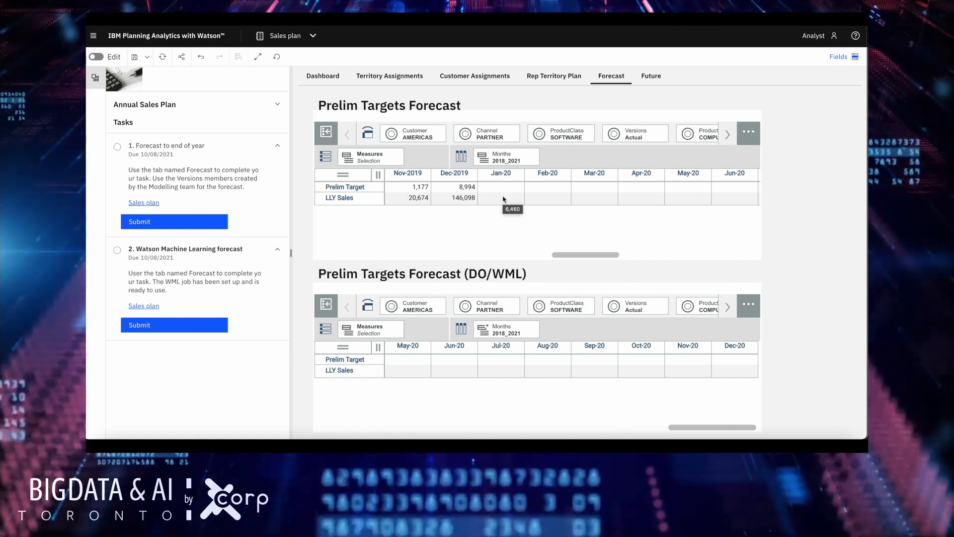
{"action": "mouse_move", "coordinate": [395, 189]}
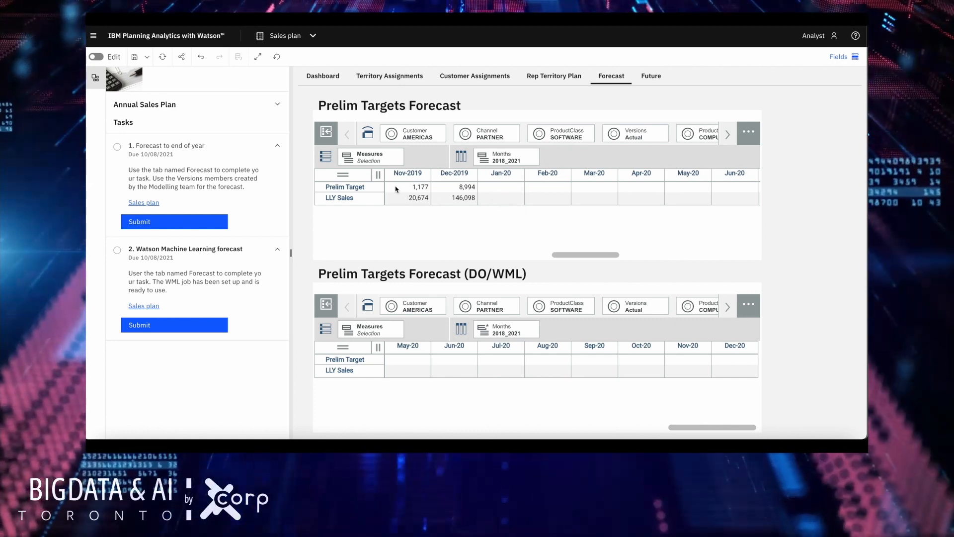
{"action": "left_click", "coordinate": [635, 133]}
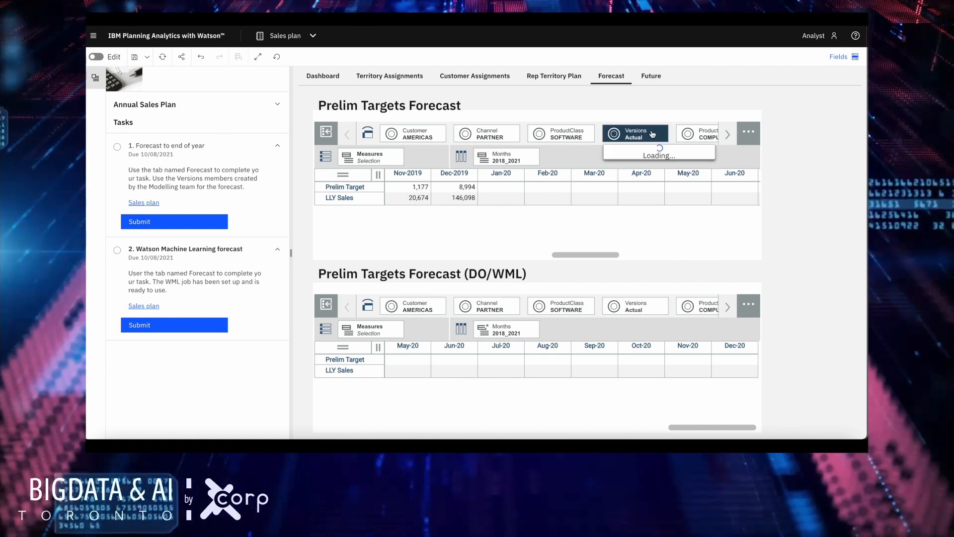
{"action": "left_click", "coordinate": [635, 133]}
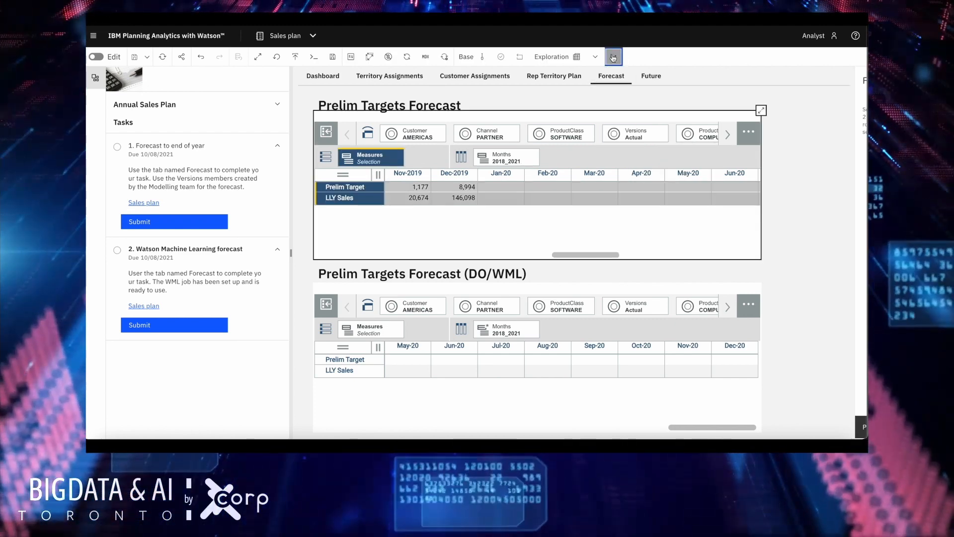
{"action": "left_click", "coordinate": [613, 55]}
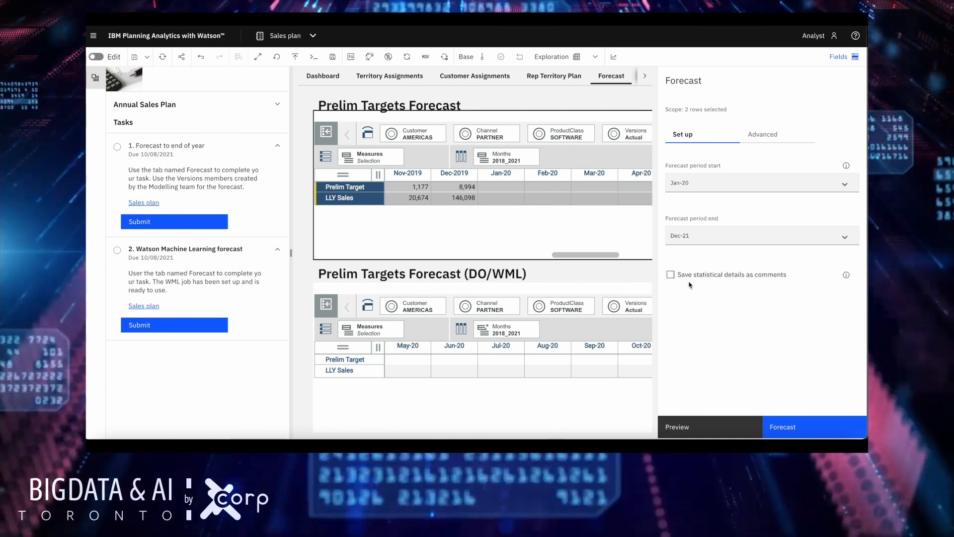
{"action": "mouse_move", "coordinate": [760, 174]}
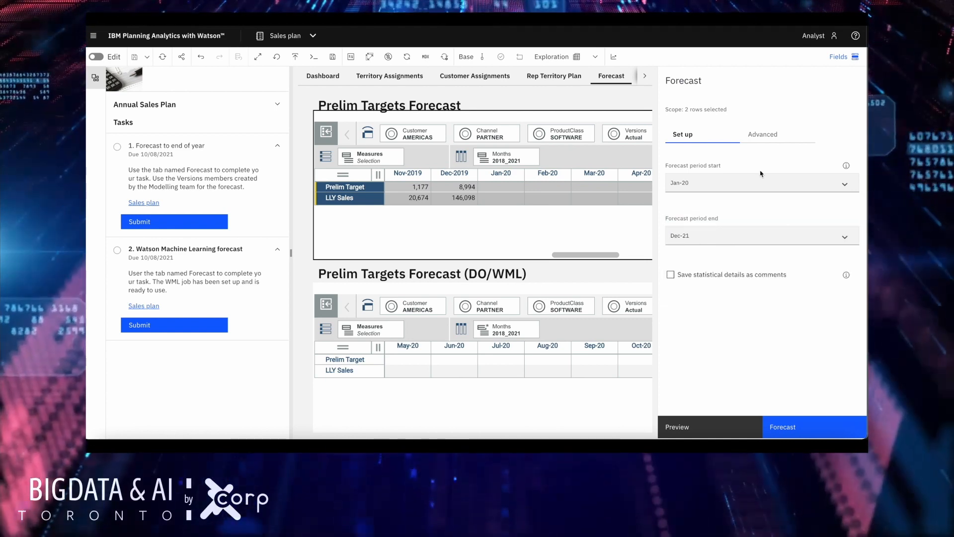
{"action": "mouse_move", "coordinate": [739, 226]}
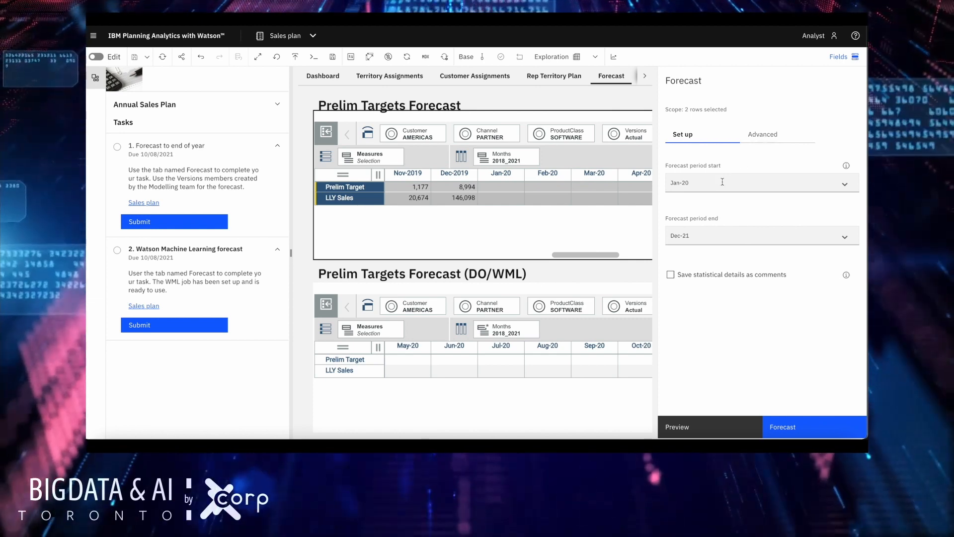
- In advanced options, save predictions to dimension and hierarchy Versions, member Forecast
{"action": "left_click", "coordinate": [762, 122]}
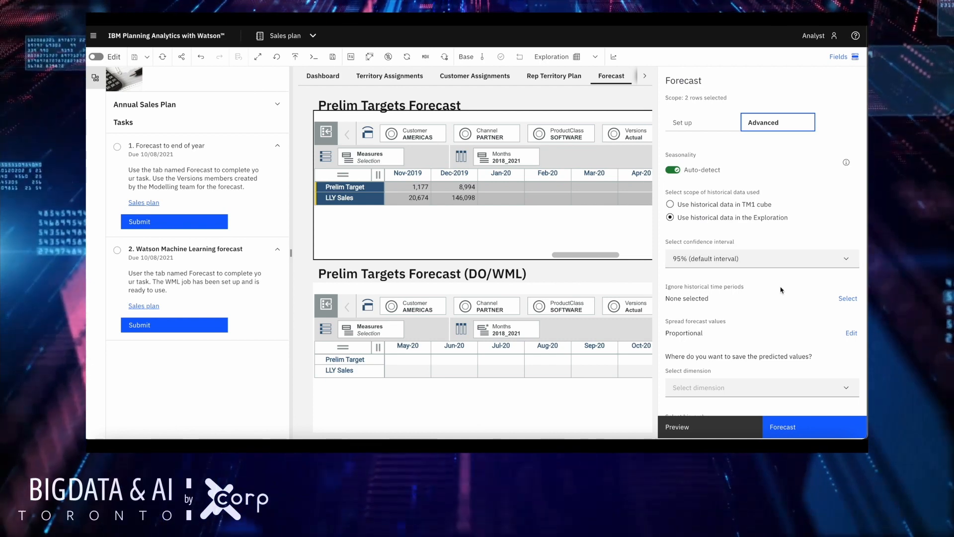
{"action": "scroll", "scroll_direction": "down", "scroll_amount": 3}
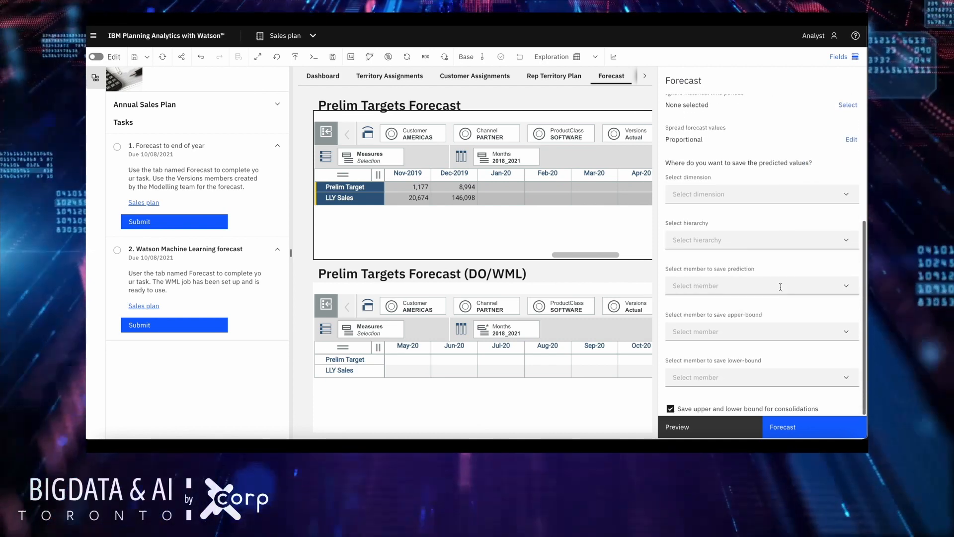
{"action": "mouse_move", "coordinate": [785, 337]}
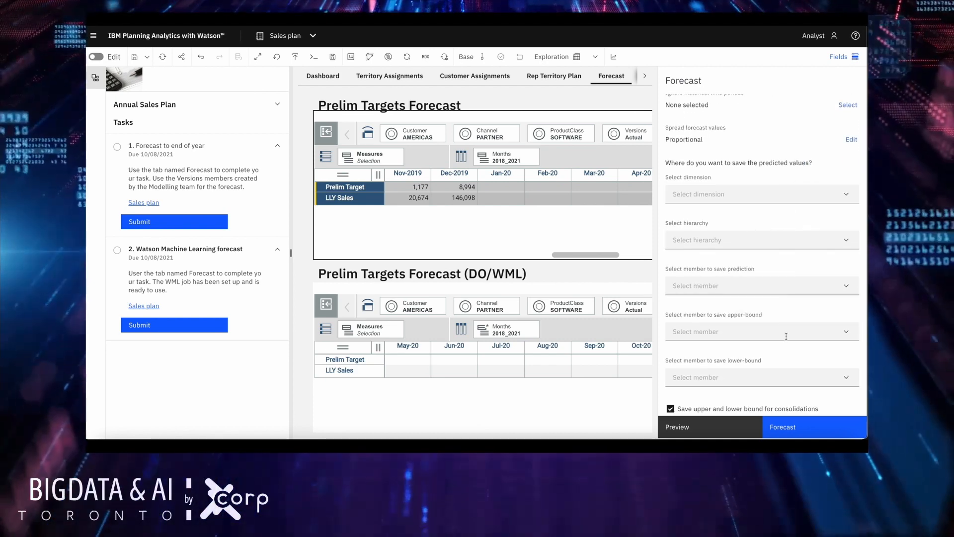
{"action": "mouse_move", "coordinate": [812, 219]}
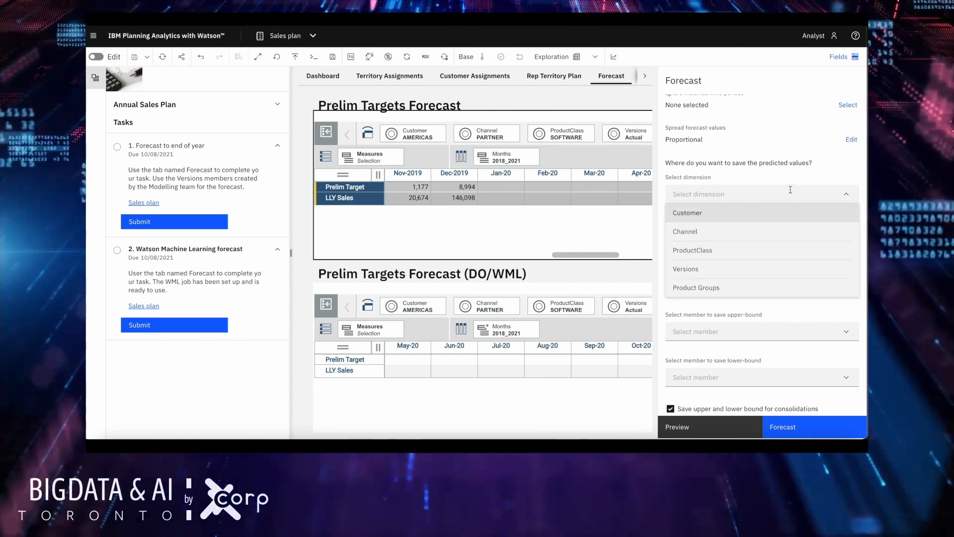
{"action": "left_click", "coordinate": [684, 268]}
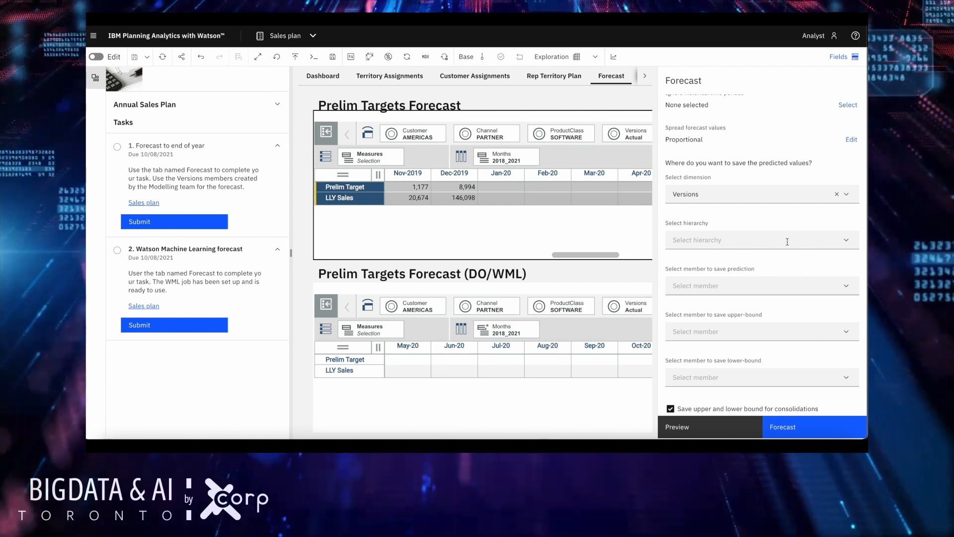
{"action": "left_click", "coordinate": [760, 239]}
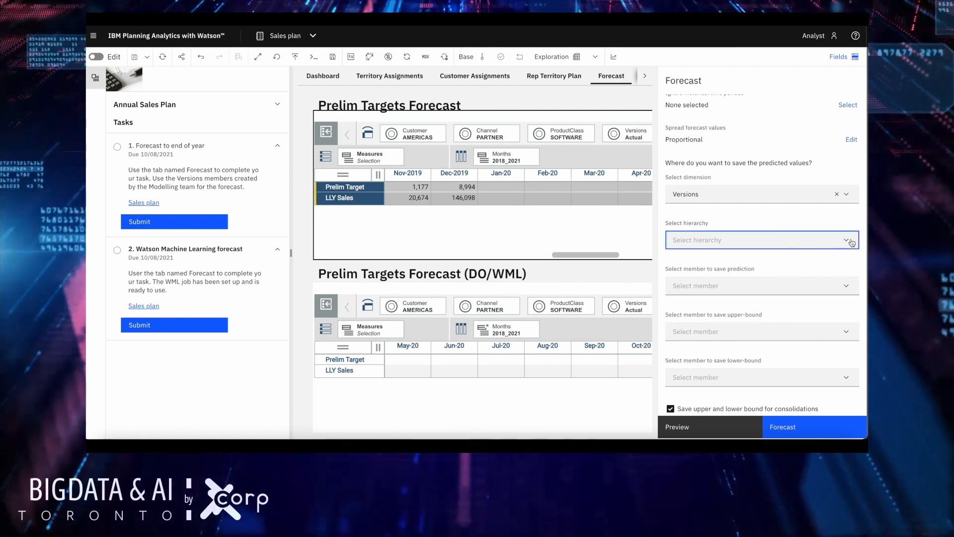
{"action": "left_click", "coordinate": [761, 240]}
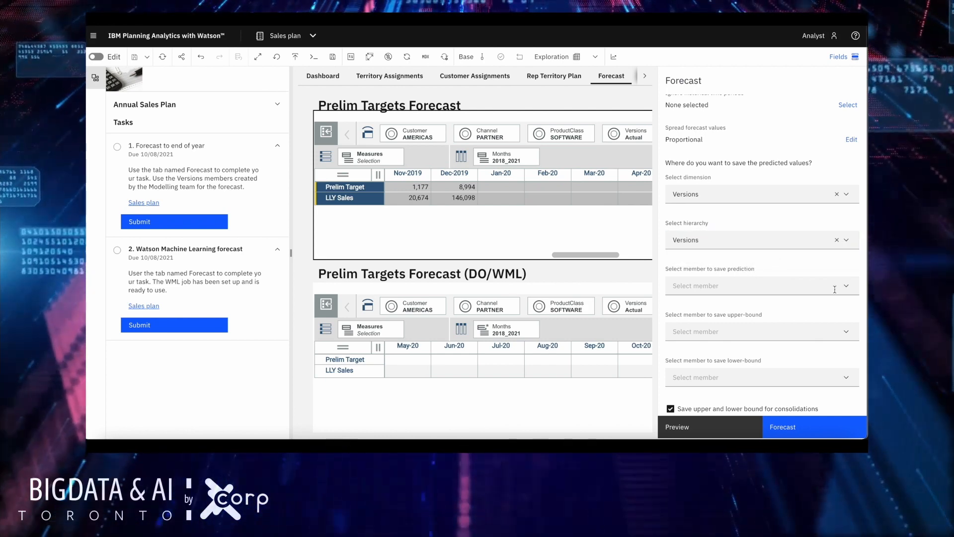
{"action": "left_click", "coordinate": [843, 285]}
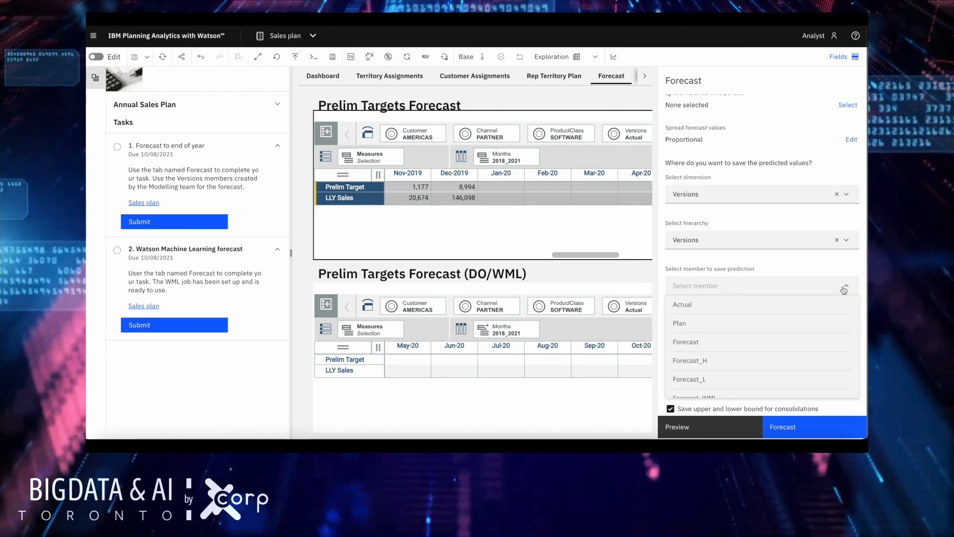
{"action": "left_click", "coordinate": [685, 341]}
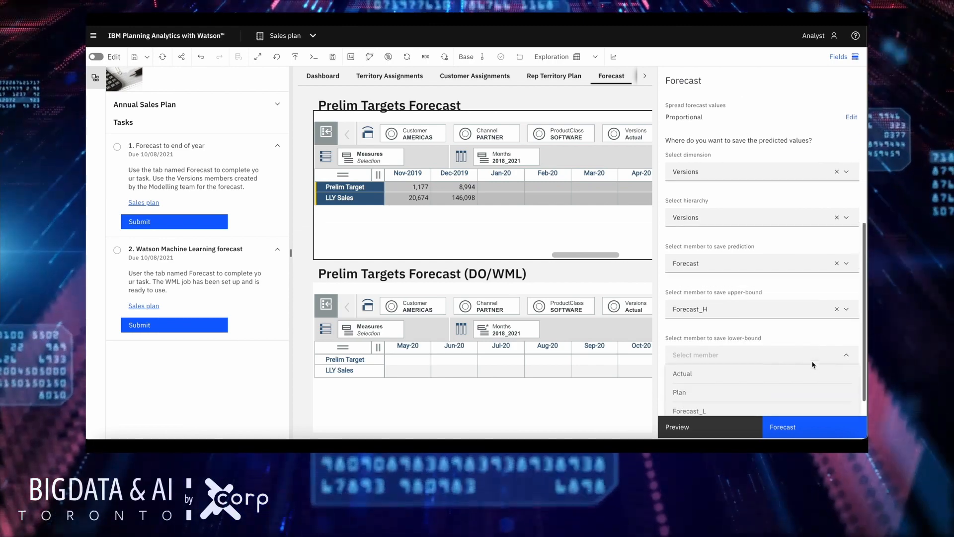
- Store the lower bound in Forecast_L and enable saving statistical details as comments
{"action": "scroll", "scroll_direction": "down", "scroll_amount": 3}
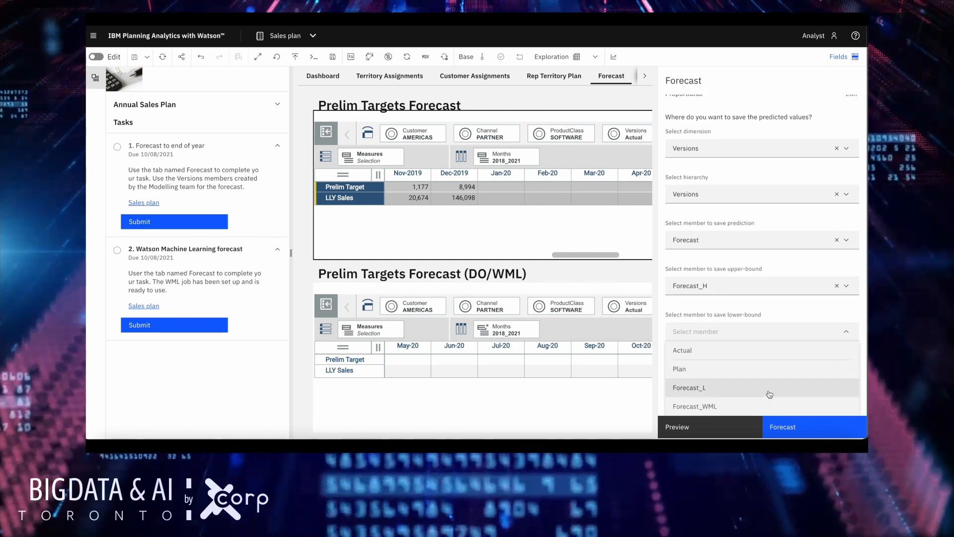
{"action": "left_click", "coordinate": [689, 388]}
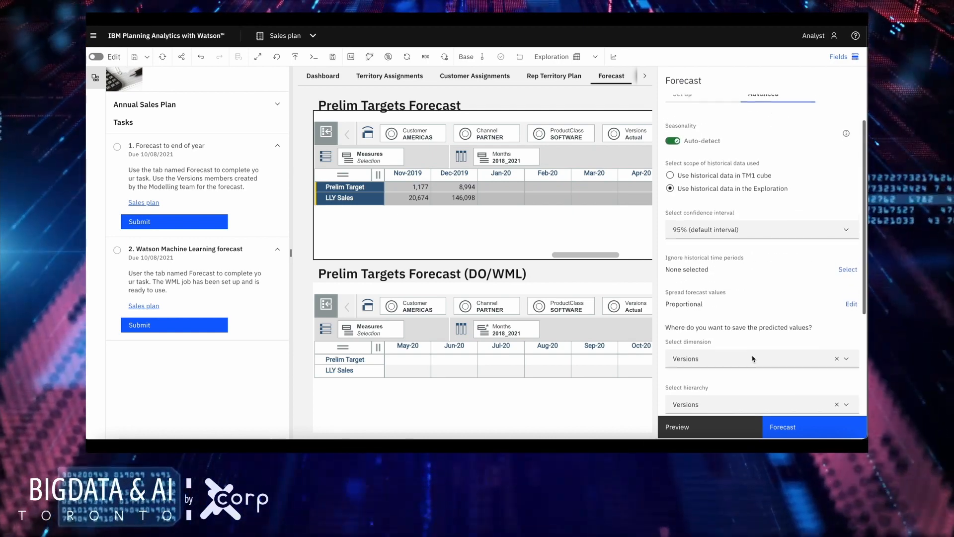
{"action": "left_click", "coordinate": [682, 134]}
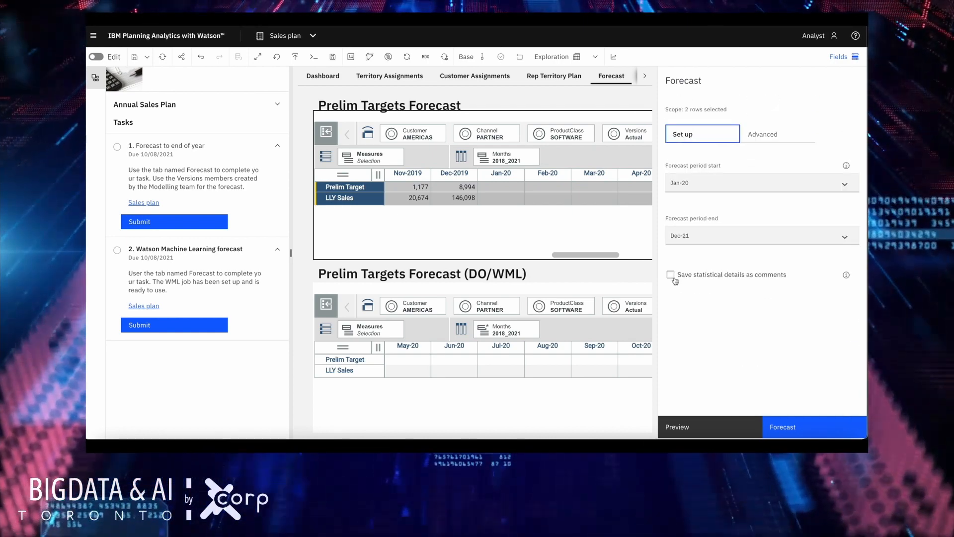
{"action": "left_click", "coordinate": [671, 274]}
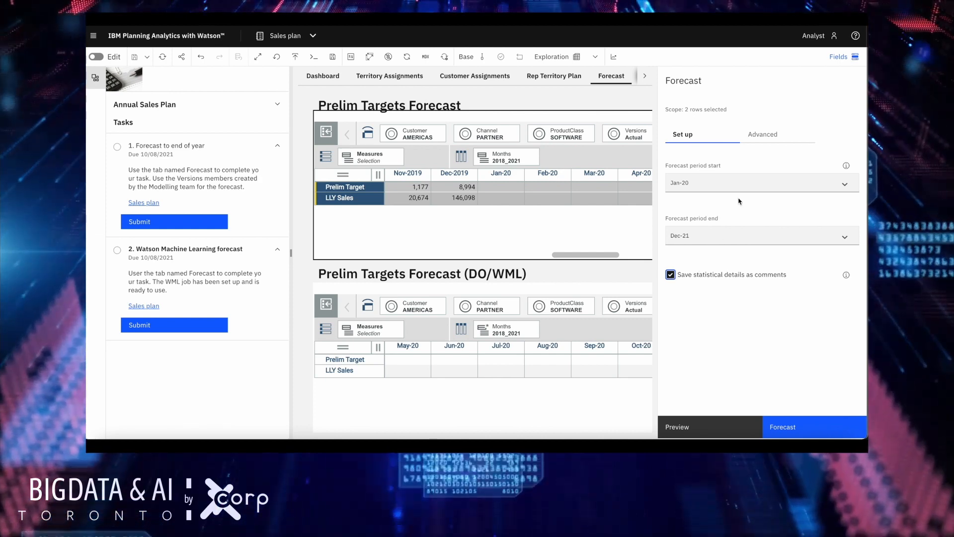
{"action": "left_click", "coordinate": [762, 135]}
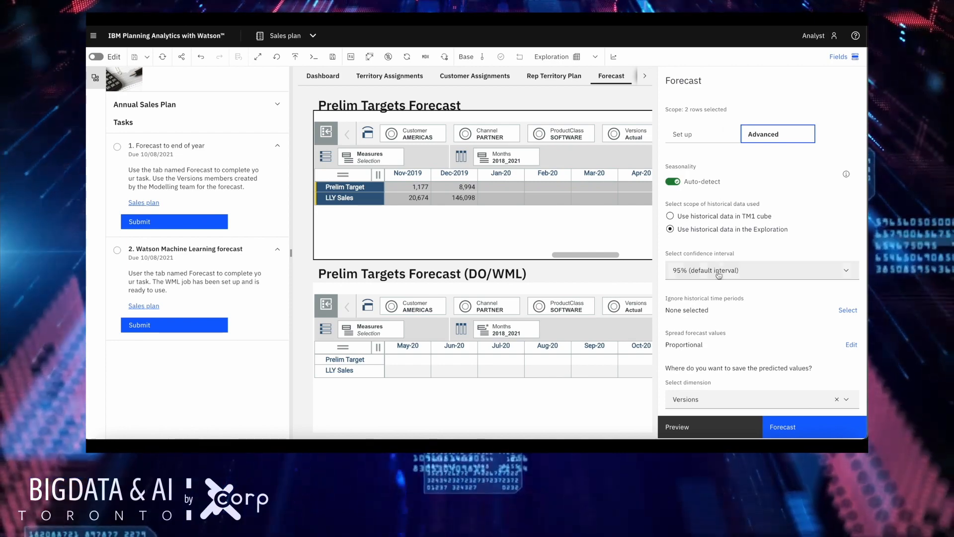
{"action": "scroll", "scroll_direction": "down", "scroll_amount": 3}
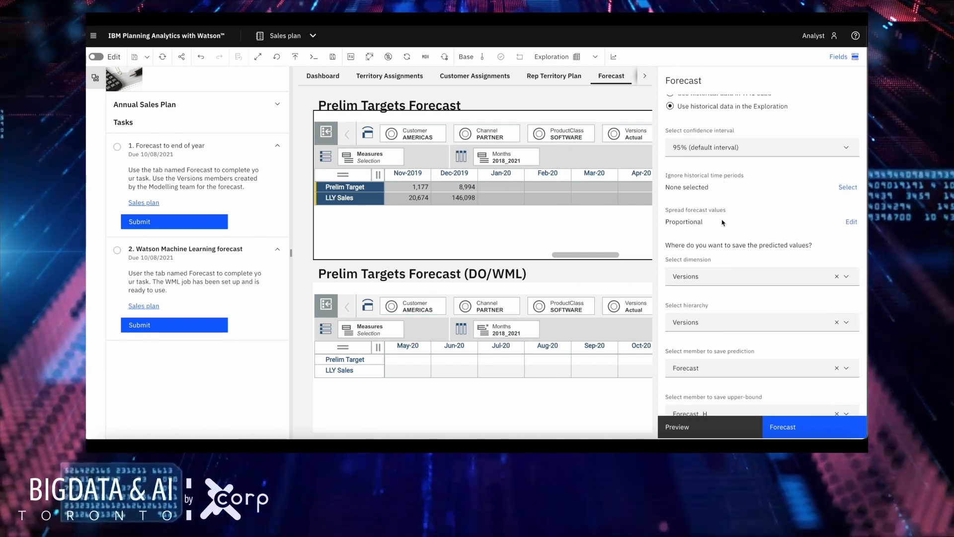
{"action": "mouse_move", "coordinate": [712, 231]}
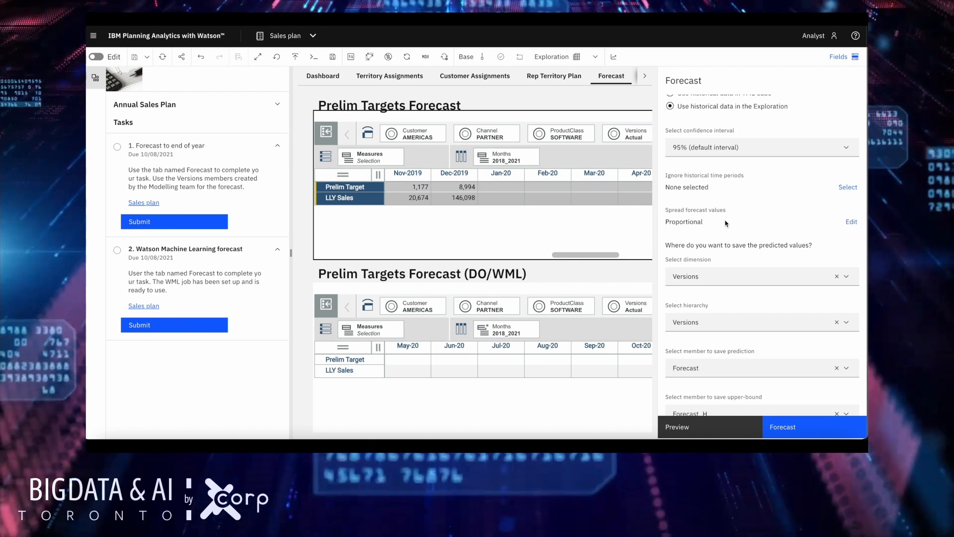
{"action": "scroll", "scroll_direction": "down", "scroll_amount": 3}
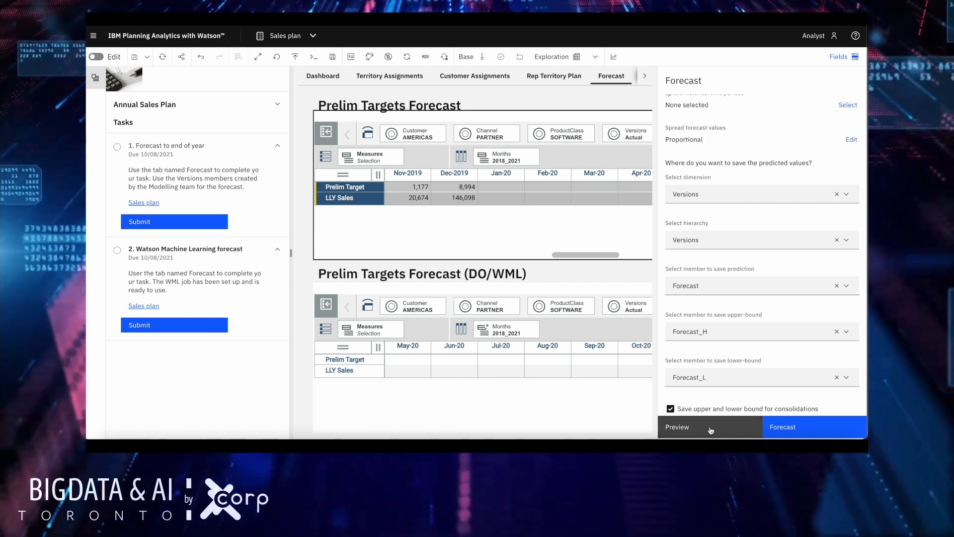
- Preview the forecast, view the LLY Sales chart and its statistical details
{"action": "left_click", "coordinate": [676, 427]}
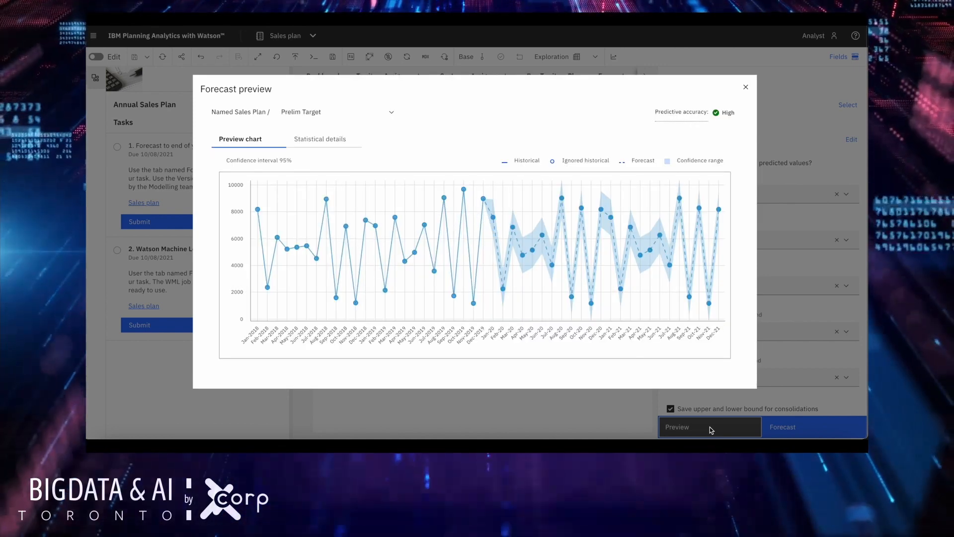
{"action": "mouse_move", "coordinate": [394, 125]}
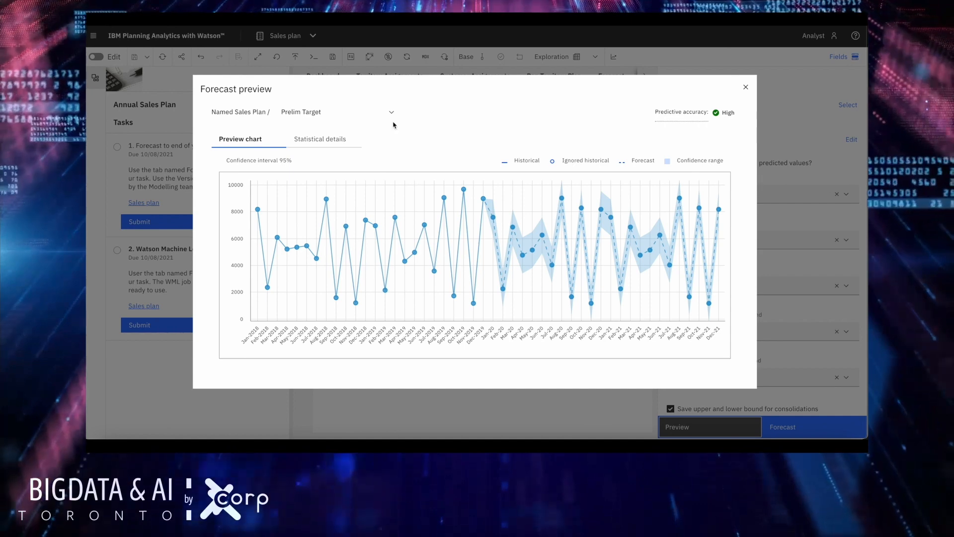
{"action": "left_click", "coordinate": [391, 112]}
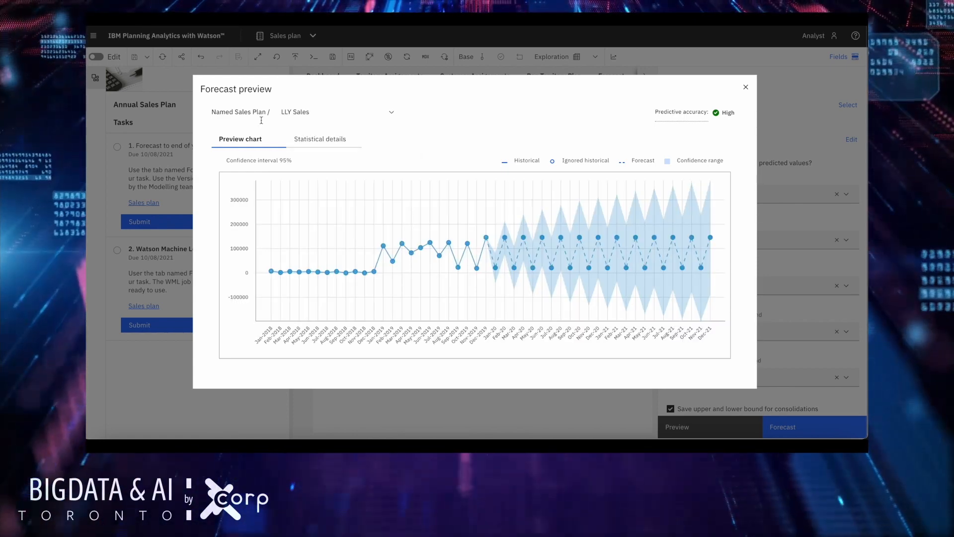
{"action": "left_click", "coordinate": [319, 139]}
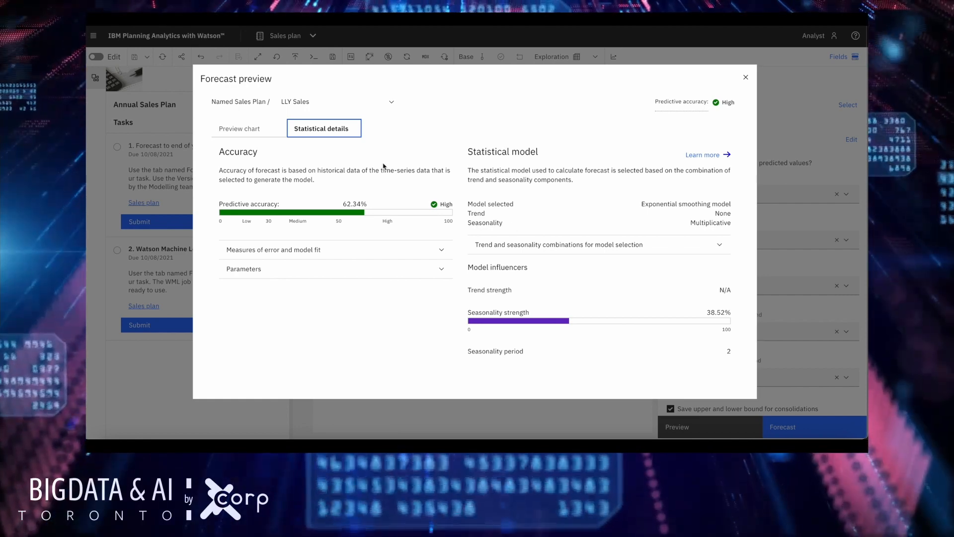
{"action": "left_click", "coordinate": [239, 129]}
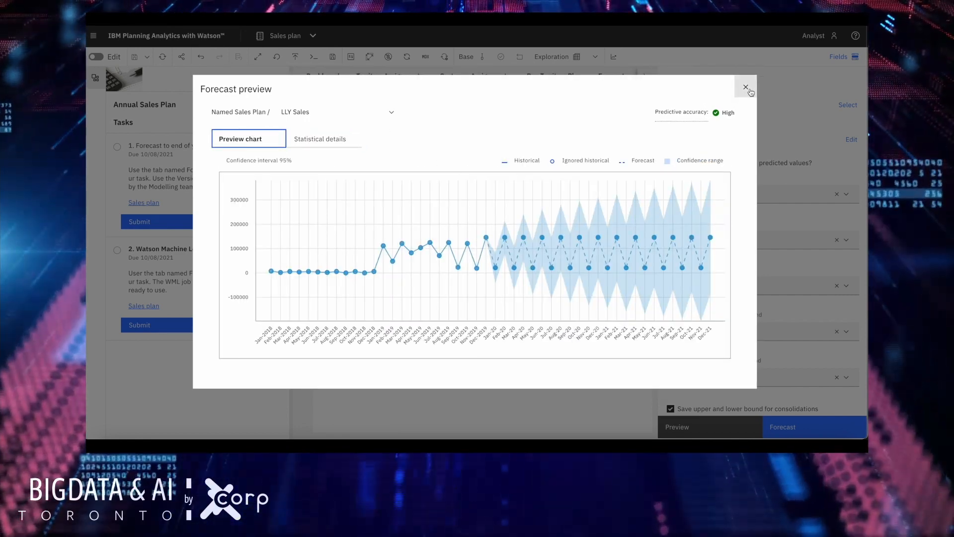
- Run the forecast, save the results and close the forecast settings
{"action": "left_click", "coordinate": [745, 87]}
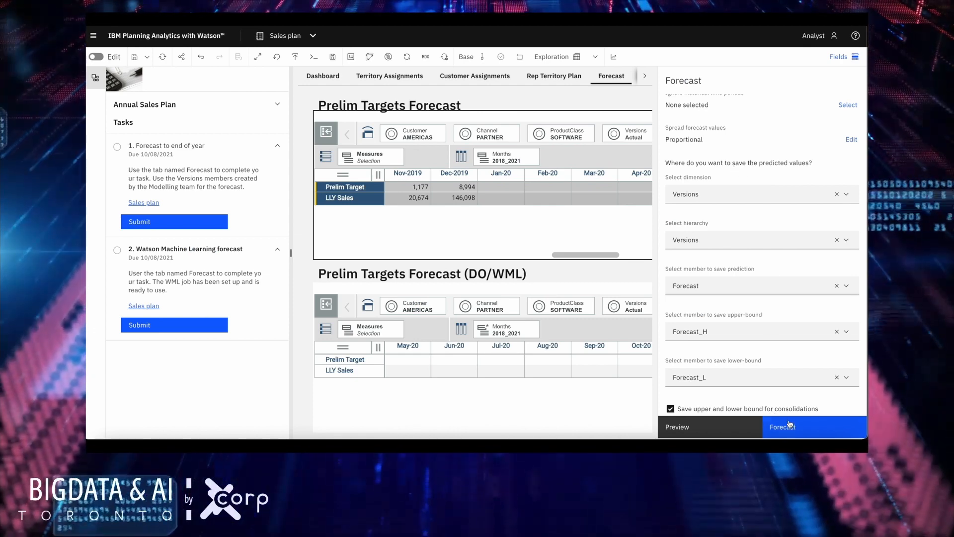
{"action": "left_click", "coordinate": [783, 426]}
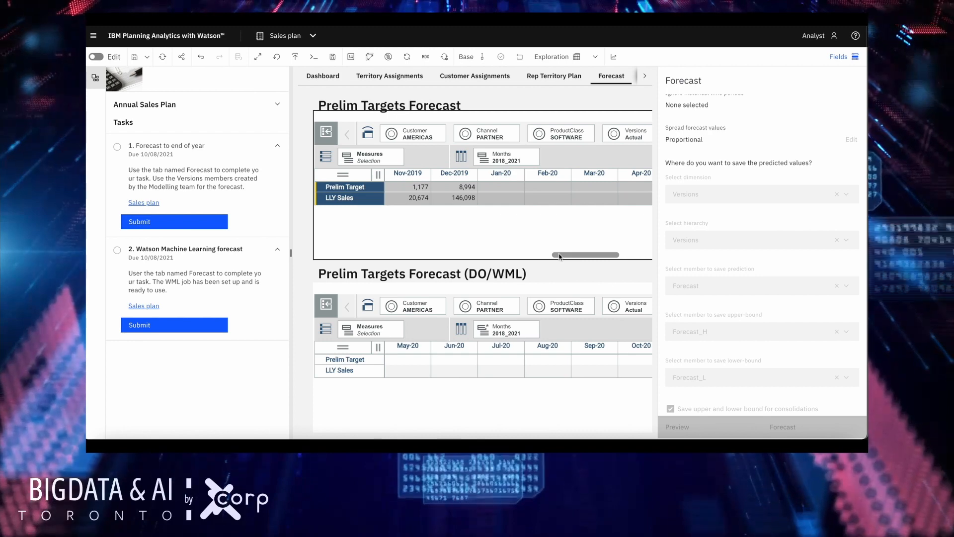
{"action": "mouse_move", "coordinate": [572, 258]}
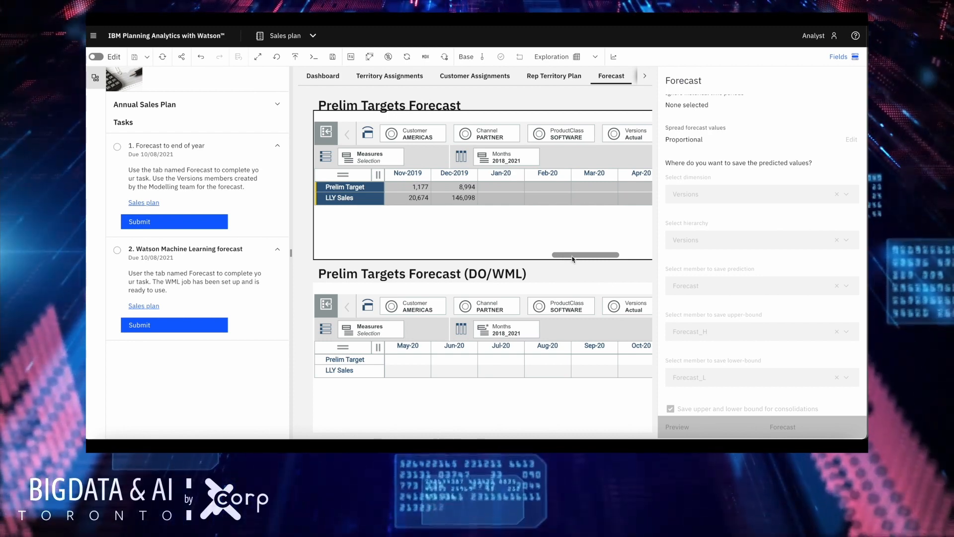
{"action": "left_click", "coordinate": [782, 427]}
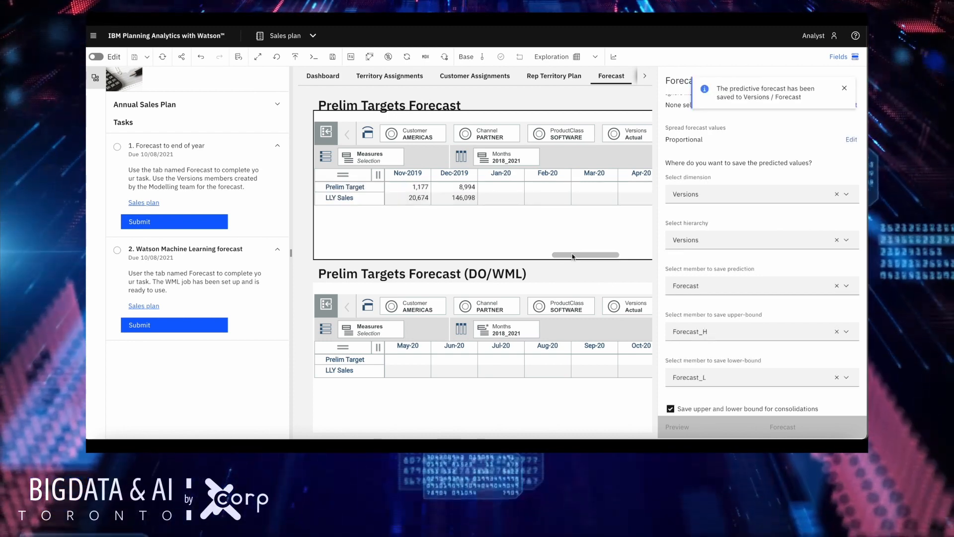
{"action": "left_click", "coordinate": [844, 88]}
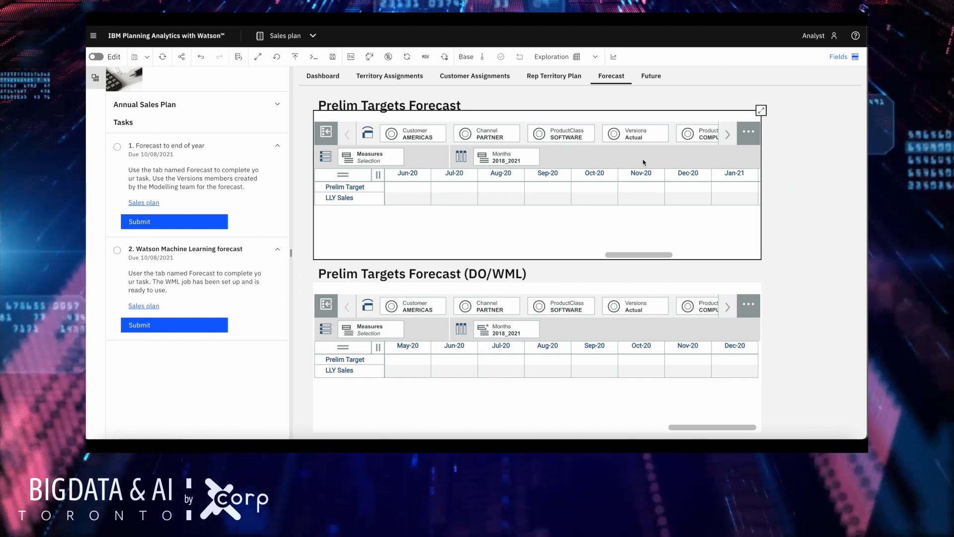
- Check the saved Forecast version values in the crosstab, then switch back to Actual
{"action": "left_click", "coordinate": [635, 133]}
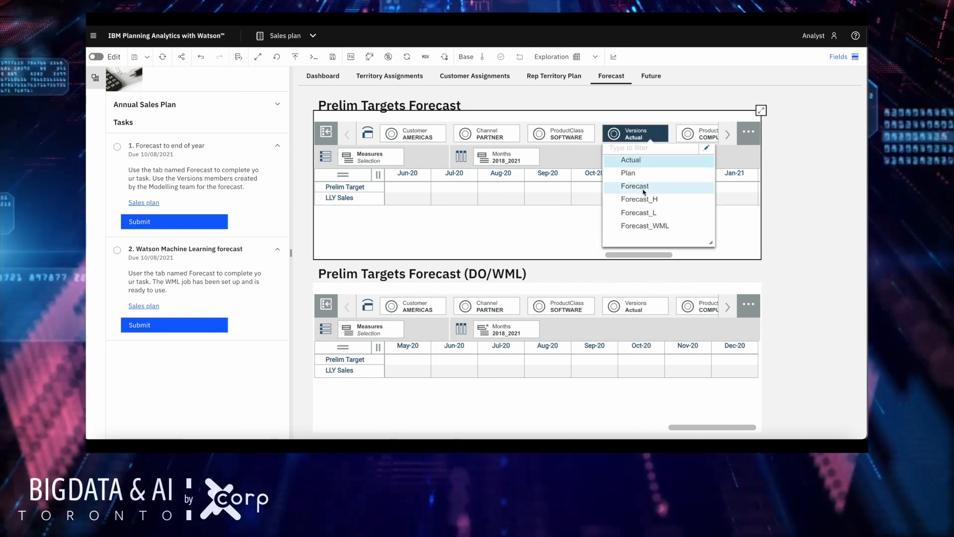
{"action": "left_click", "coordinate": [635, 186]}
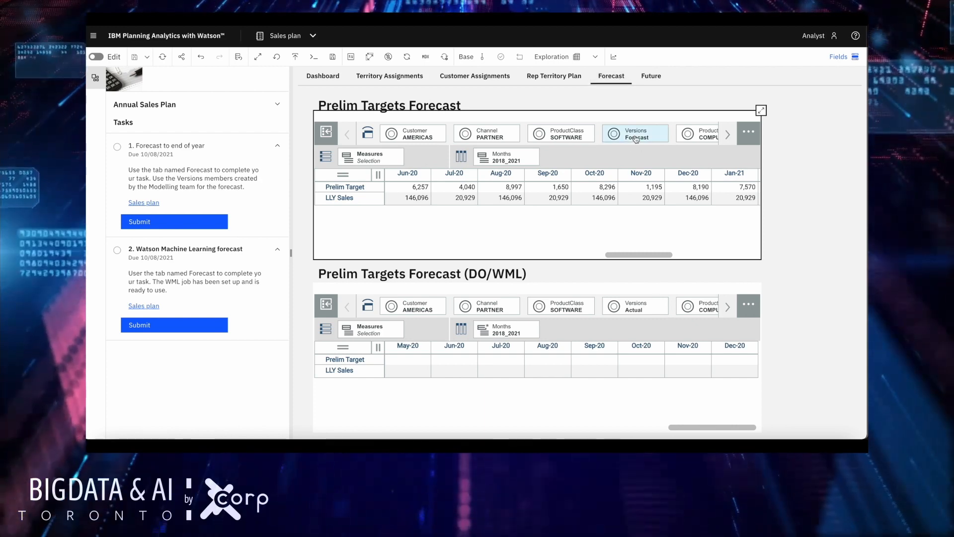
{"action": "left_click", "coordinate": [634, 133]}
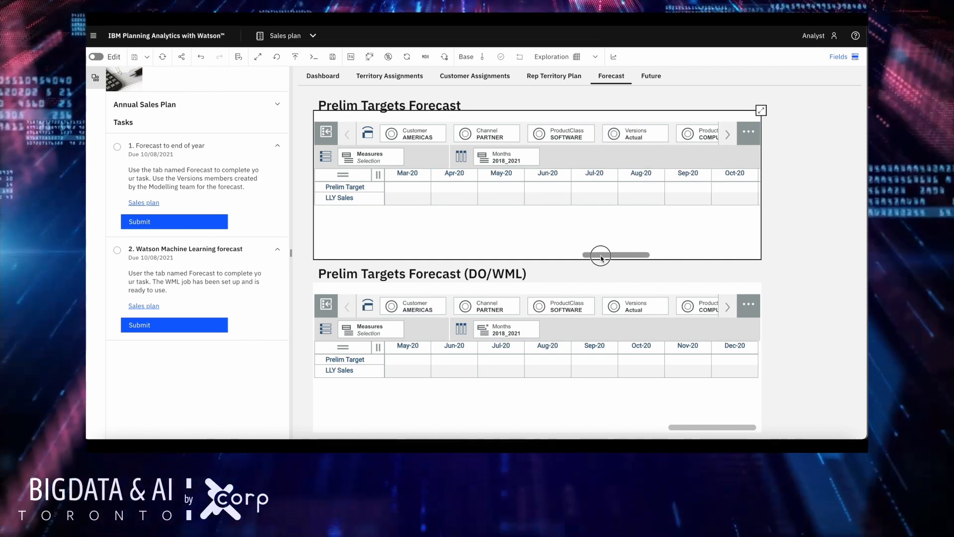
{"action": "left_click_drag", "start_coordinate": [599, 255], "coordinate": [579, 254]}
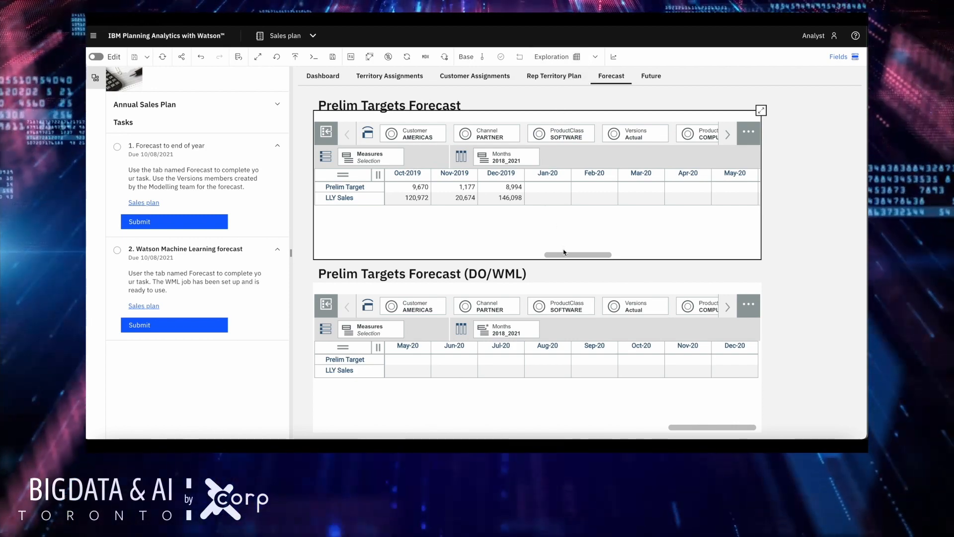
{"action": "mouse_move", "coordinate": [572, 237]}
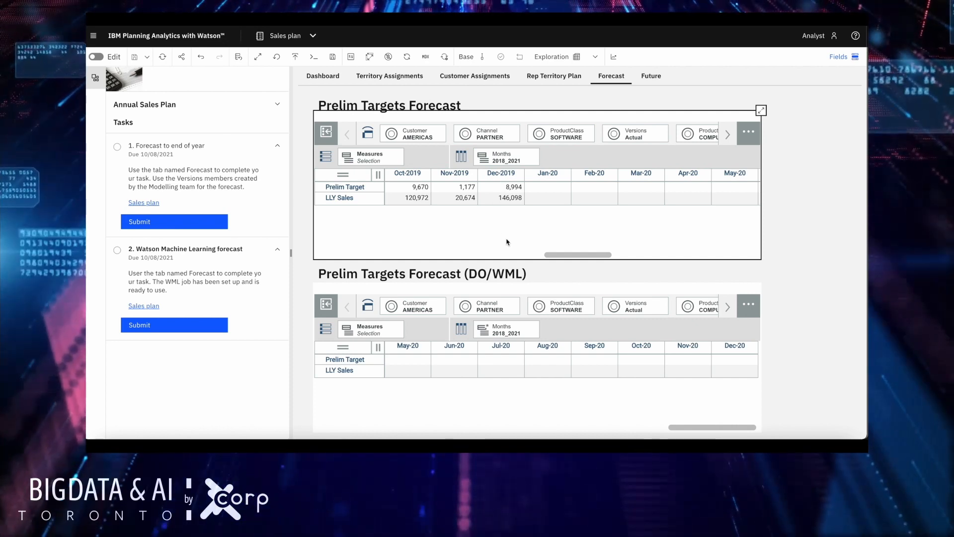
- In edit mode, swap rows/columns, make the view a Line chart and drag it below the DO/WML table
{"action": "left_click", "coordinate": [96, 57]}
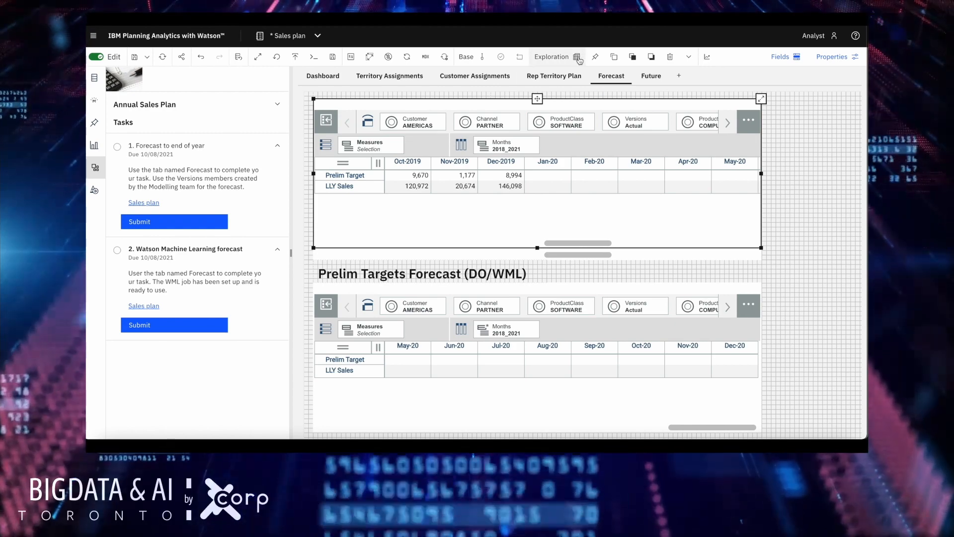
{"action": "mouse_move", "coordinate": [576, 57]}
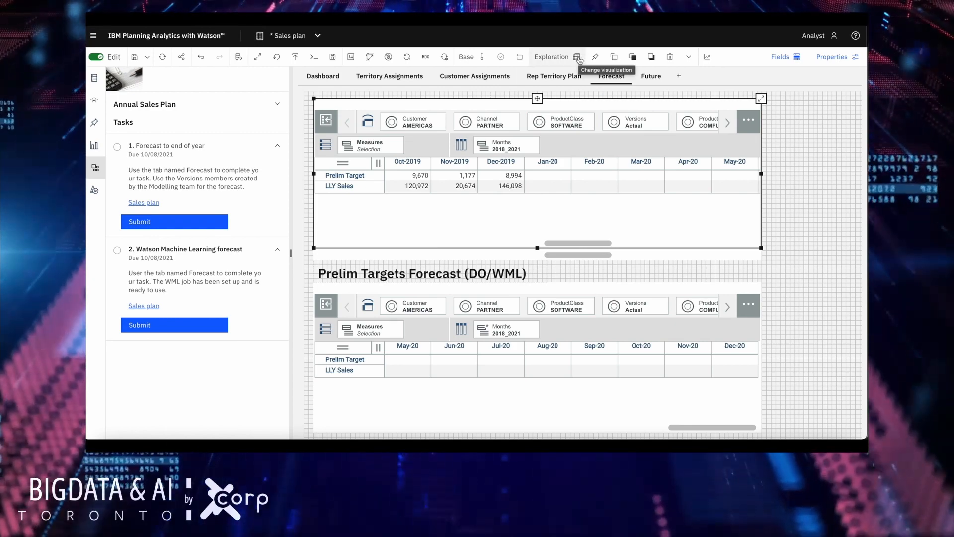
{"action": "left_click", "coordinate": [370, 56]}
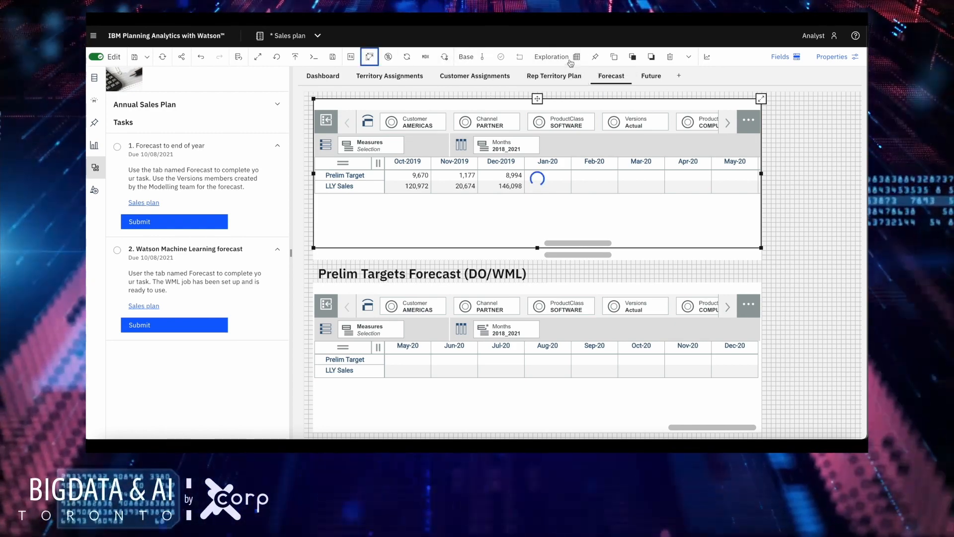
{"action": "left_click", "coordinate": [574, 57]}
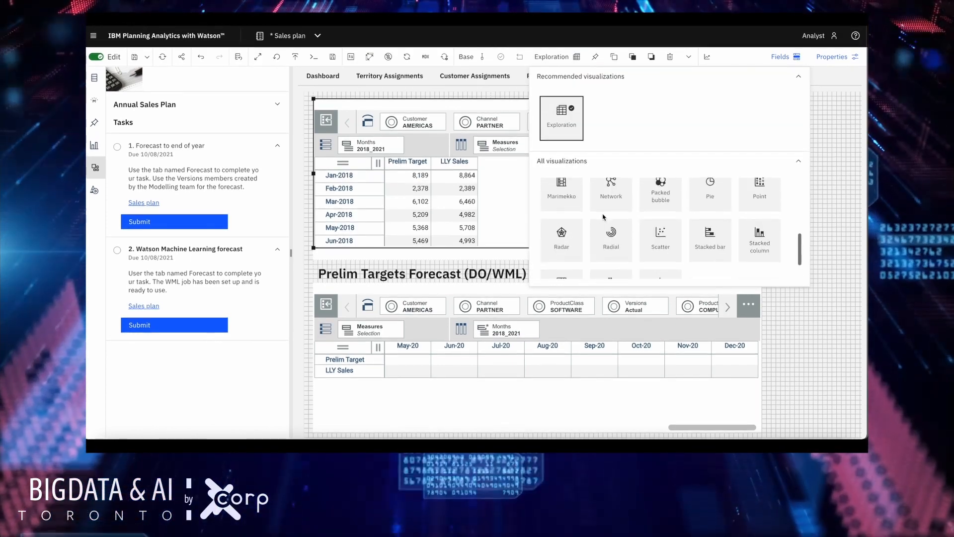
{"action": "scroll", "scroll_direction": "down", "scroll_amount": 3}
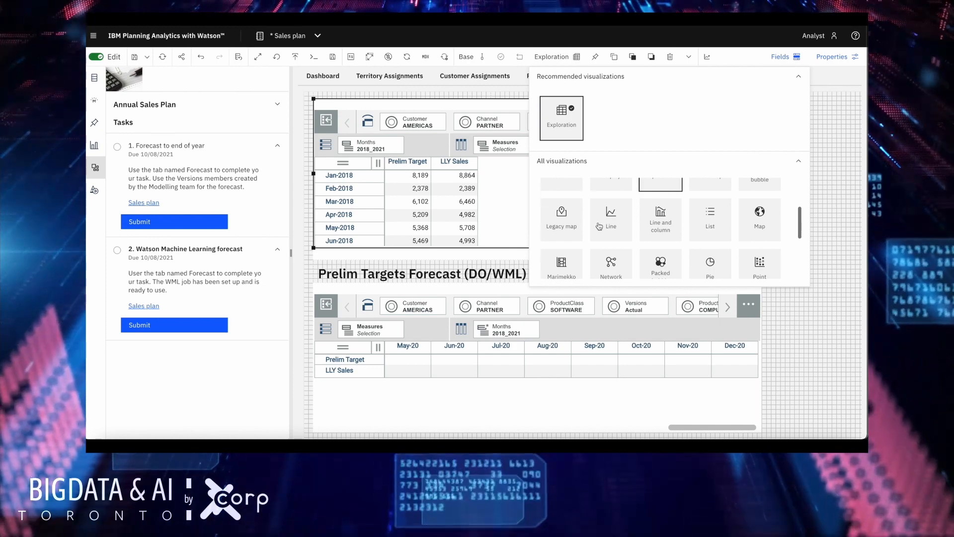
{"action": "left_click", "coordinate": [610, 217]}
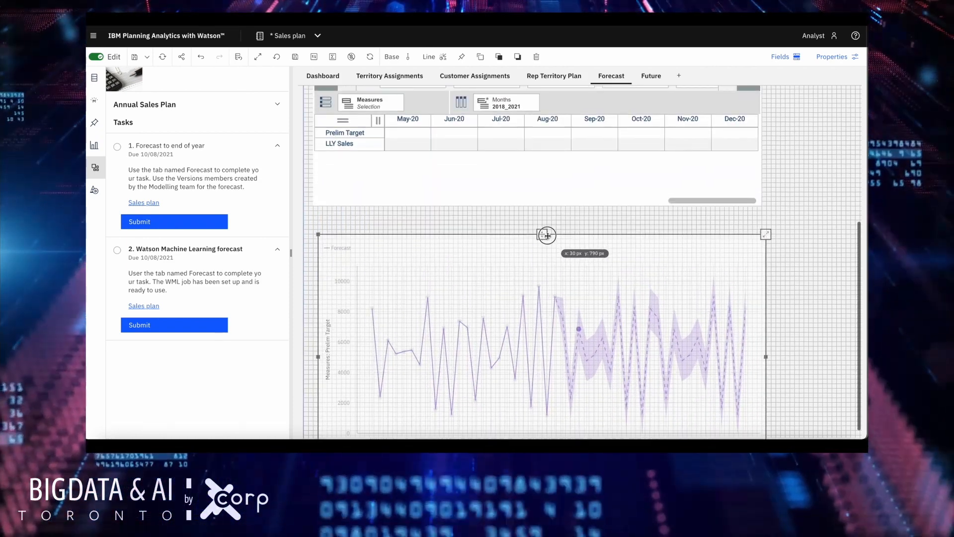
{"action": "left_click_drag", "start_coordinate": [546, 237], "coordinate": [540, 194]}
{"action": "type", "text": "D"}
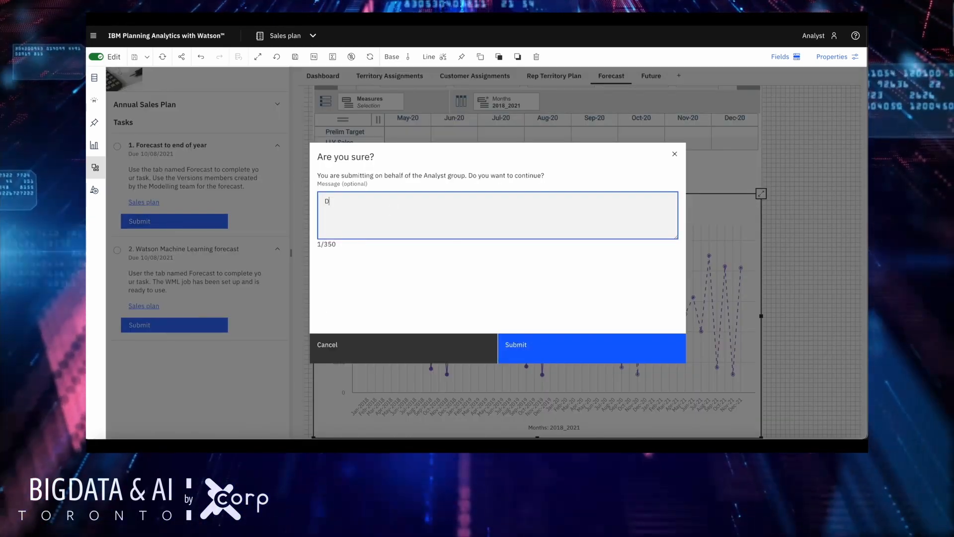
- Submit the task for the Analyst group with the message 'Done'
{"action": "type", "text": "one"}
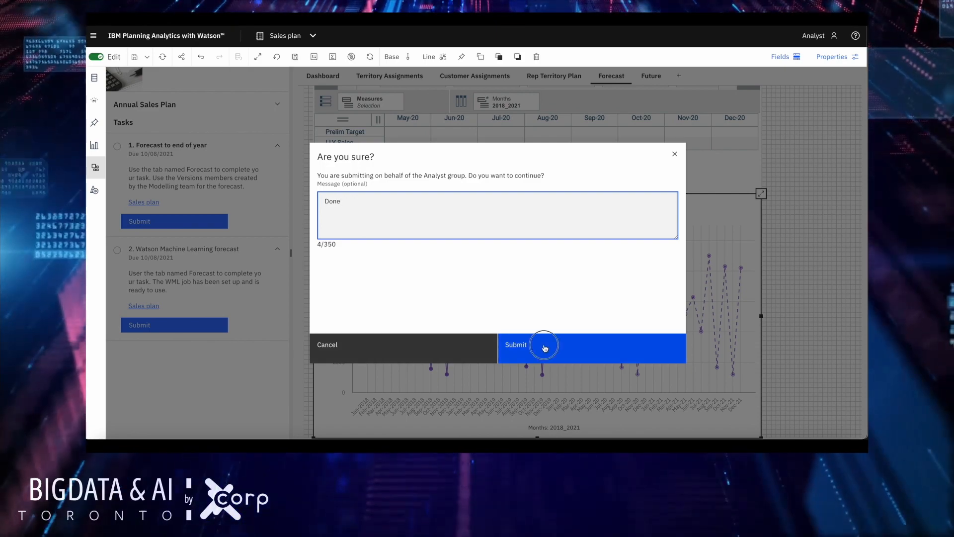
{"action": "left_click", "coordinate": [543, 345]}
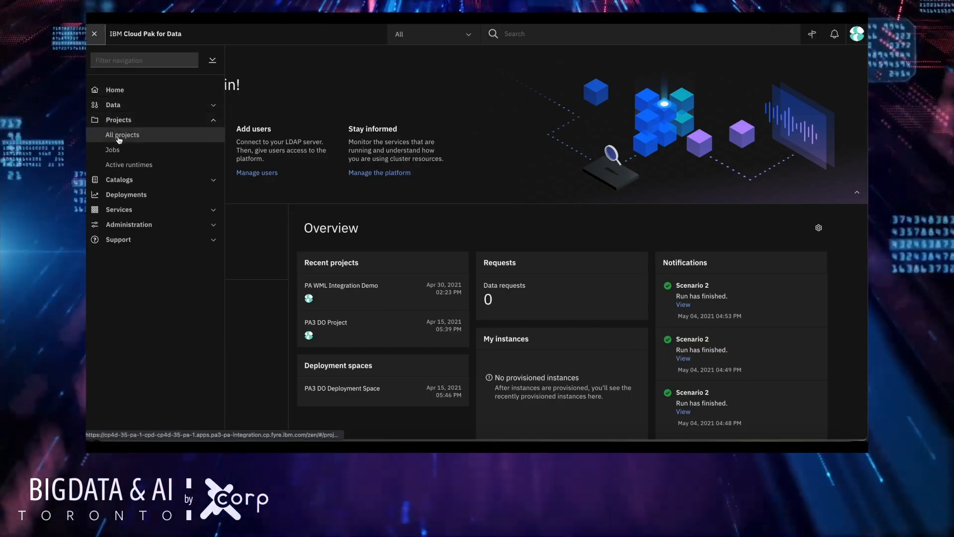
- Go to All projects, enter PA WML Integration Demo and scroll through its assets
{"action": "left_click", "coordinate": [122, 135]}
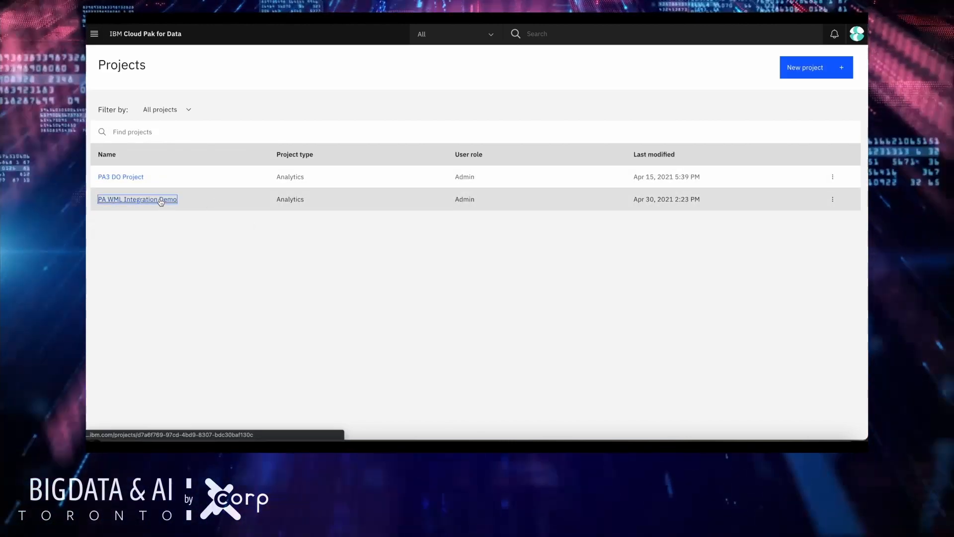
{"action": "left_click", "coordinate": [137, 198]}
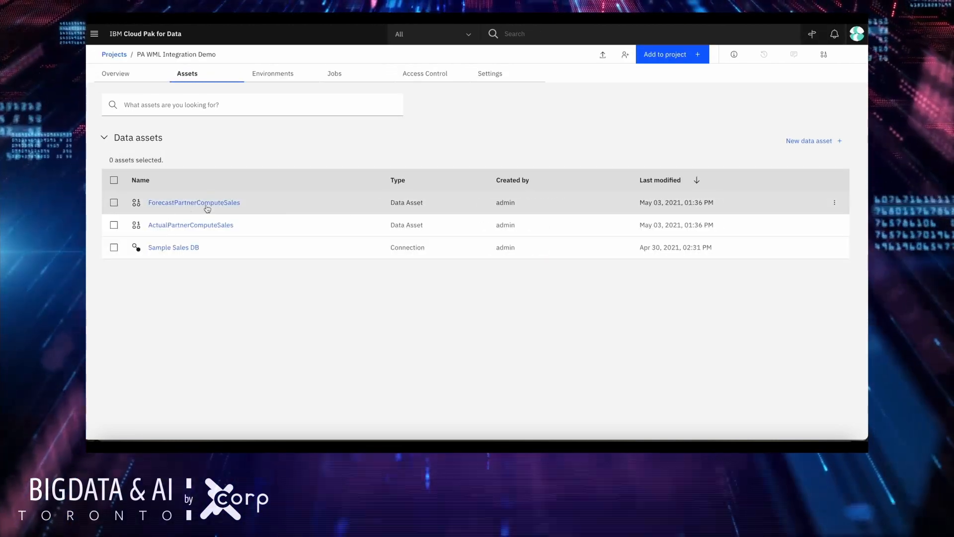
{"action": "mouse_move", "coordinate": [245, 229]}
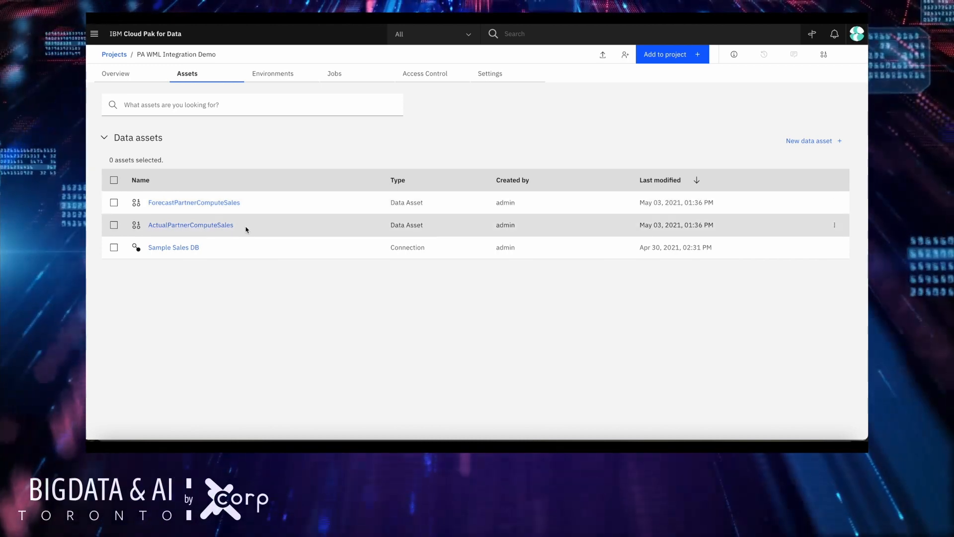
{"action": "scroll", "scroll_direction": "down", "scroll_amount": 3}
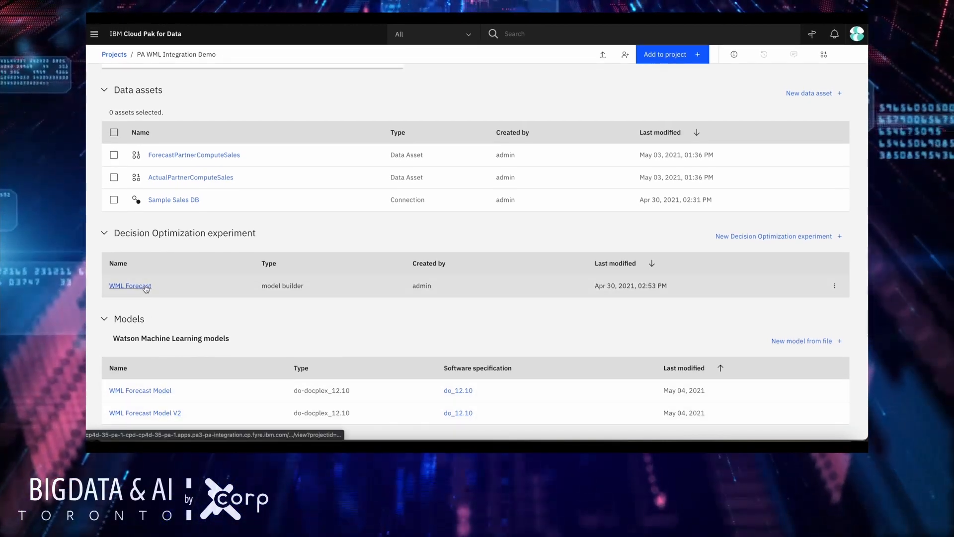
- Enter the WML Forecast experiment, view its input data table, then Scenario 2's Python model code
{"action": "left_click", "coordinate": [129, 285]}
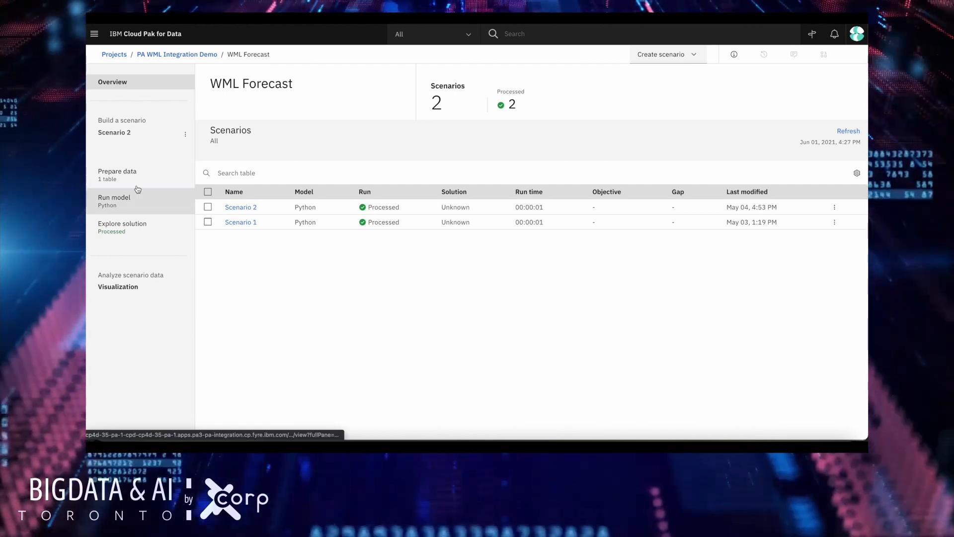
{"action": "mouse_move", "coordinate": [137, 177]}
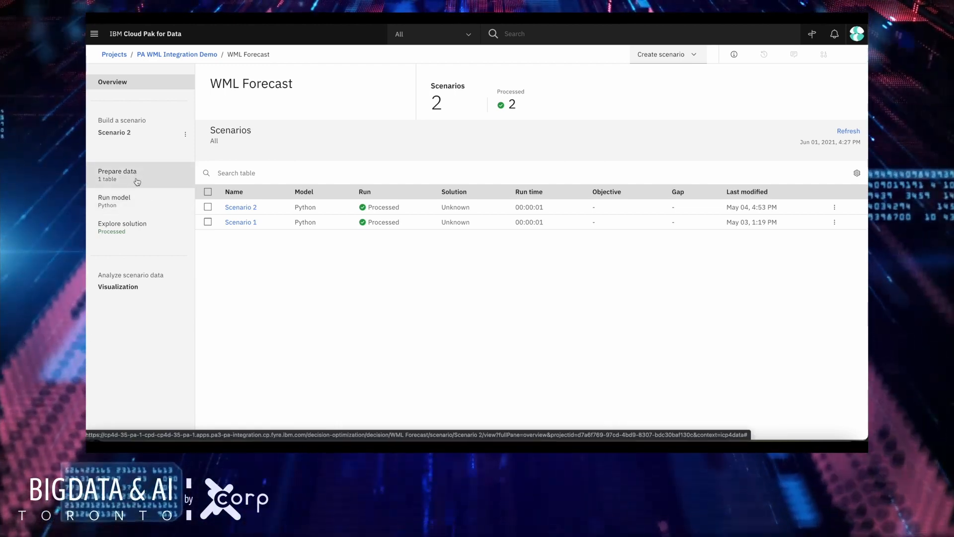
{"action": "left_click", "coordinate": [118, 171]}
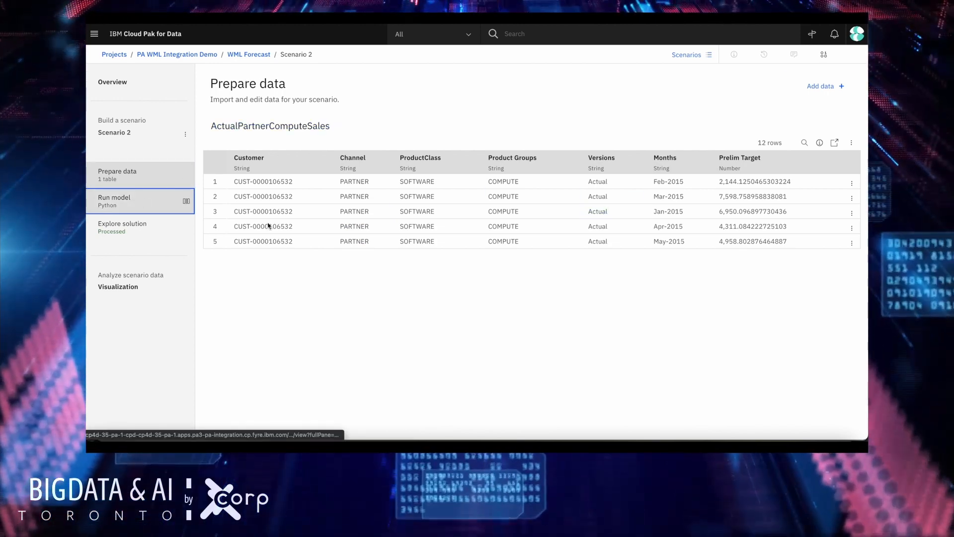
{"action": "left_click", "coordinate": [113, 197]}
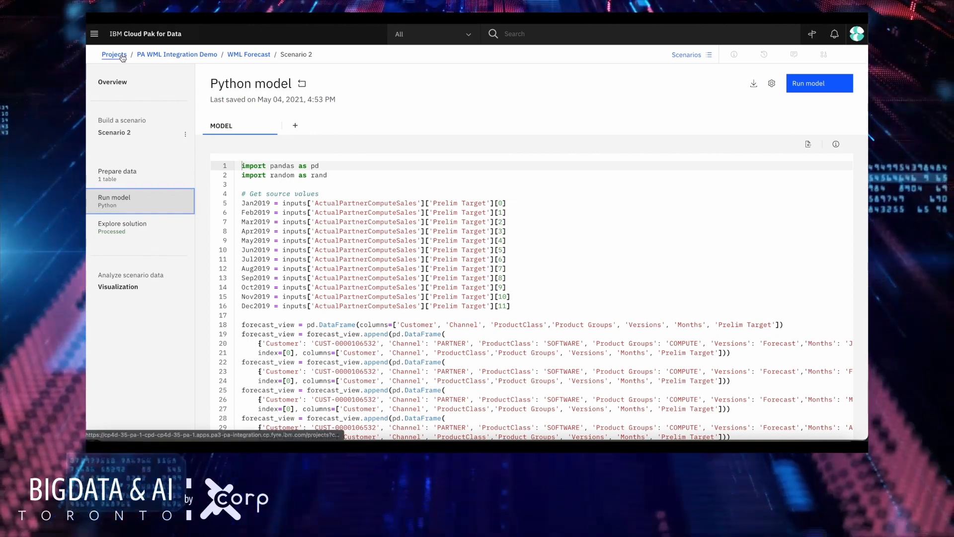
- Navigate via Deployments to PA3 DO Deployment Space, show its Jobs and enter WML Forecast Job
{"action": "left_click", "coordinate": [114, 54]}
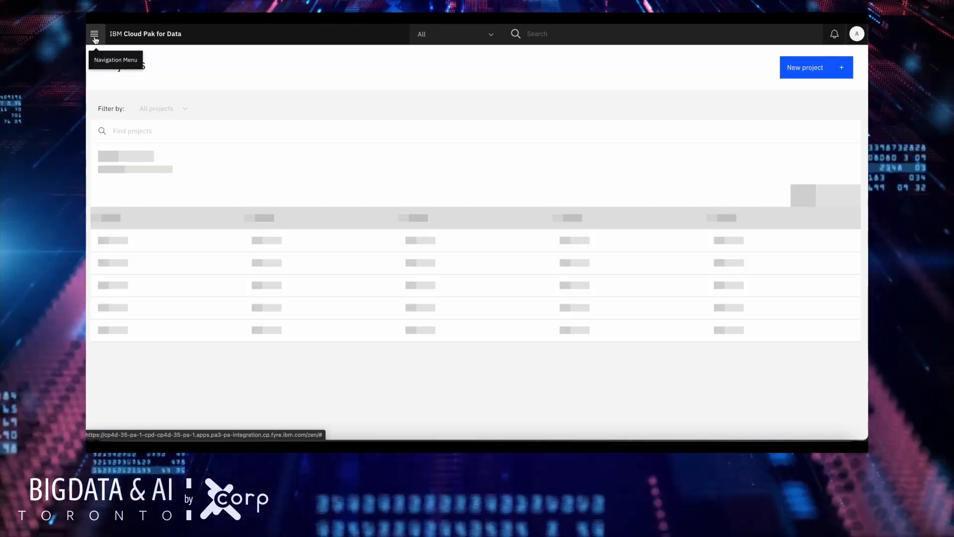
{"action": "left_click", "coordinate": [94, 34]}
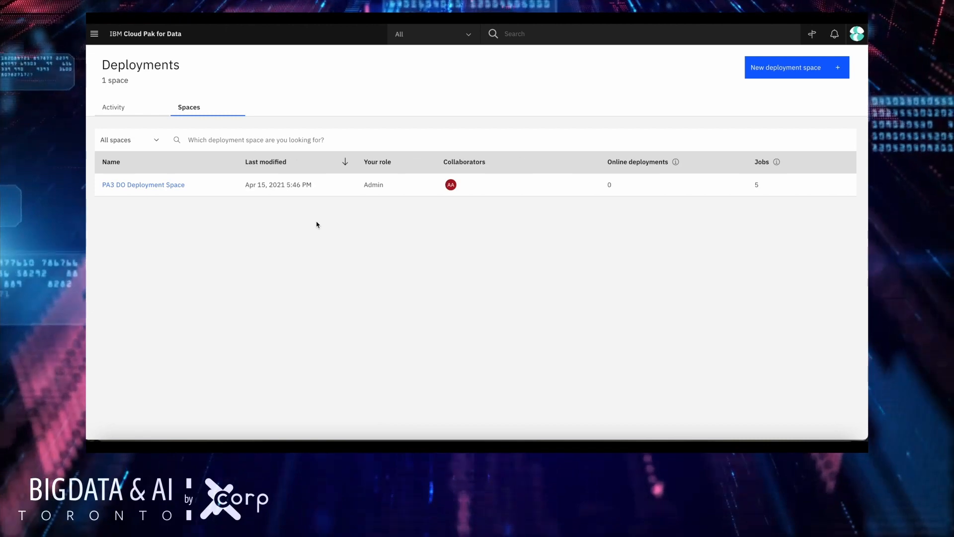
{"action": "mouse_move", "coordinate": [277, 228]}
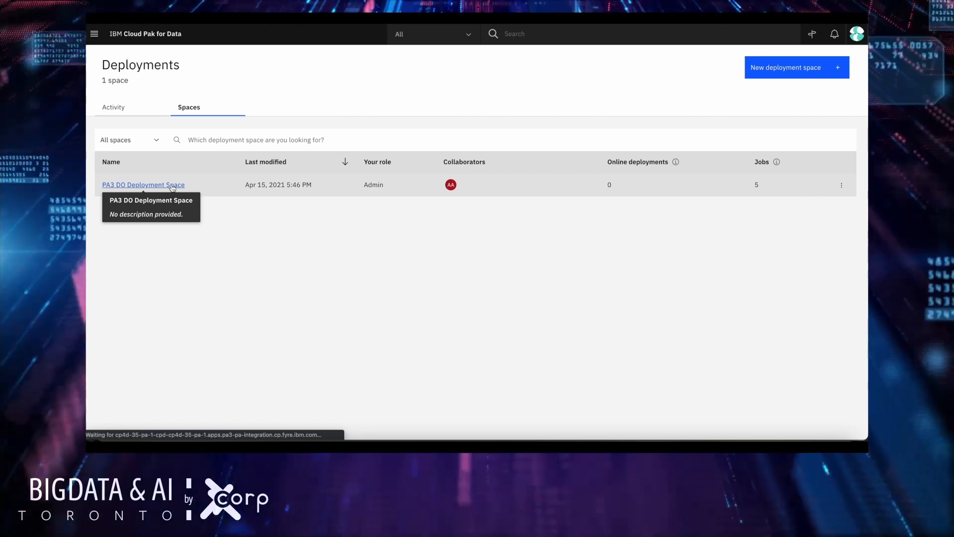
{"action": "left_click", "coordinate": [143, 185]}
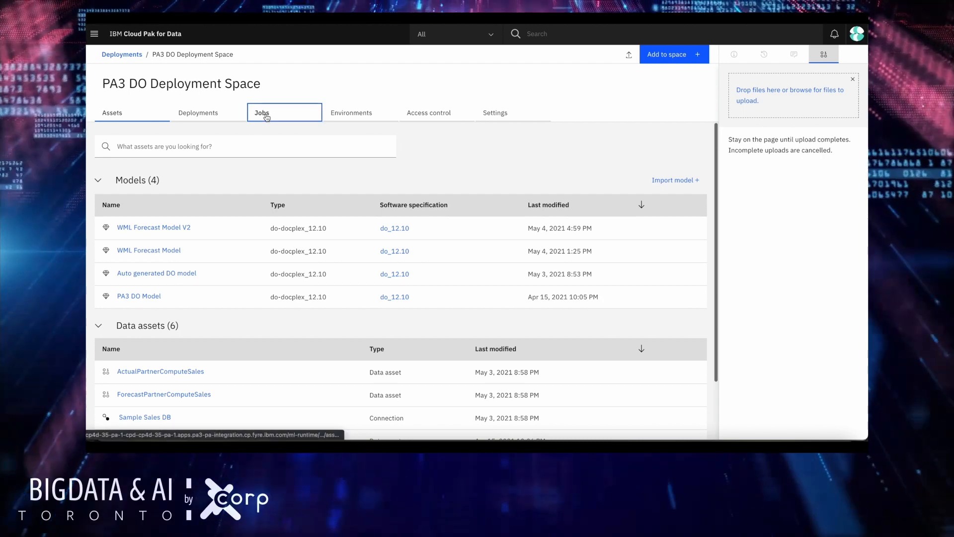
{"action": "left_click", "coordinate": [261, 112]}
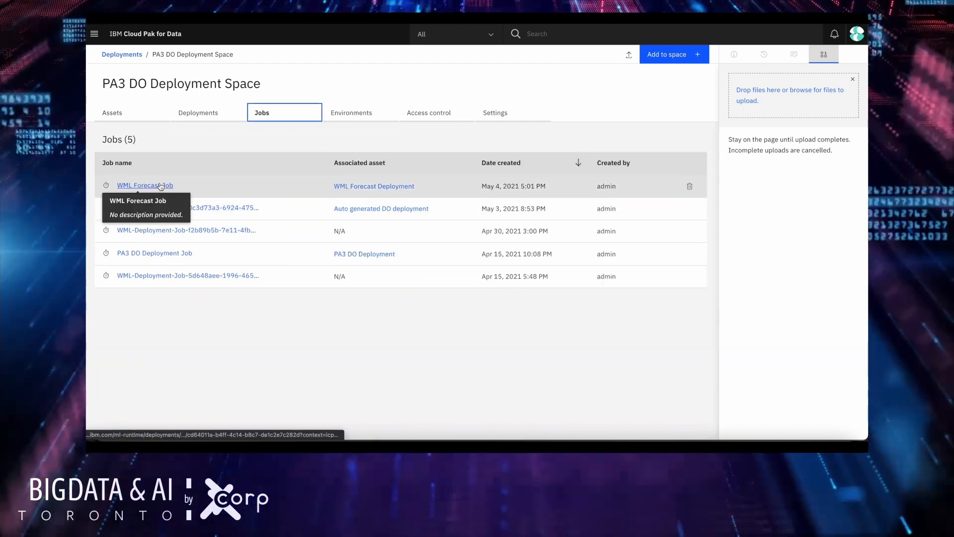
{"action": "left_click", "coordinate": [145, 185]}
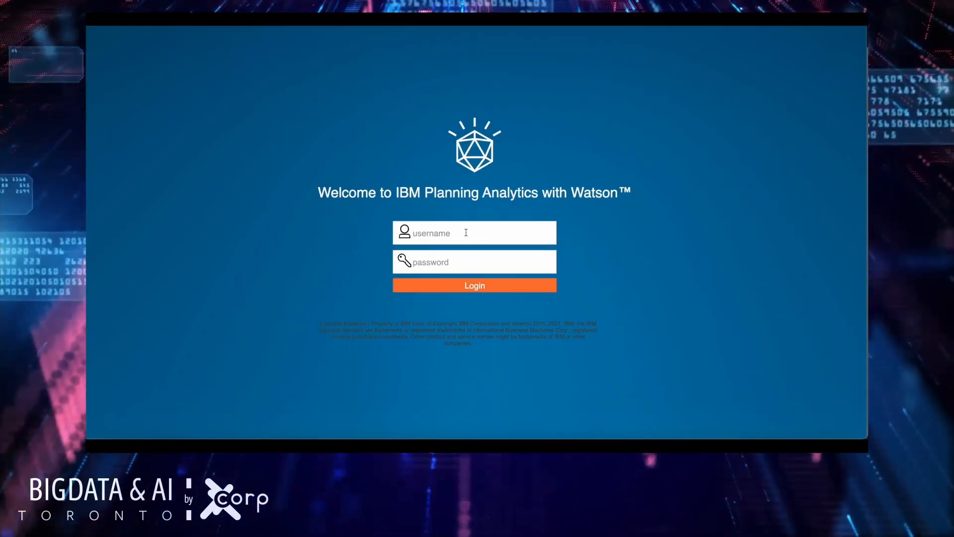
- Sign in to Planning Analytics as 'admin' using the saved autofill credentials
{"action": "left_click", "coordinate": [474, 285]}
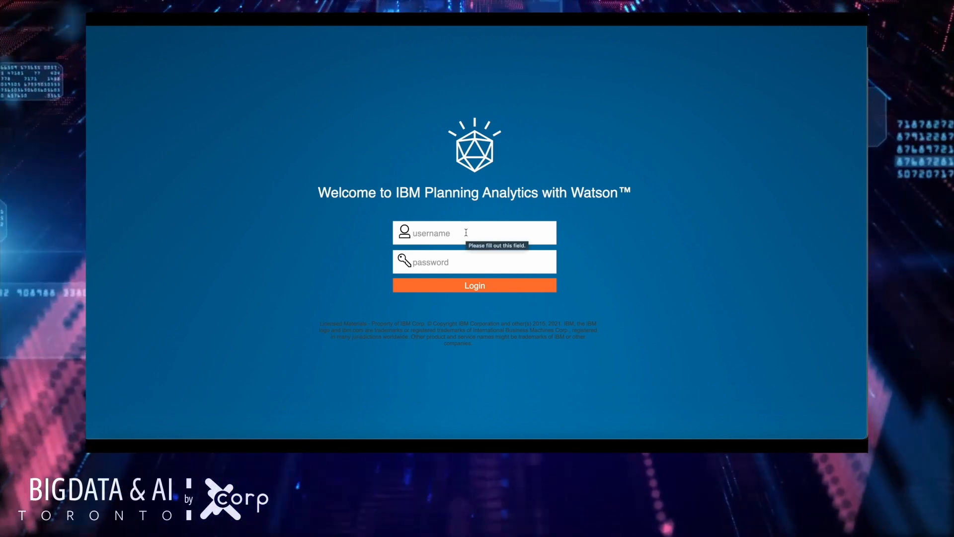
{"action": "type", "text": "admin"}
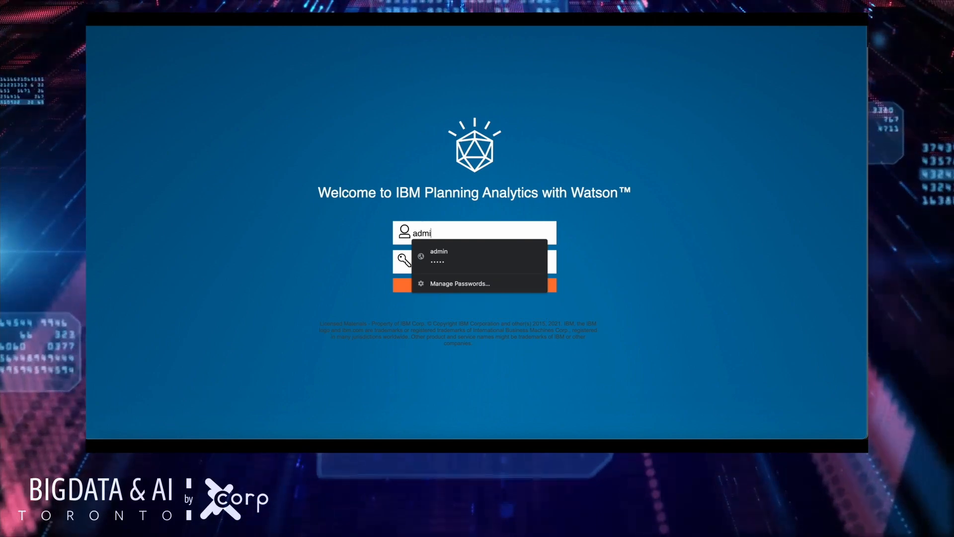
{"action": "left_click", "coordinate": [474, 284]}
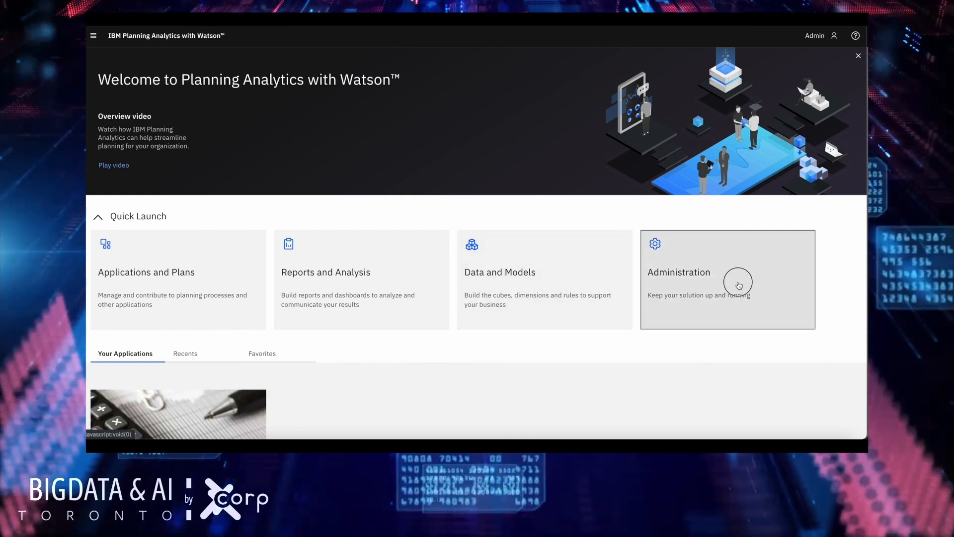
- In Administration > Integrations, view the IBM CloudPak for Data Platform integration and test its connection
{"action": "left_click", "coordinate": [728, 280]}
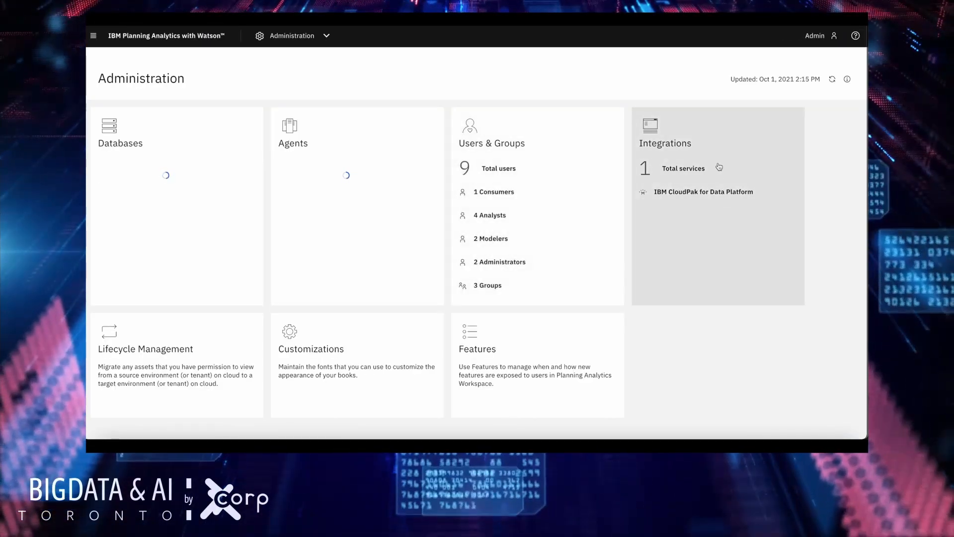
{"action": "left_click", "coordinate": [665, 143]}
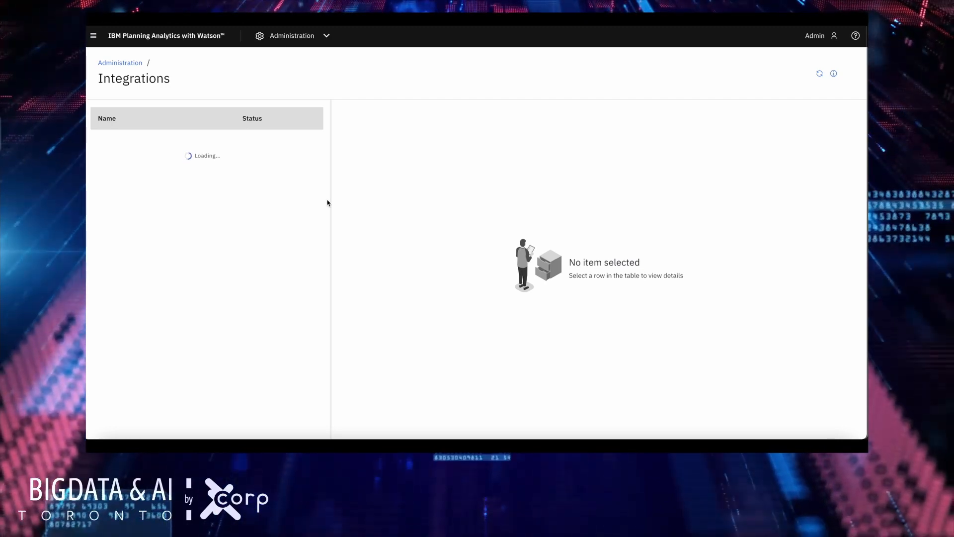
{"action": "left_click", "coordinate": [145, 140]}
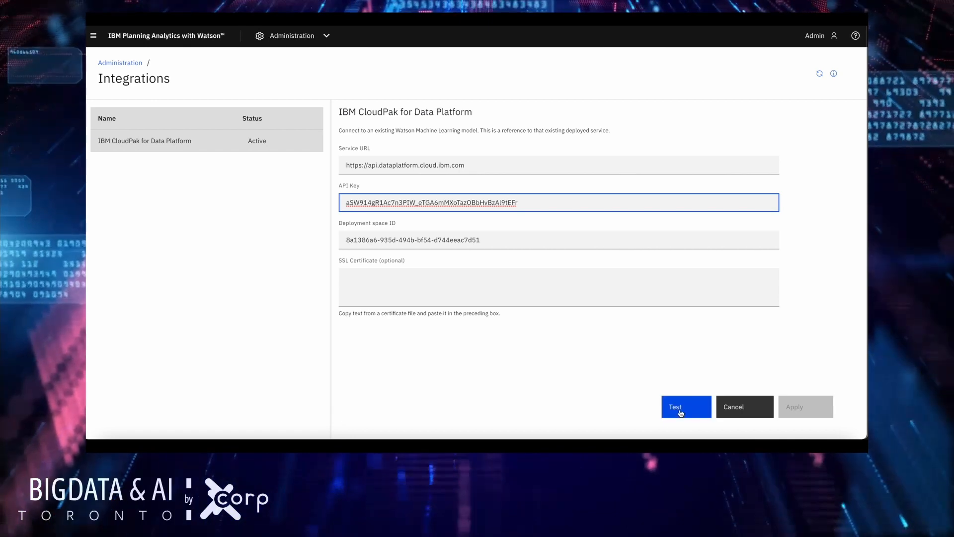
{"action": "left_click", "coordinate": [686, 407]}
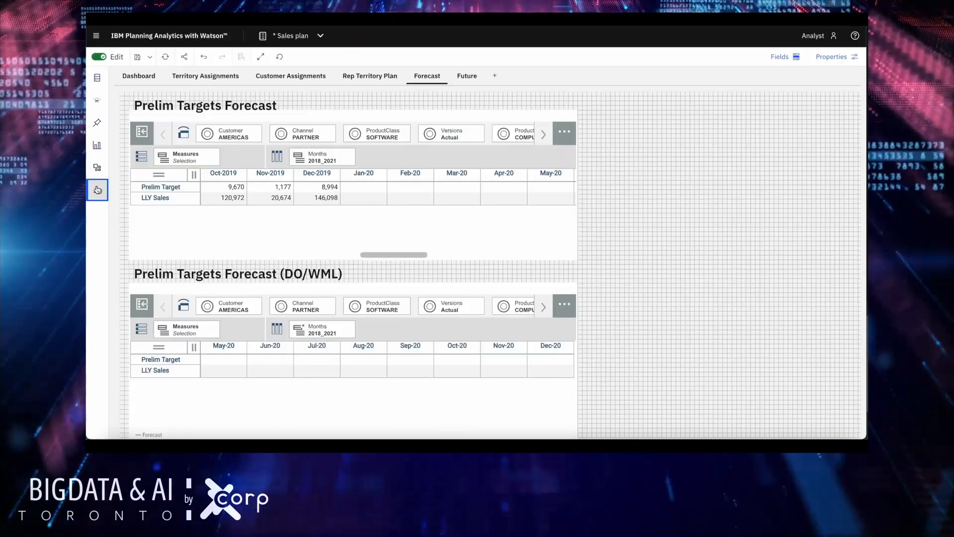
- In edit mode, place a Button widget beside the DO/WML view and label it 'Wml Forecasting'
{"action": "left_click", "coordinate": [96, 190]}
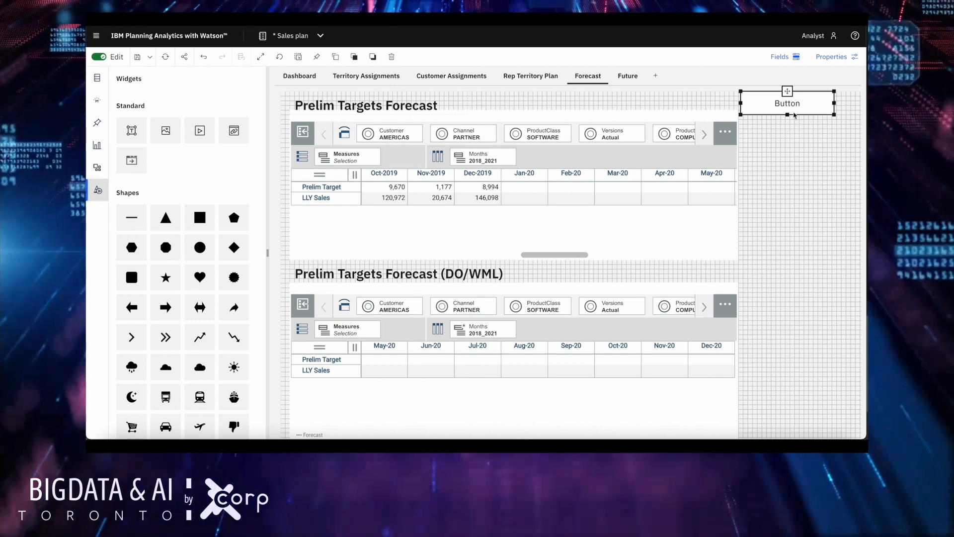
{"action": "left_click_drag", "start_coordinate": [787, 103], "coordinate": [677, 262]}
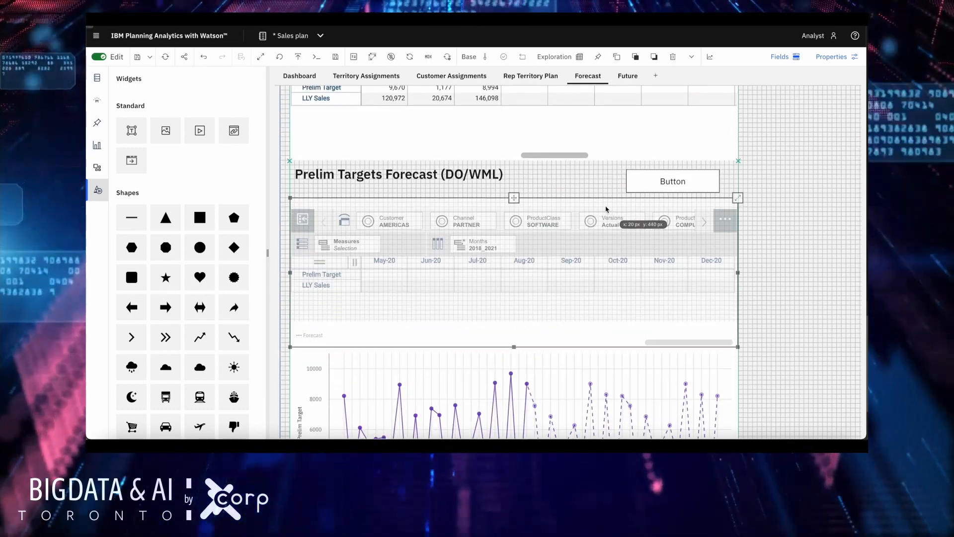
{"action": "double_click", "coordinate": [673, 181]}
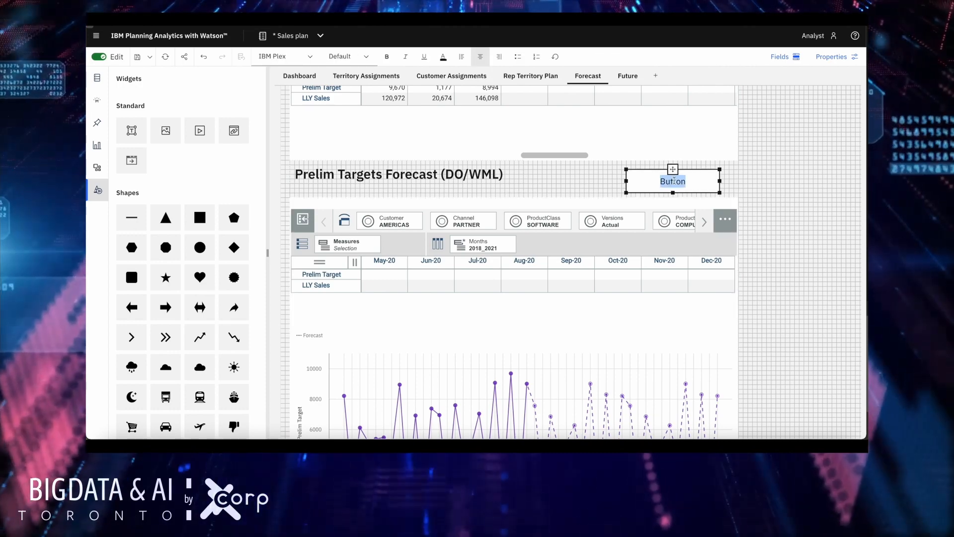
{"action": "type", "text": "Wml Forecasting"}
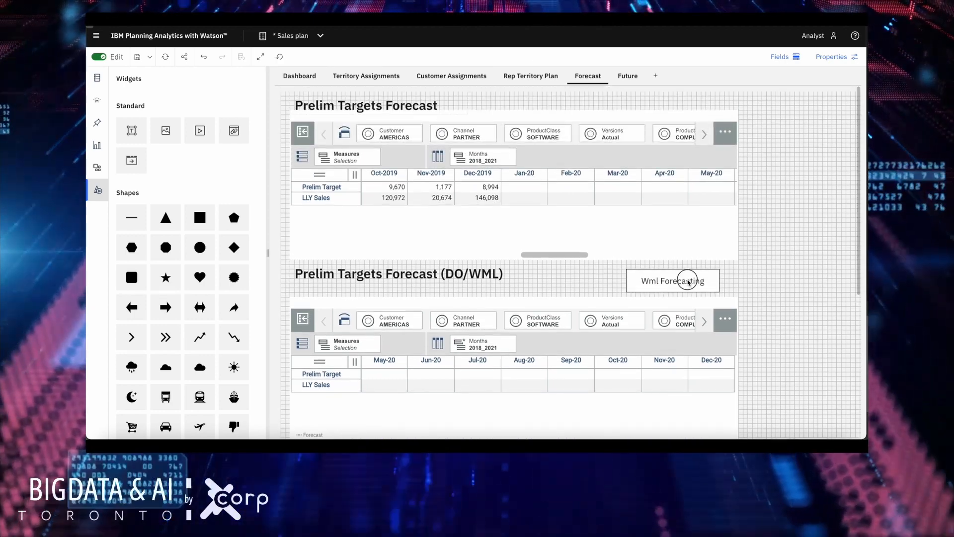
- In the button's Properties under Run AI Job, assign the PA WML Forecast Job
{"action": "left_click", "coordinate": [672, 280]}
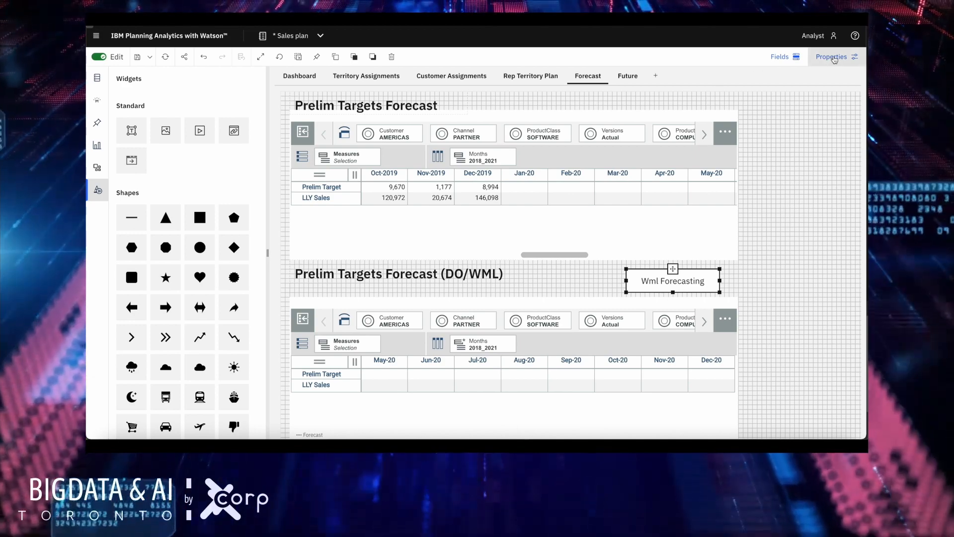
{"action": "left_click", "coordinate": [831, 56]}
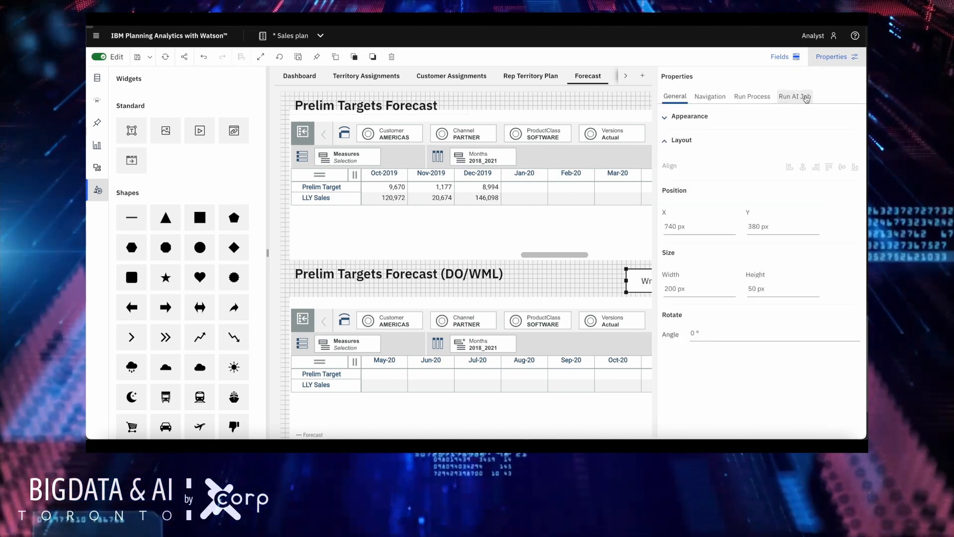
{"action": "left_click", "coordinate": [794, 96]}
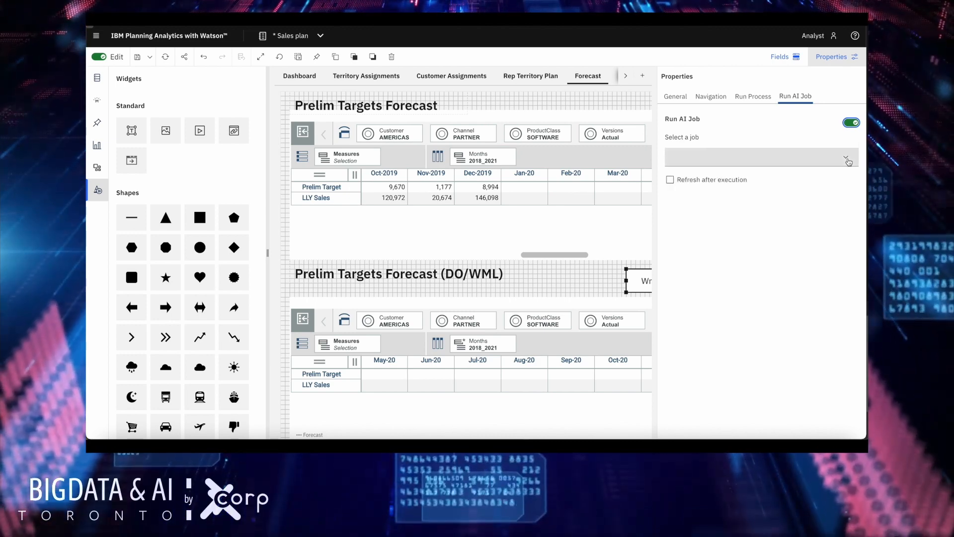
{"action": "mouse_move", "coordinate": [847, 159]}
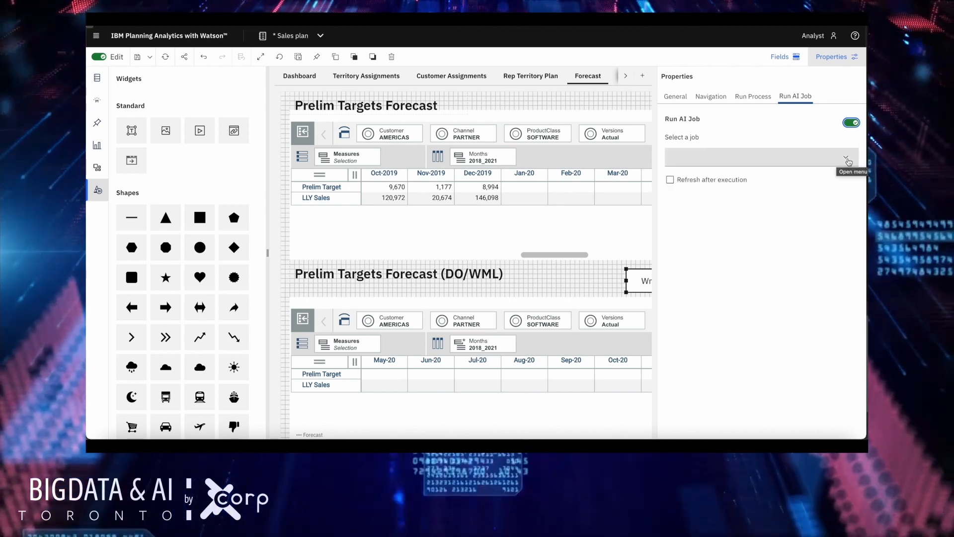
{"action": "left_click", "coordinate": [846, 157]}
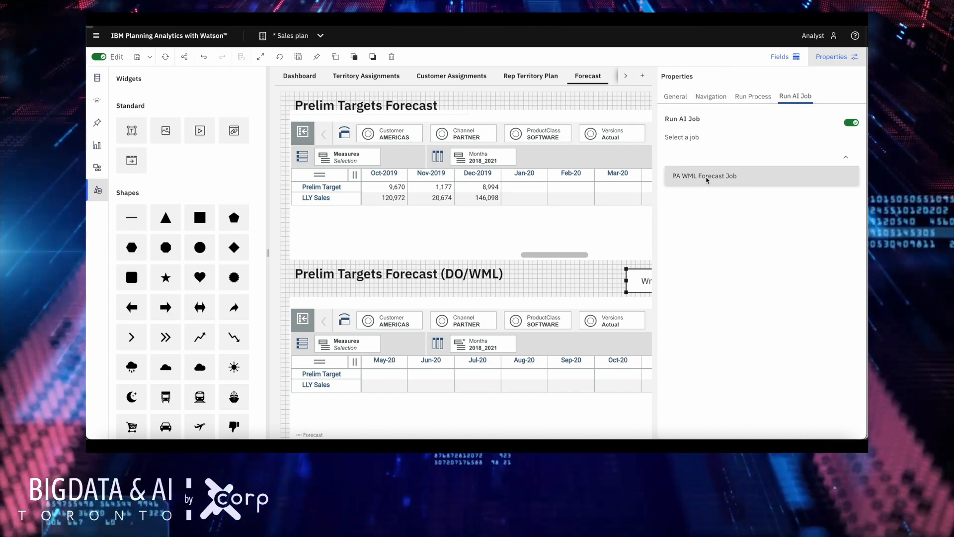
{"action": "left_click", "coordinate": [704, 176]}
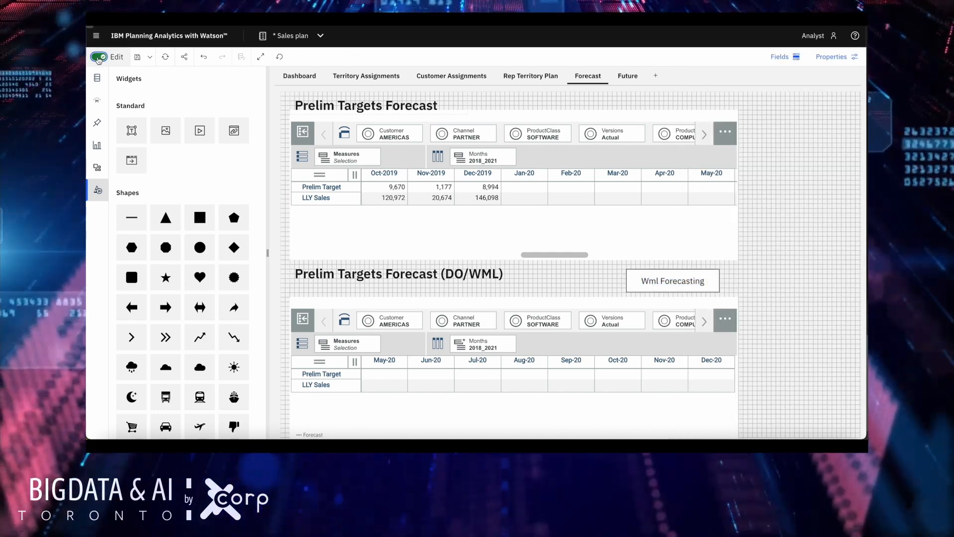
- Leave edit mode, run the Wml Forecasting button, and set the DO/WML Versions selector to Forecast_WML
{"action": "left_click", "coordinate": [98, 56]}
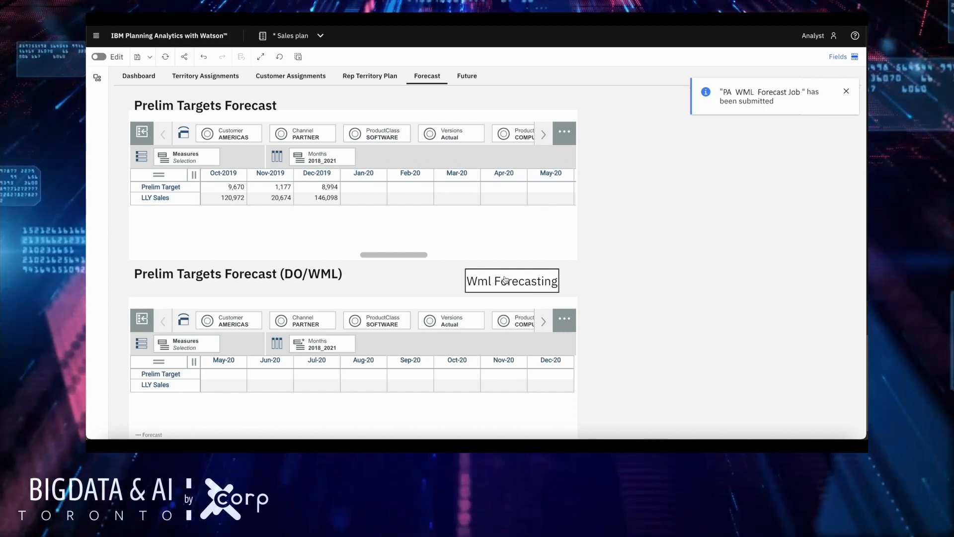
{"action": "left_click", "coordinate": [845, 90]}
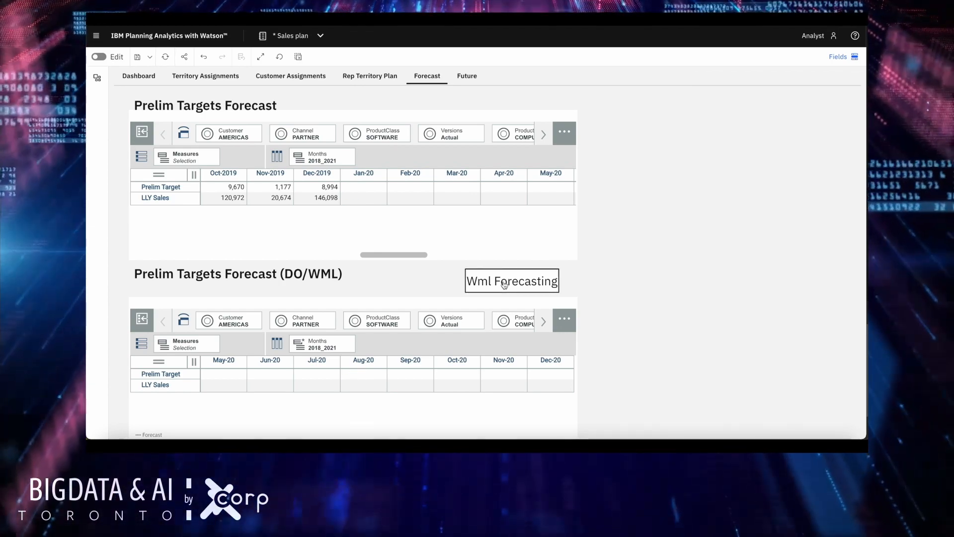
{"action": "left_click", "coordinate": [450, 320]}
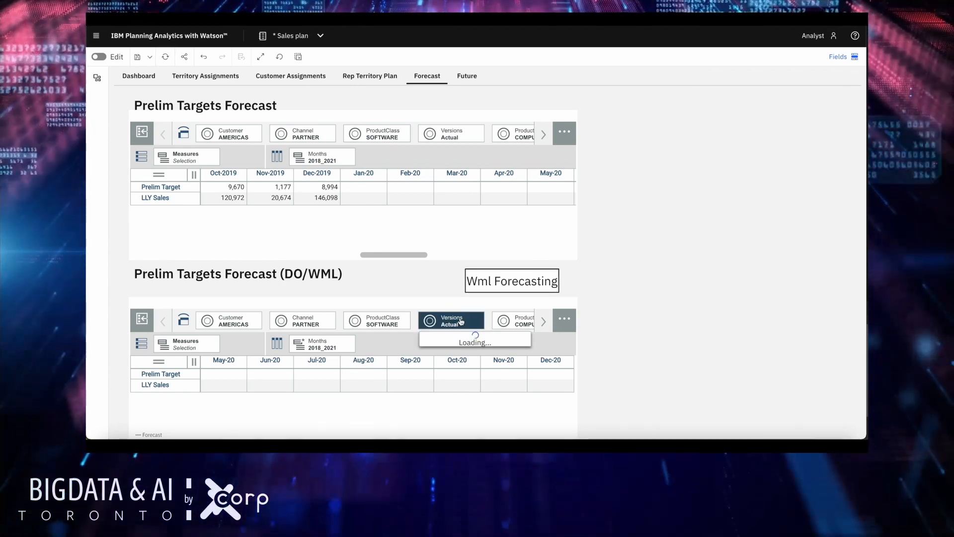
{"action": "left_click", "coordinate": [451, 320]}
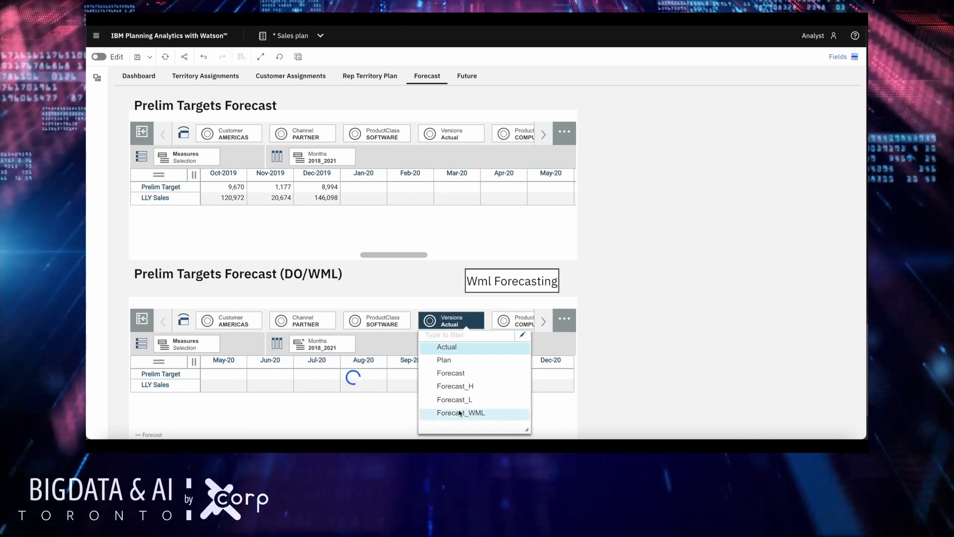
{"action": "left_click", "coordinate": [460, 412]}
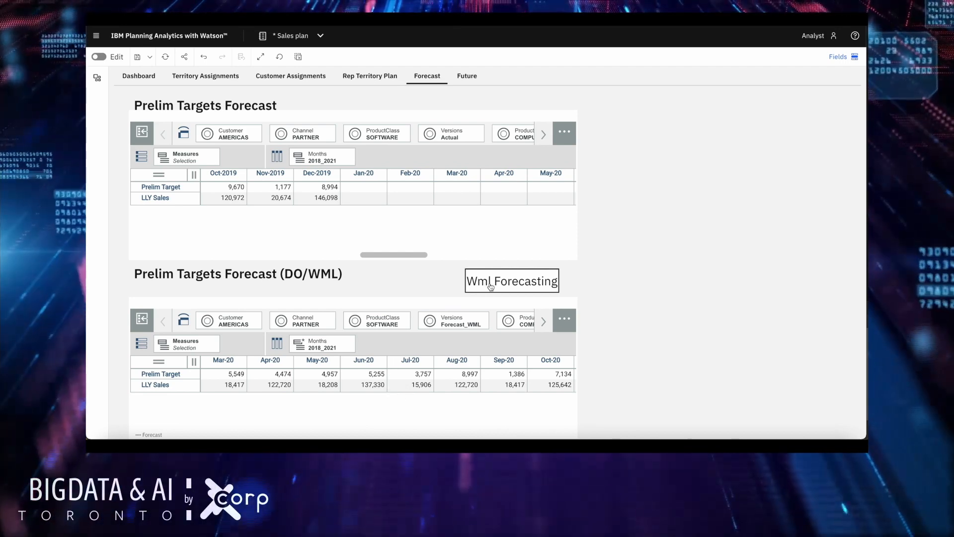
{"action": "mouse_move", "coordinate": [117, 89]}
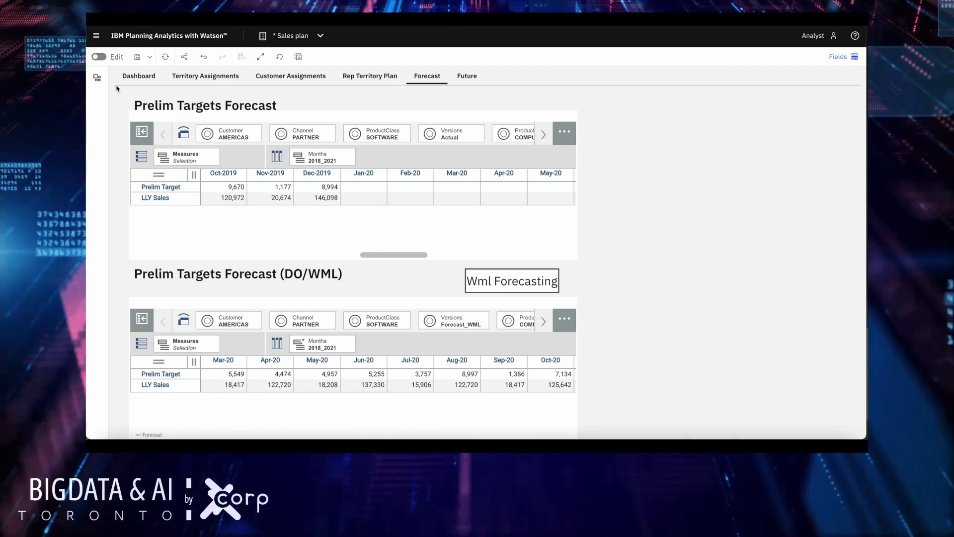
- From the Tasks panel, submit the forecasting task with the comment 'Done'
{"action": "left_click", "coordinate": [96, 77]}
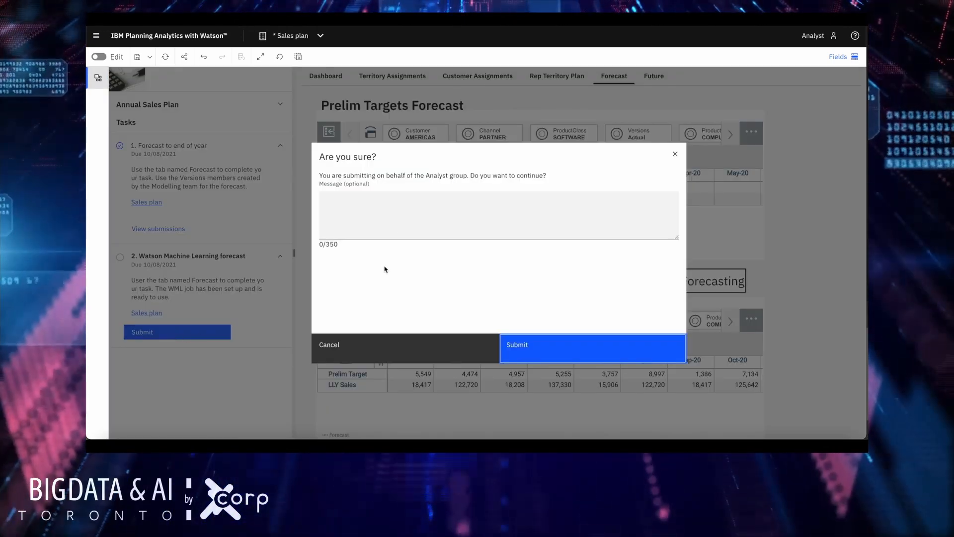
{"action": "type", "text": "Done"}
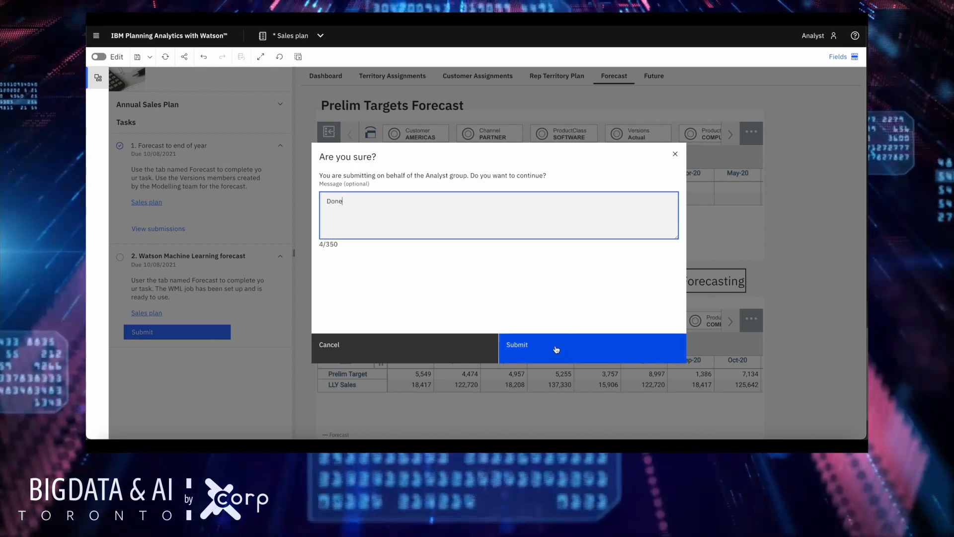
{"action": "left_click", "coordinate": [516, 345]}
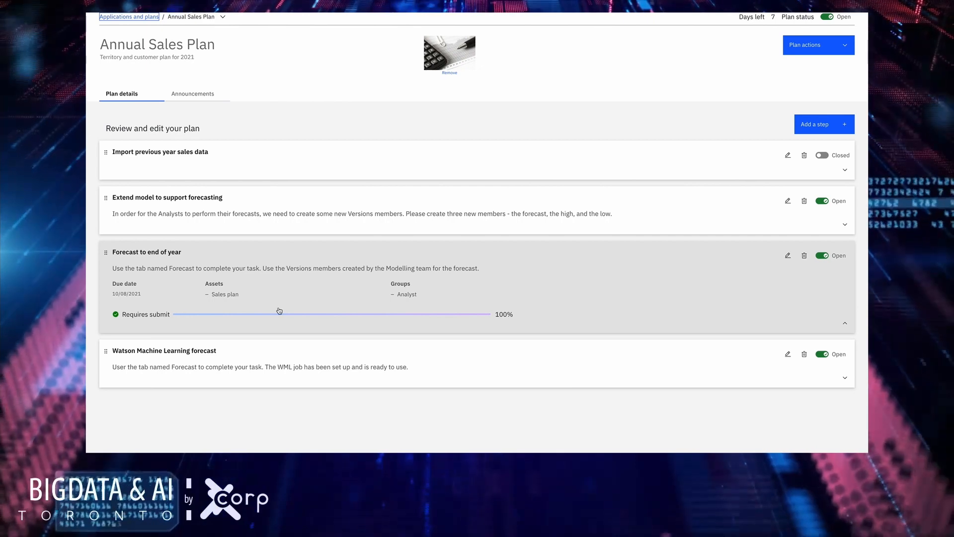
{"action": "mouse_move", "coordinate": [449, 278]}
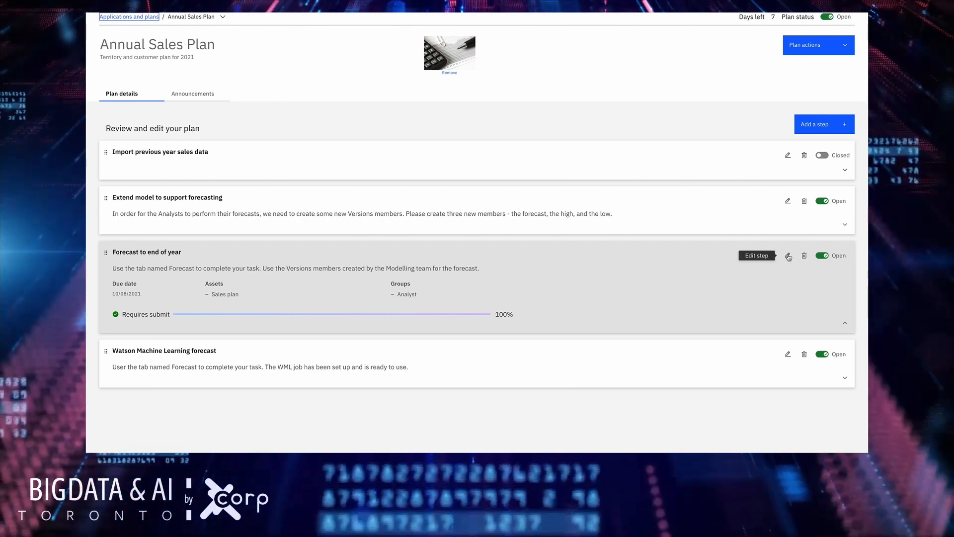
{"action": "left_click", "coordinate": [789, 256]}
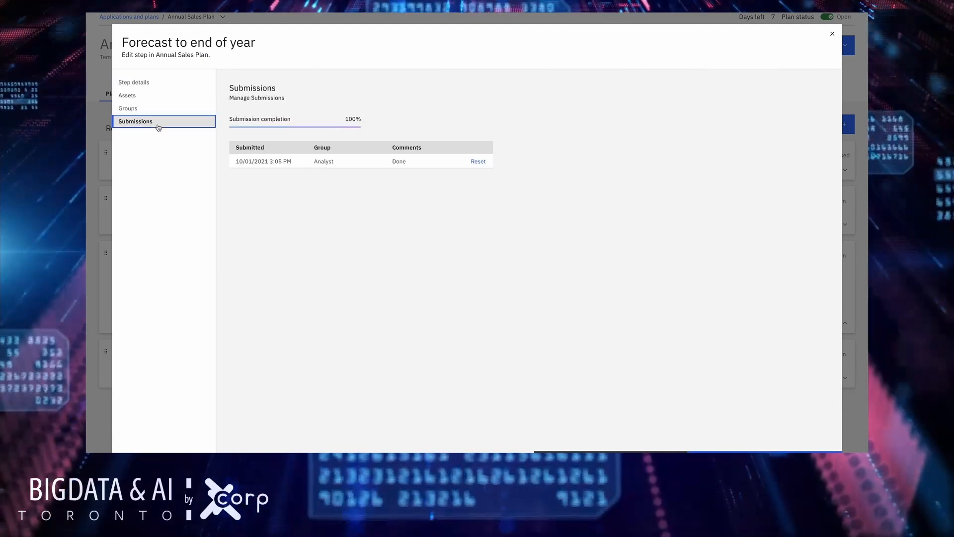
{"action": "mouse_move", "coordinate": [413, 140]}
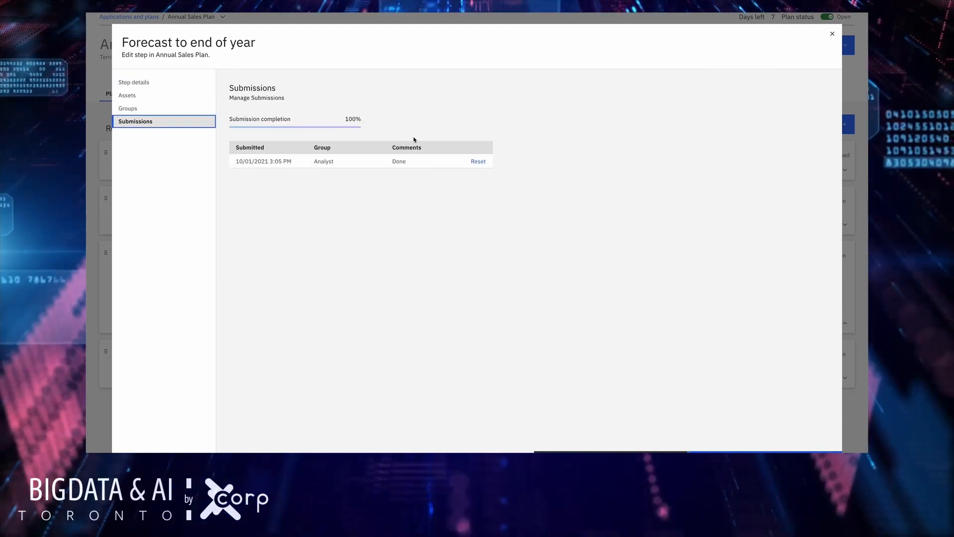
{"action": "mouse_move", "coordinate": [373, 146]}
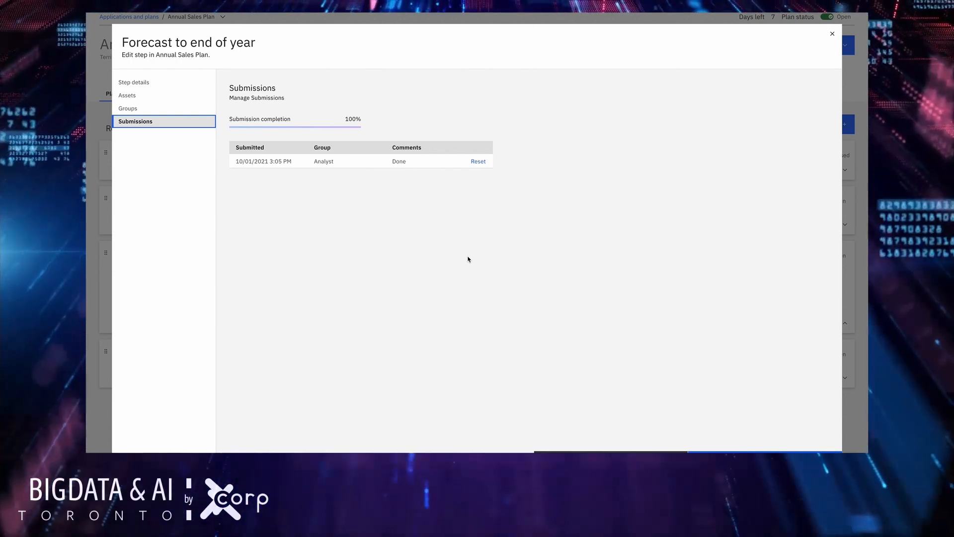
{"action": "mouse_move", "coordinate": [506, 286]}
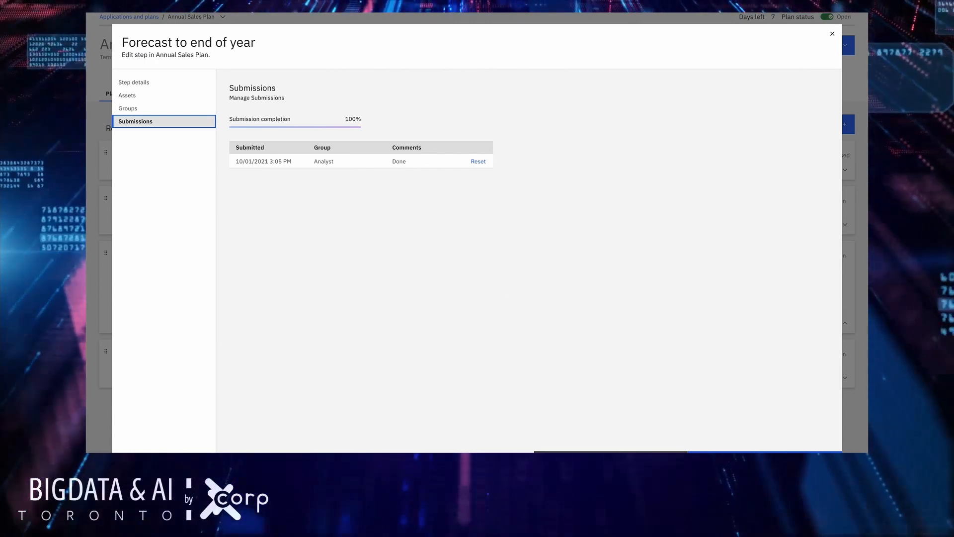
{"action": "left_click", "coordinate": [831, 34]}
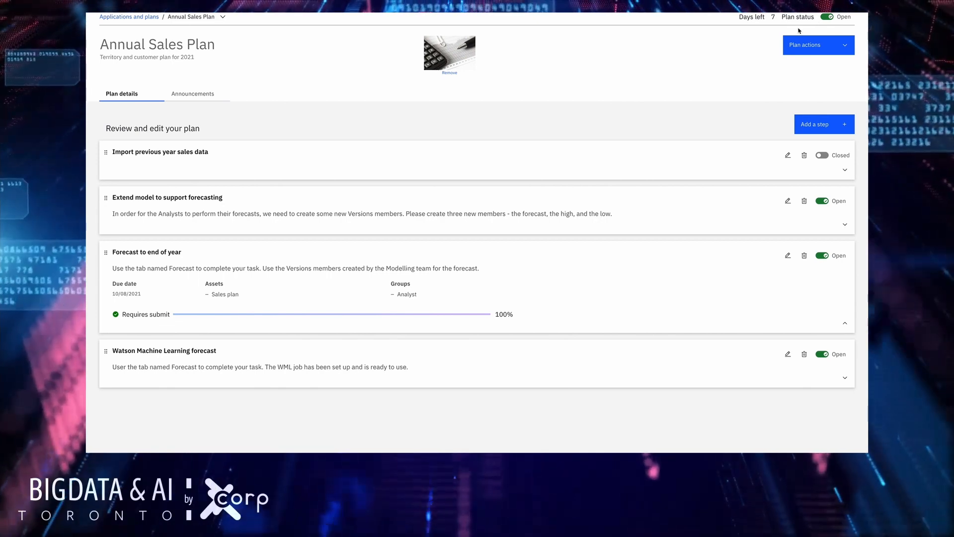
{"action": "mouse_move", "coordinate": [399, 107]}
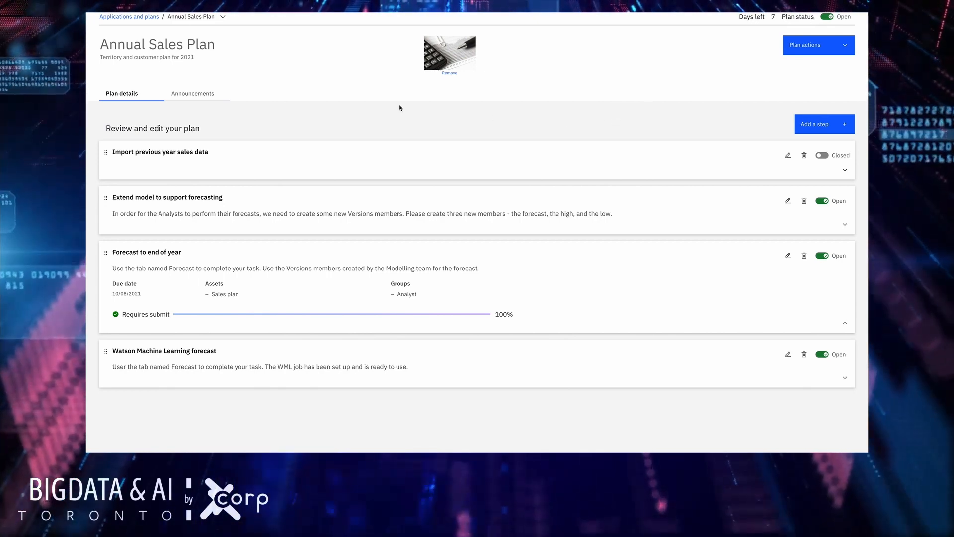